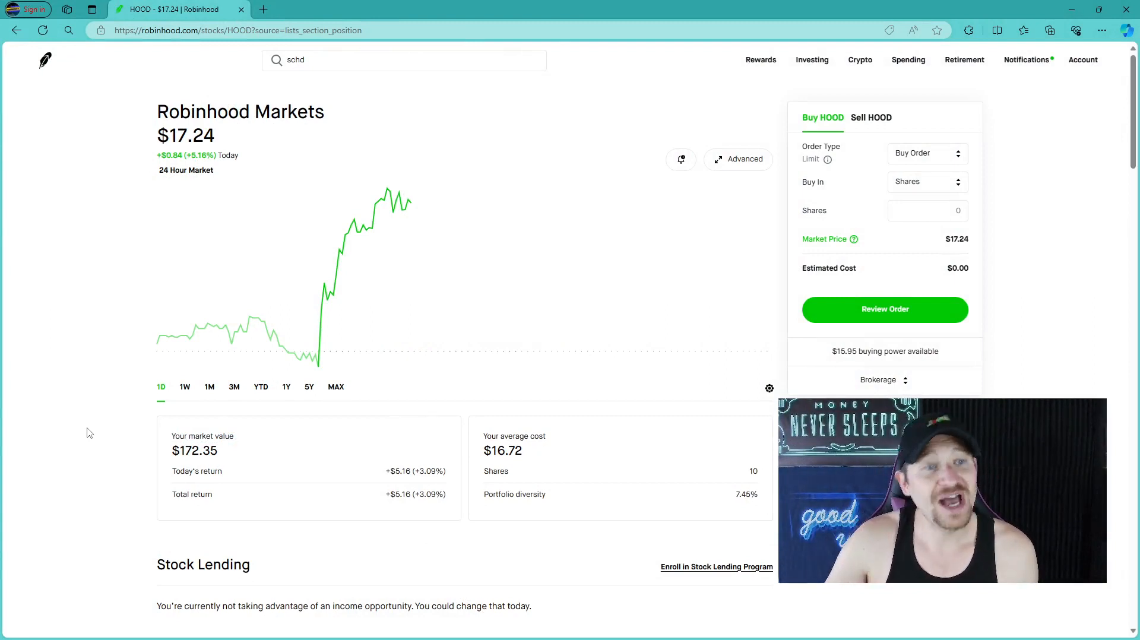
mouse_move(260, 318)
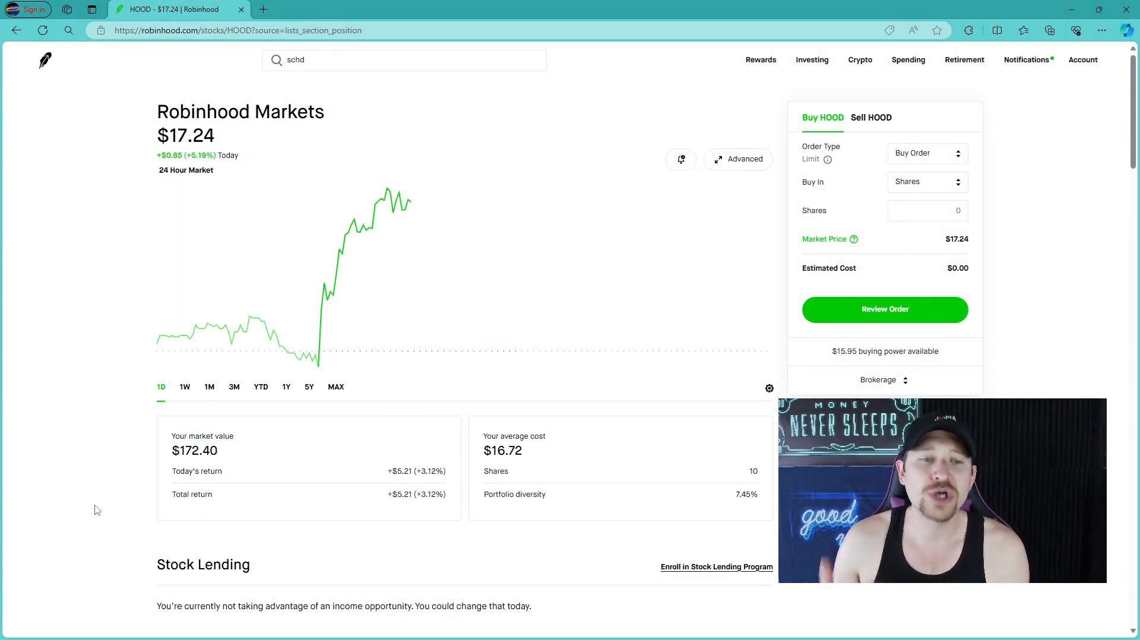
mouse_move(163, 336)
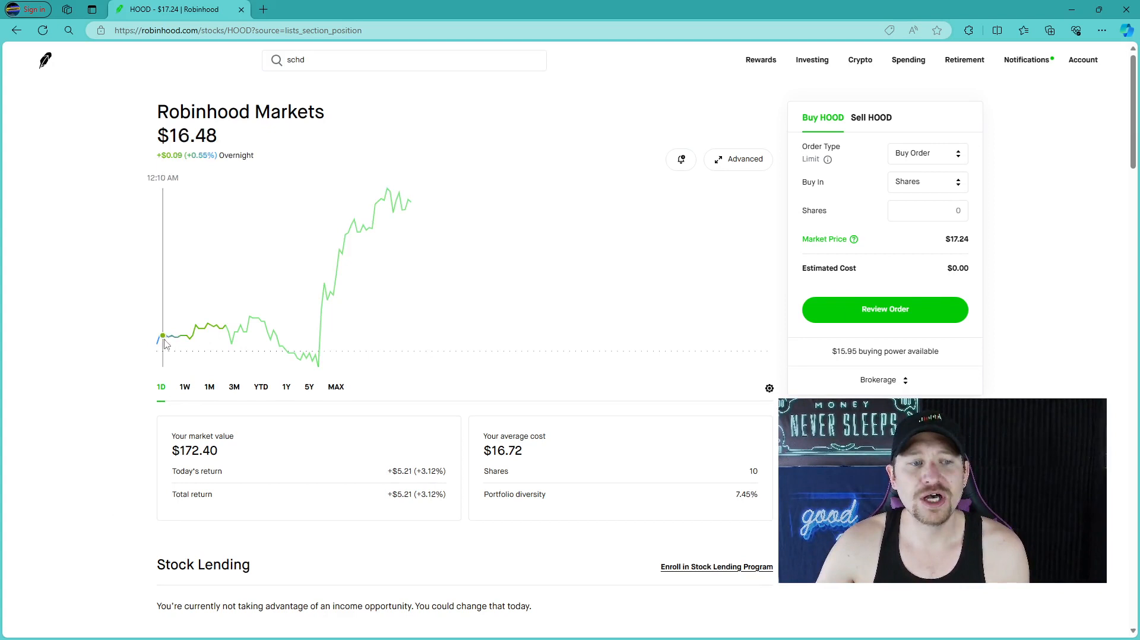
mouse_move(300, 360)
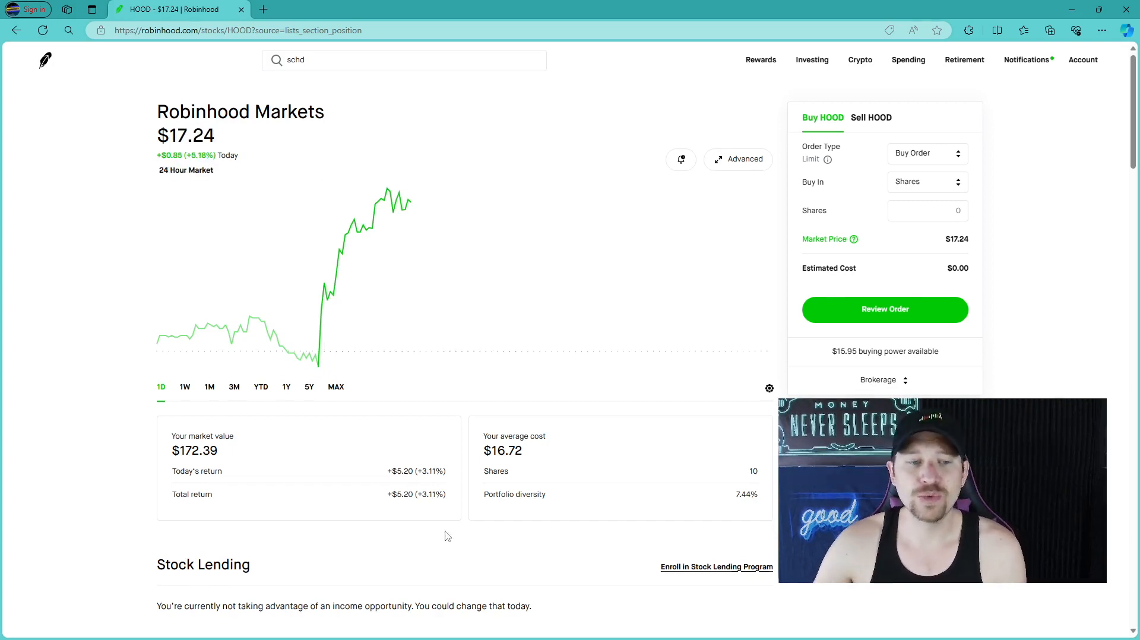
Switch the HOOD chart to YTD, then 5Y, showing a 54.63% five-year decline
double_click(416, 494)
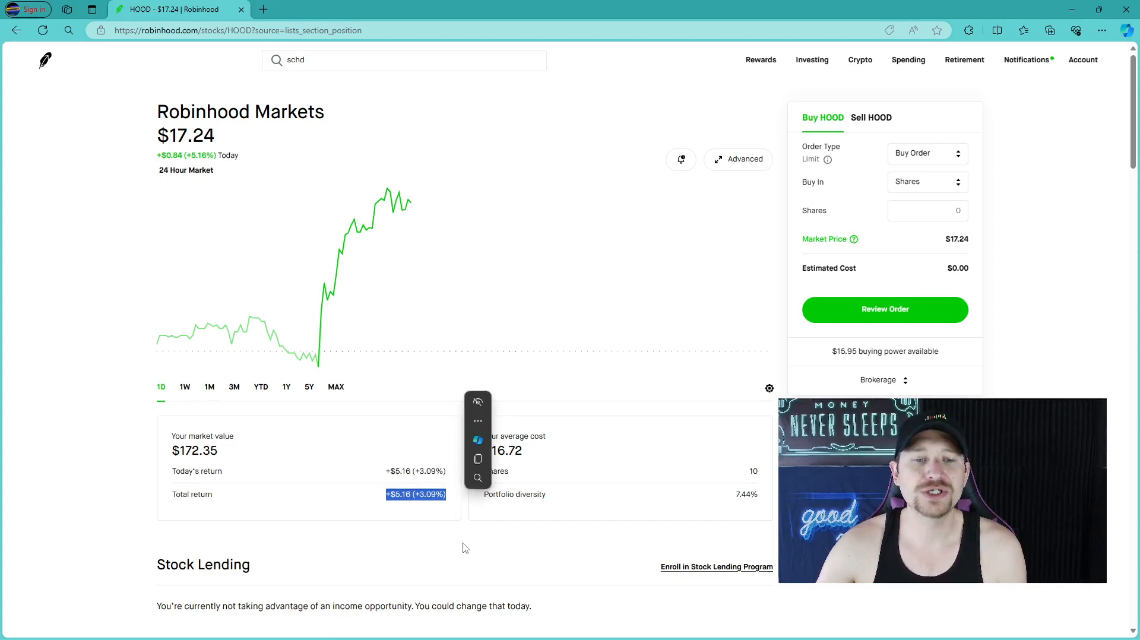
click(464, 547)
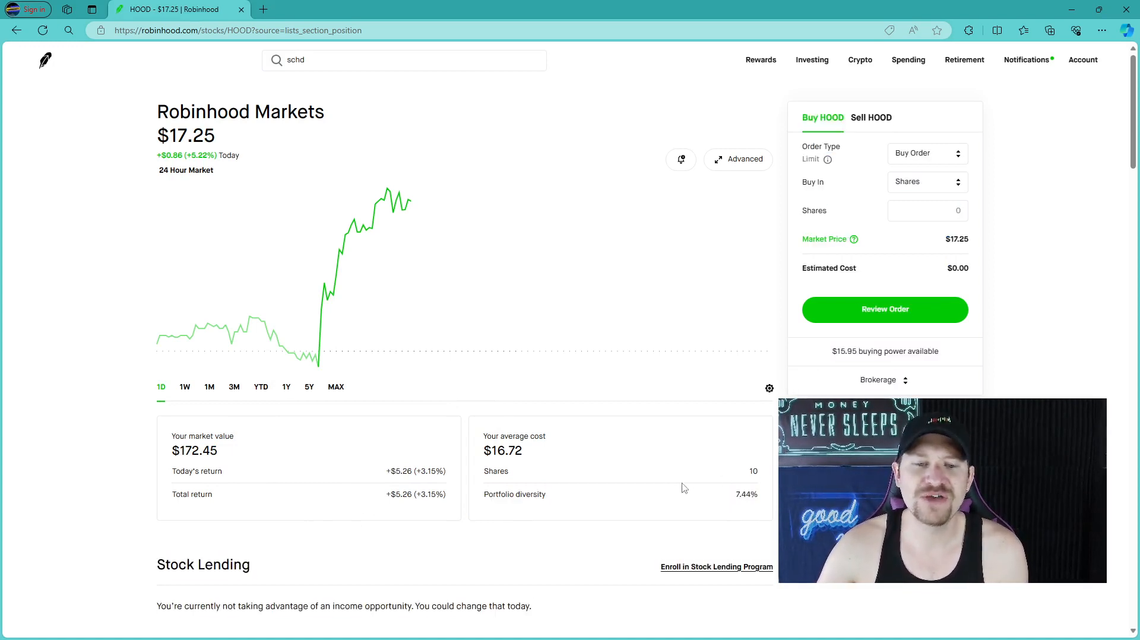
mouse_move(26, 419)
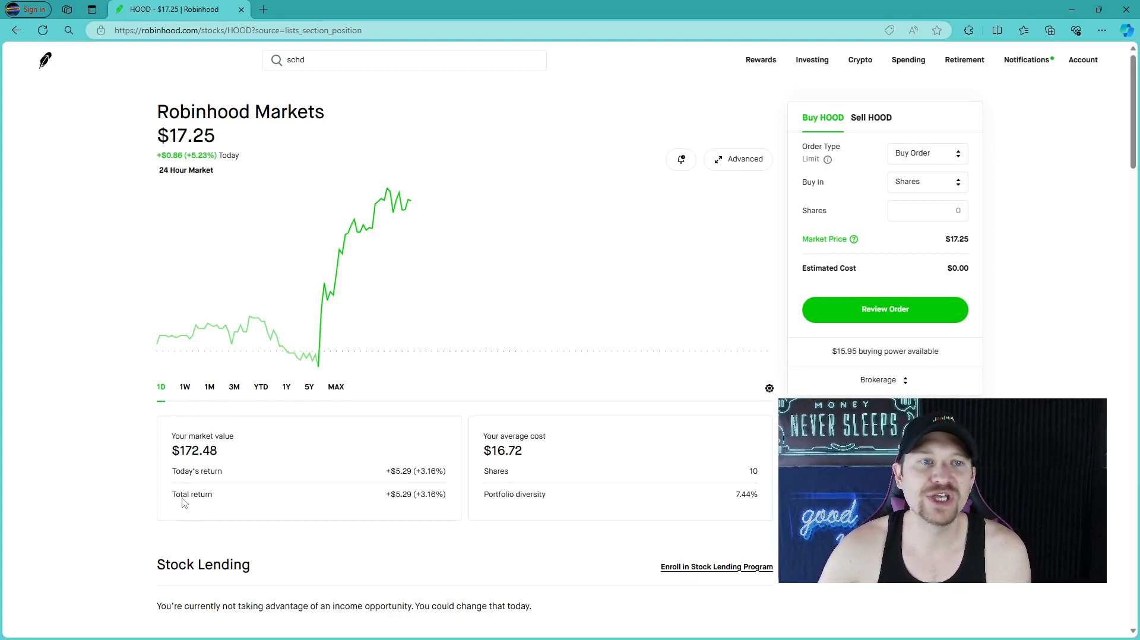
click(260, 386)
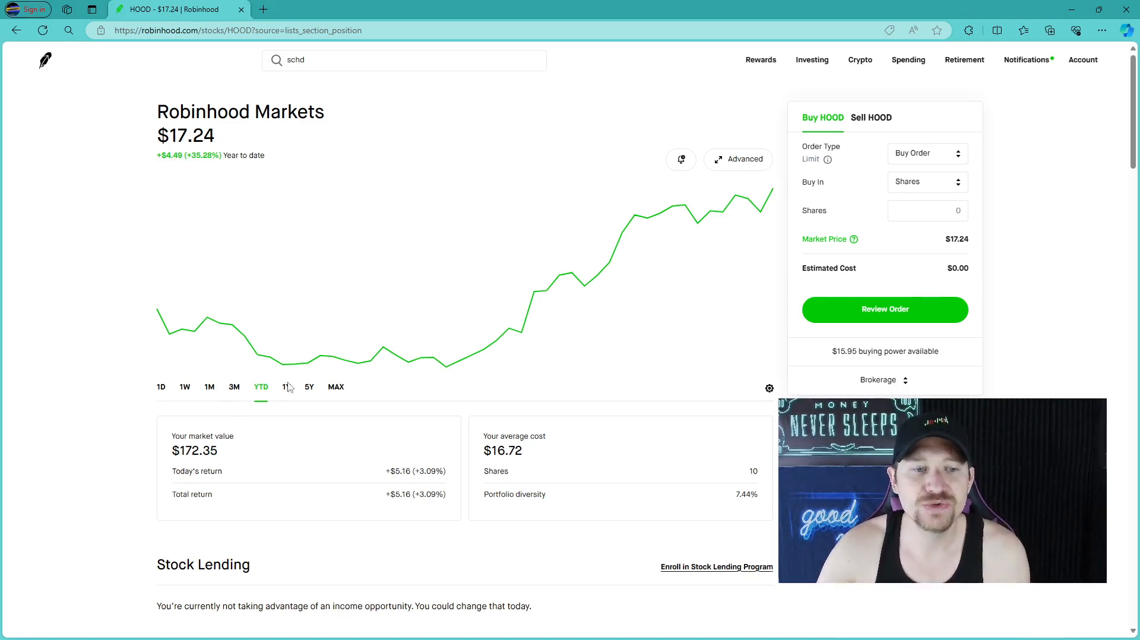
click(308, 386)
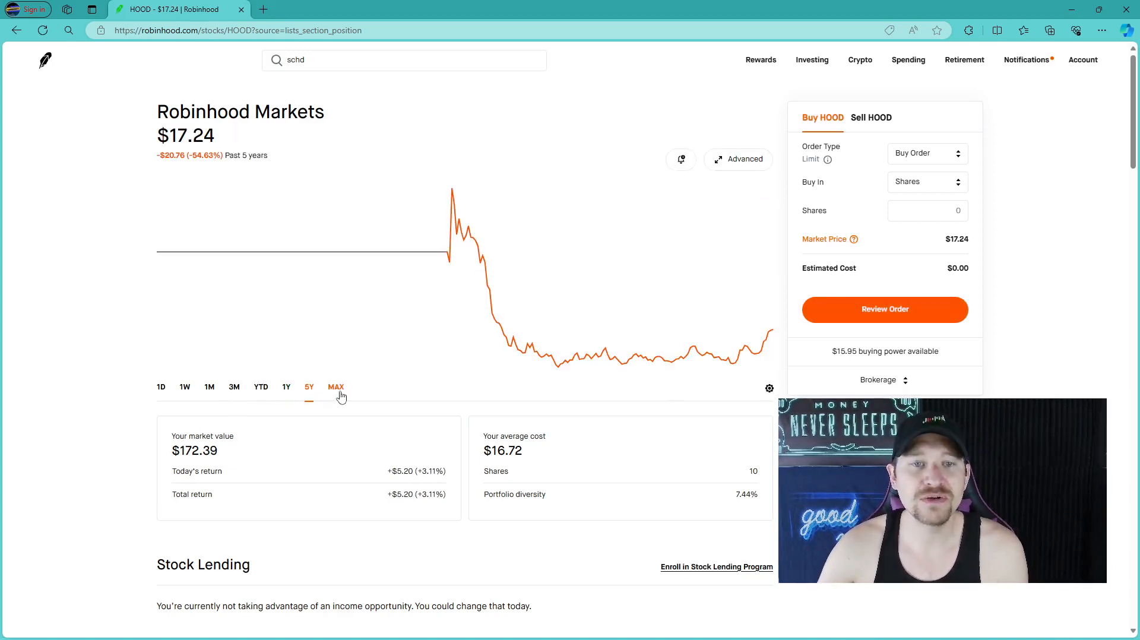
mouse_move(418, 255)
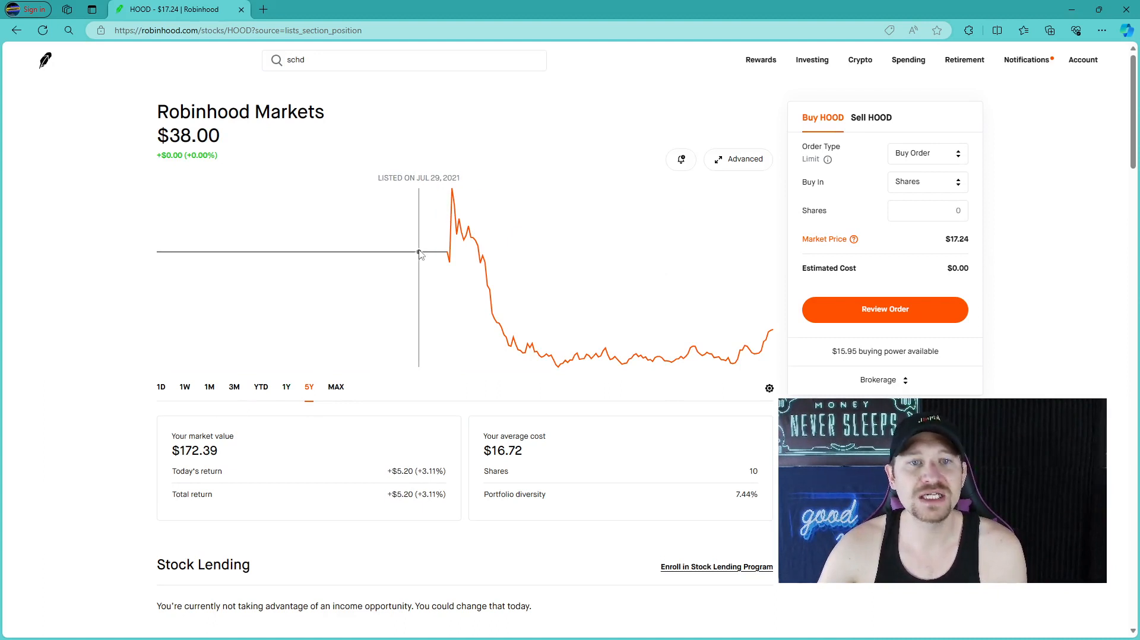
mouse_move(408, 279)
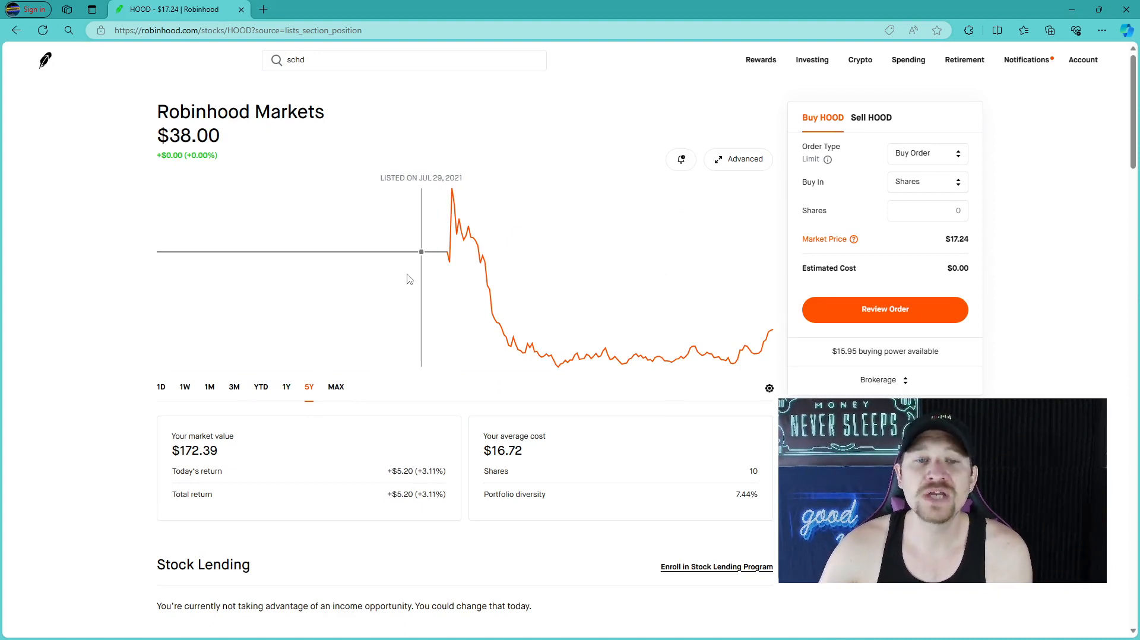
mouse_move(451, 229)
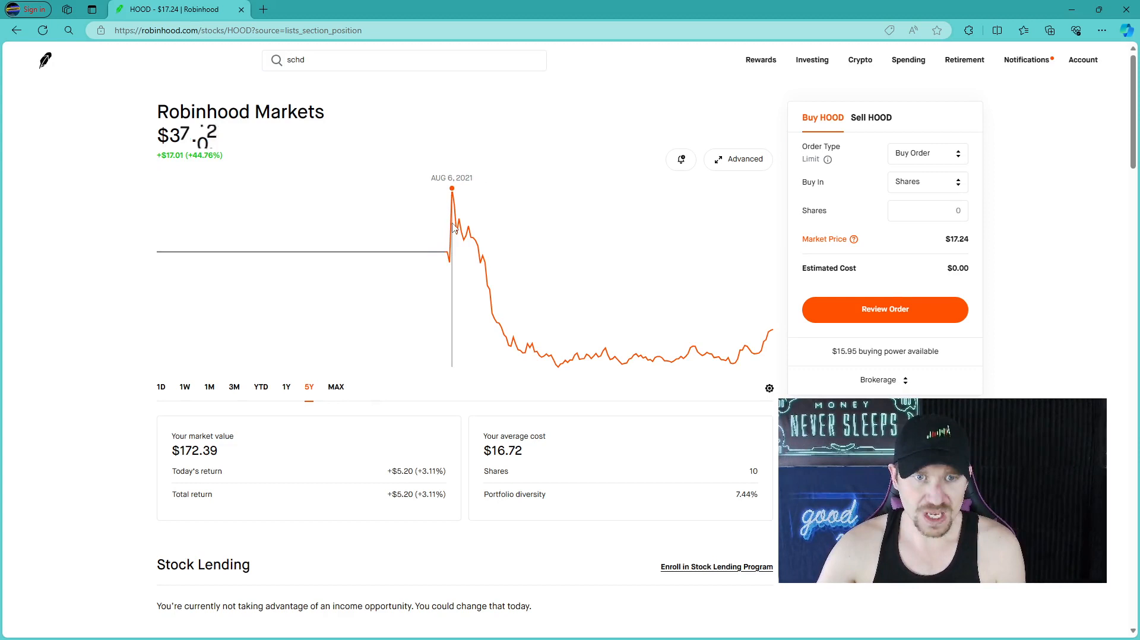
mouse_move(433, 252)
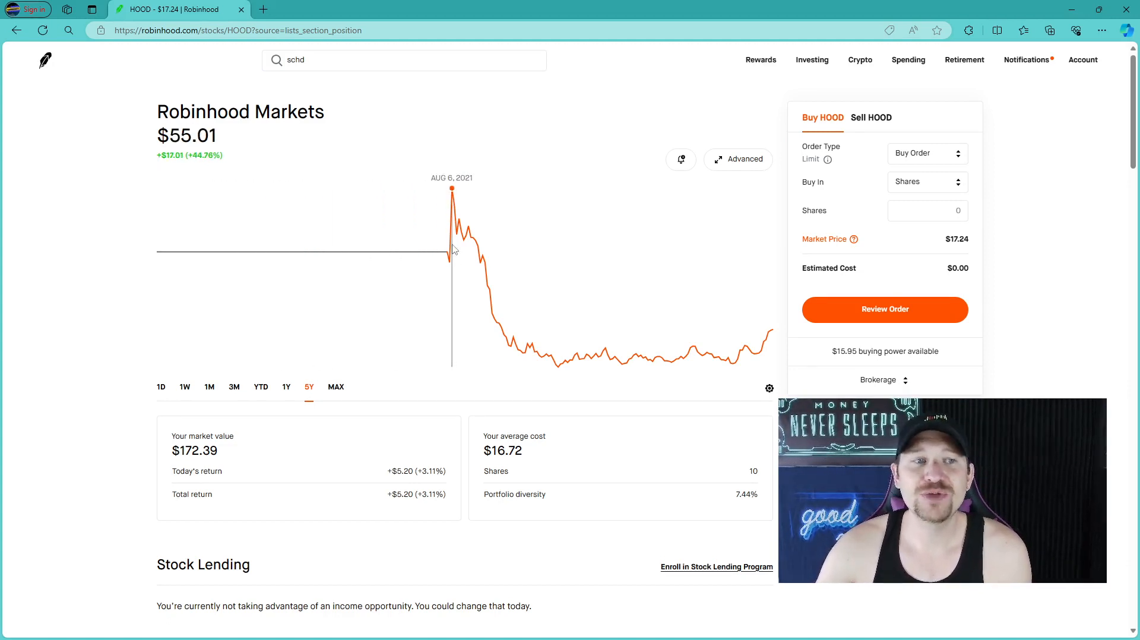
mouse_move(444, 251)
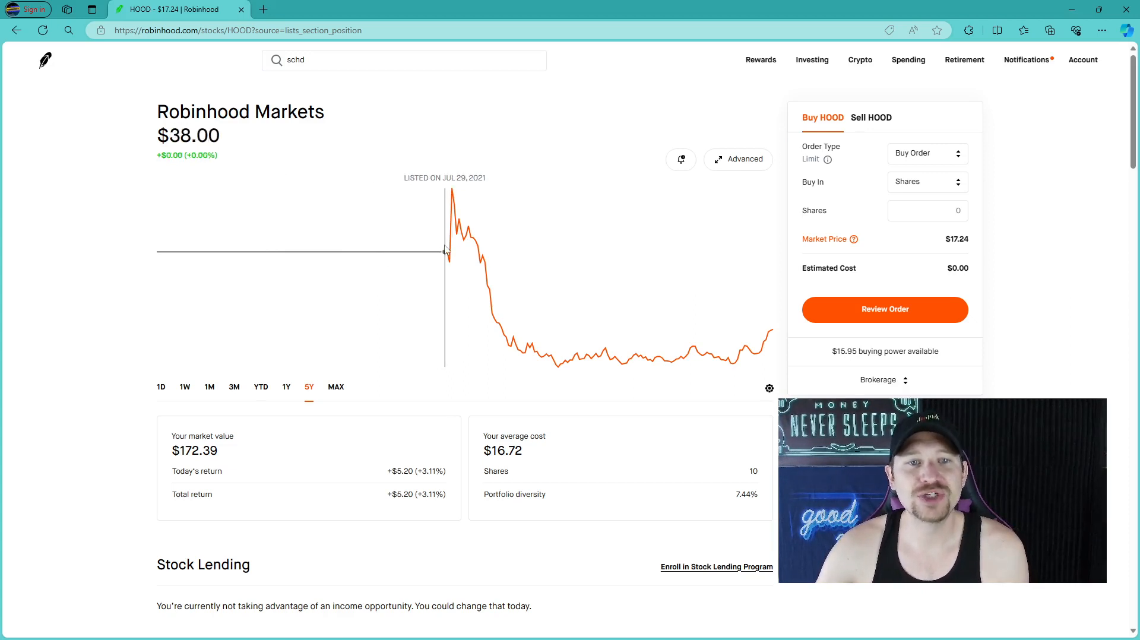
mouse_move(449, 252)
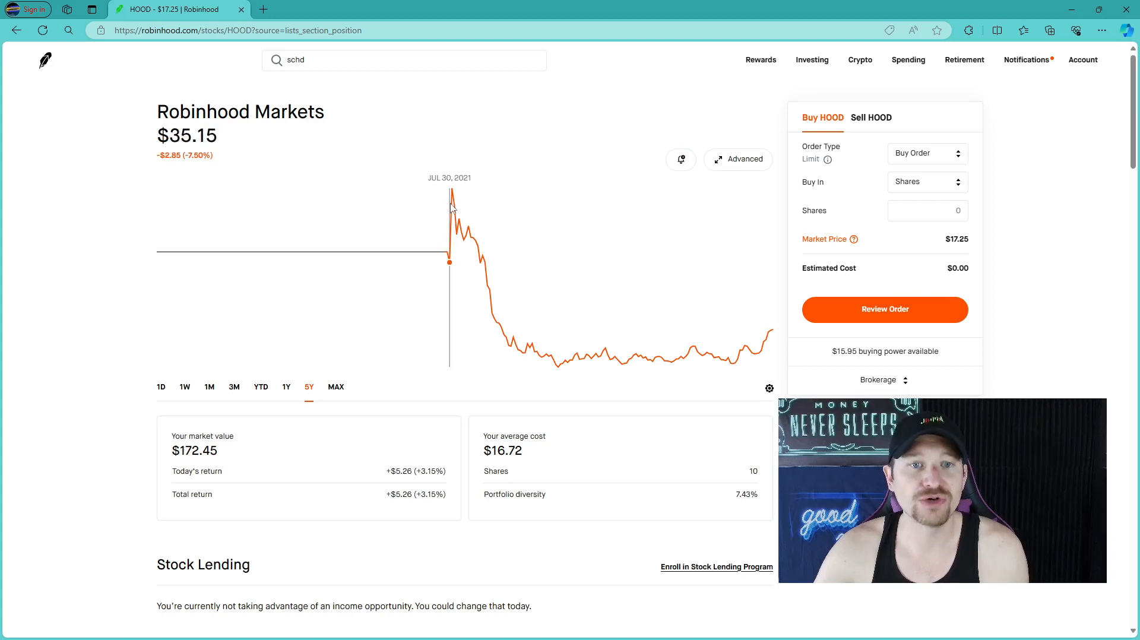
mouse_move(450, 191)
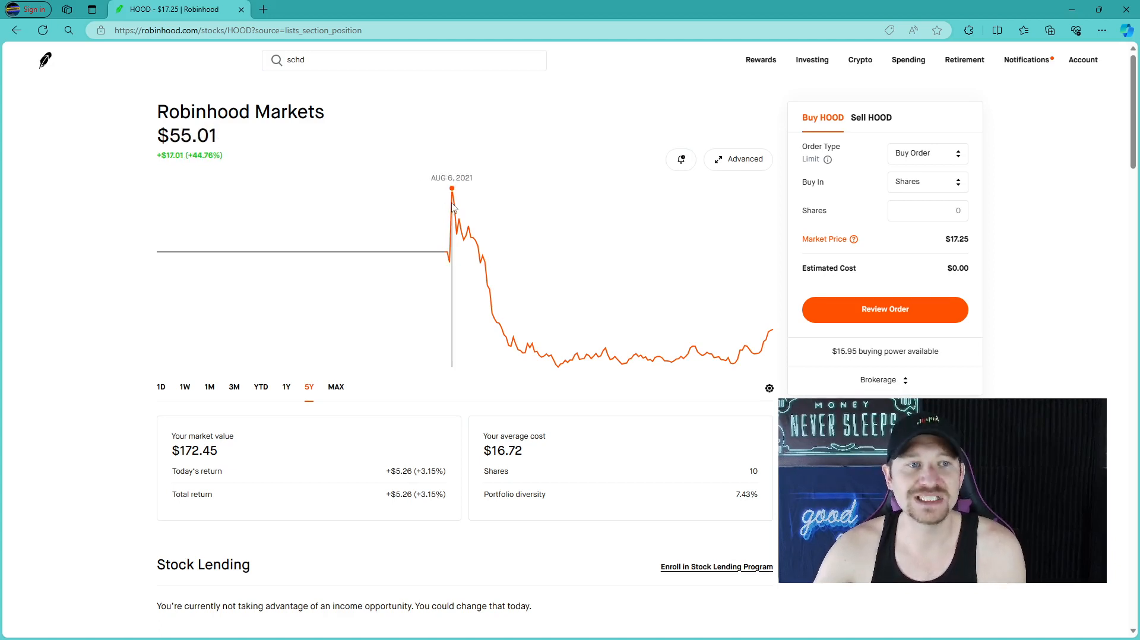
mouse_move(487, 285)
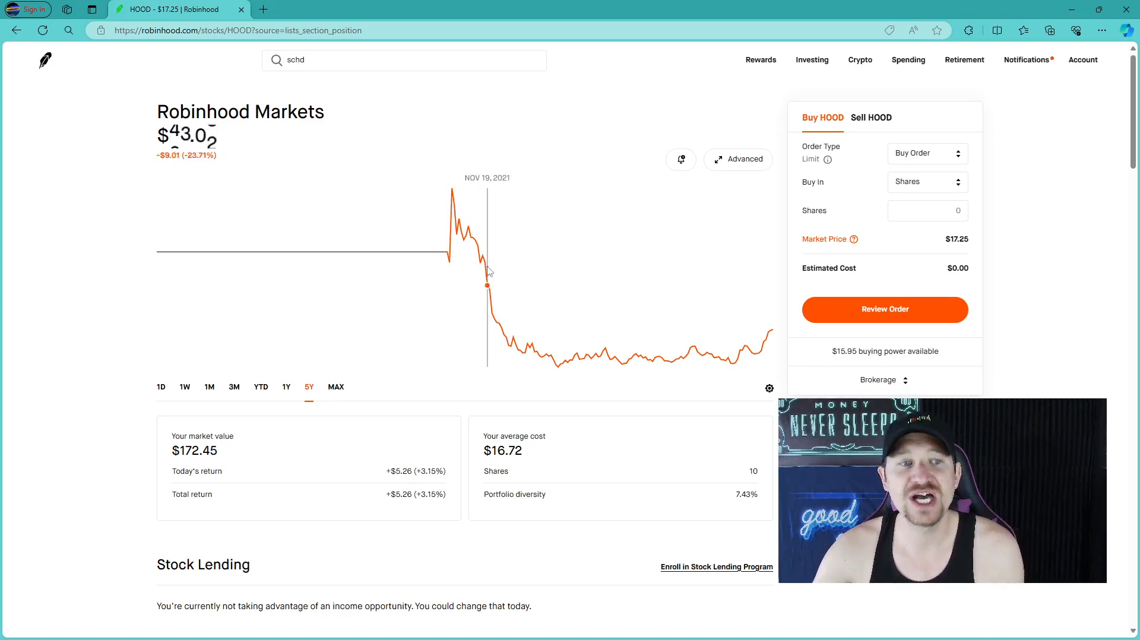
mouse_move(564, 356)
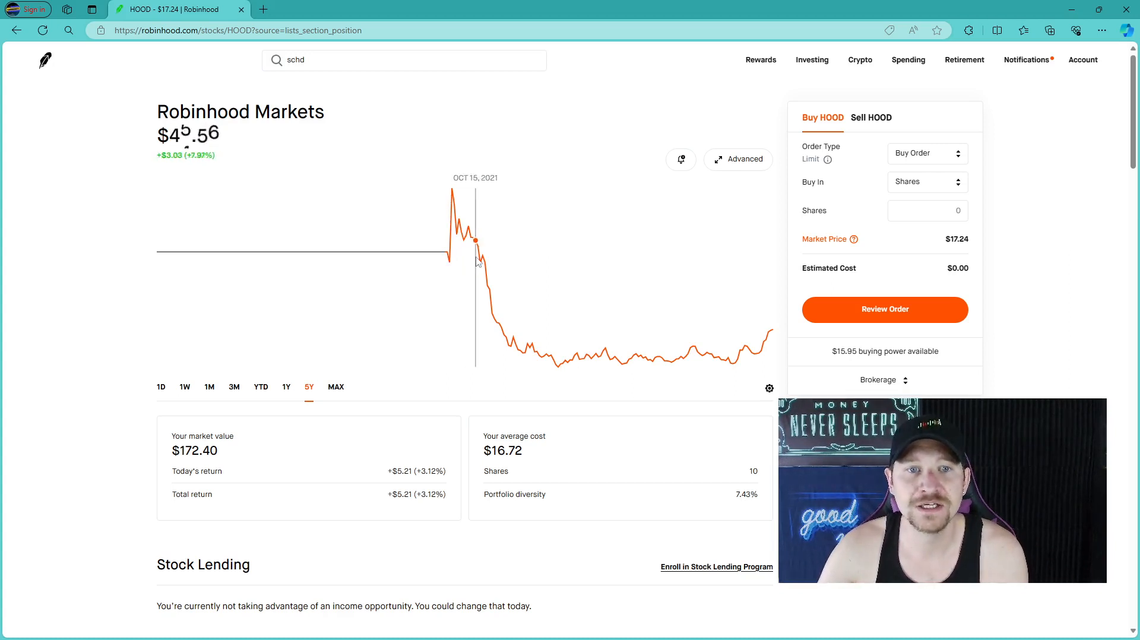
mouse_move(477, 269)
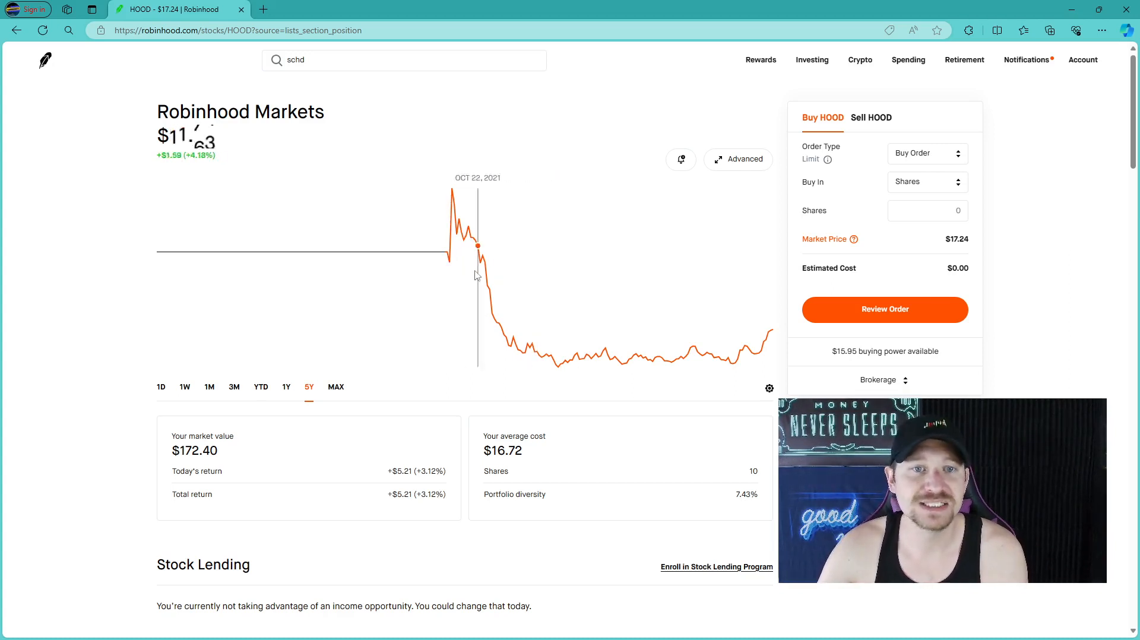
mouse_move(508, 286)
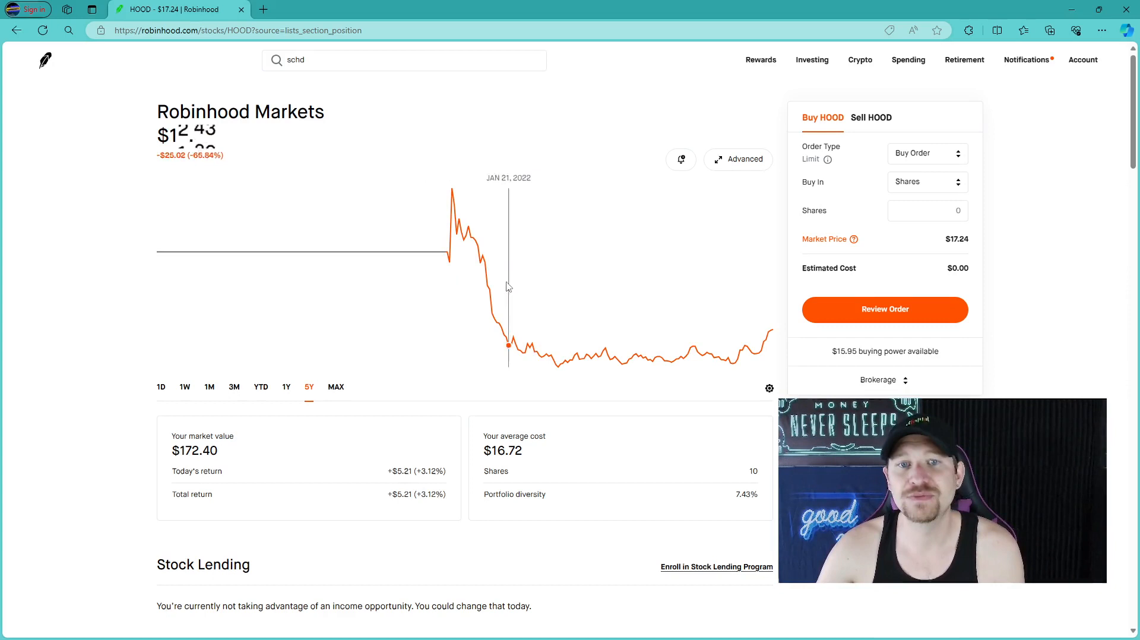
mouse_move(451, 373)
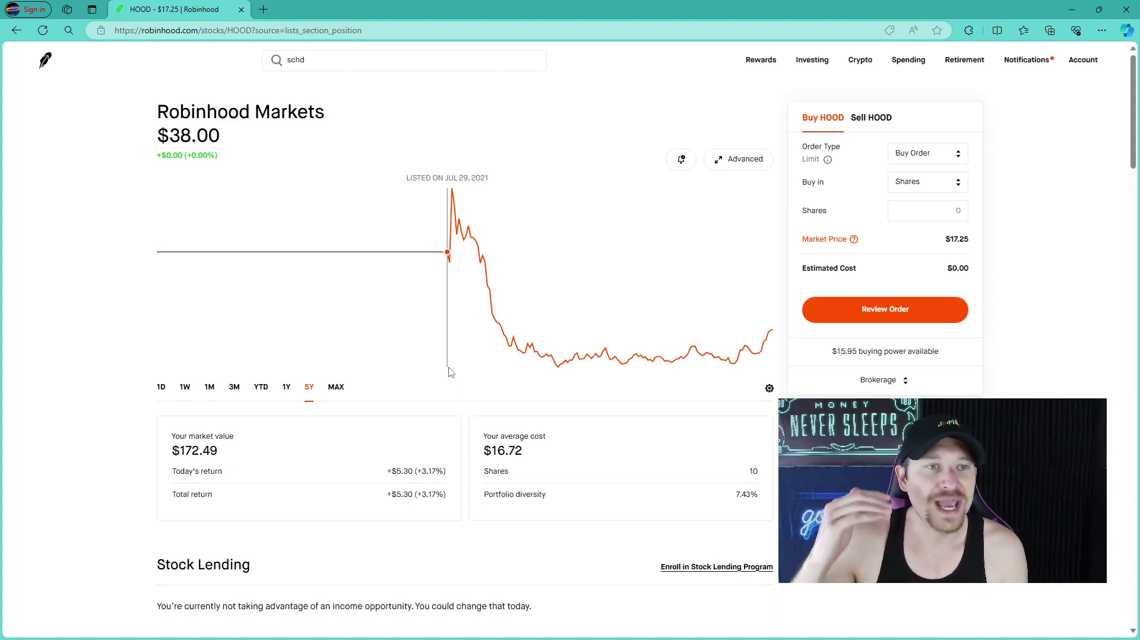
click(335, 386)
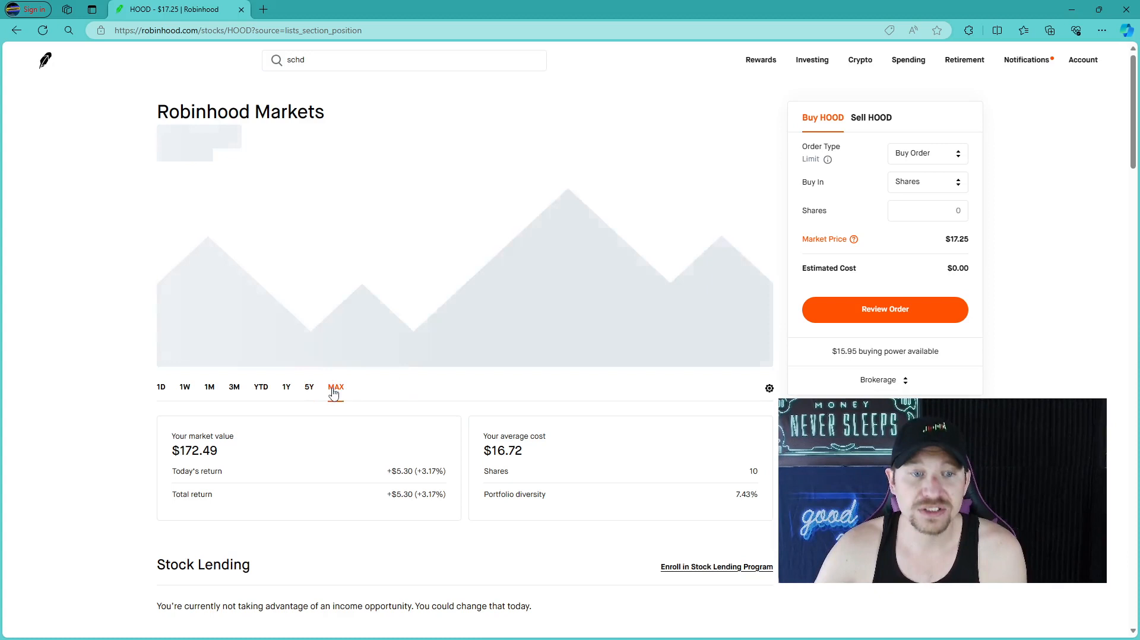
click(335, 386)
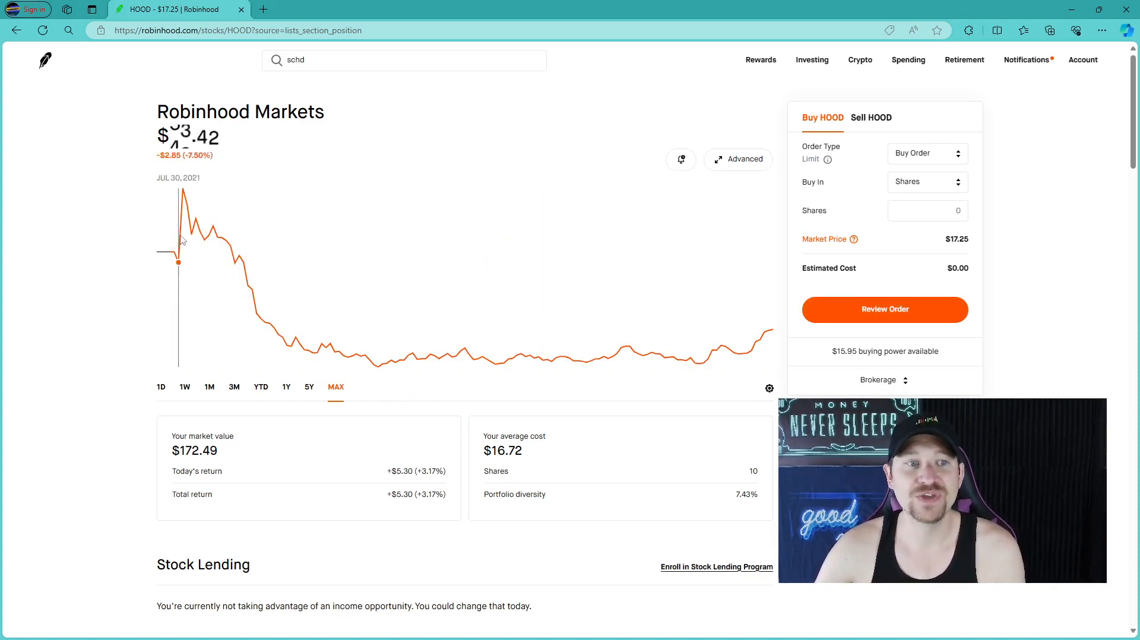
mouse_move(82, 342)
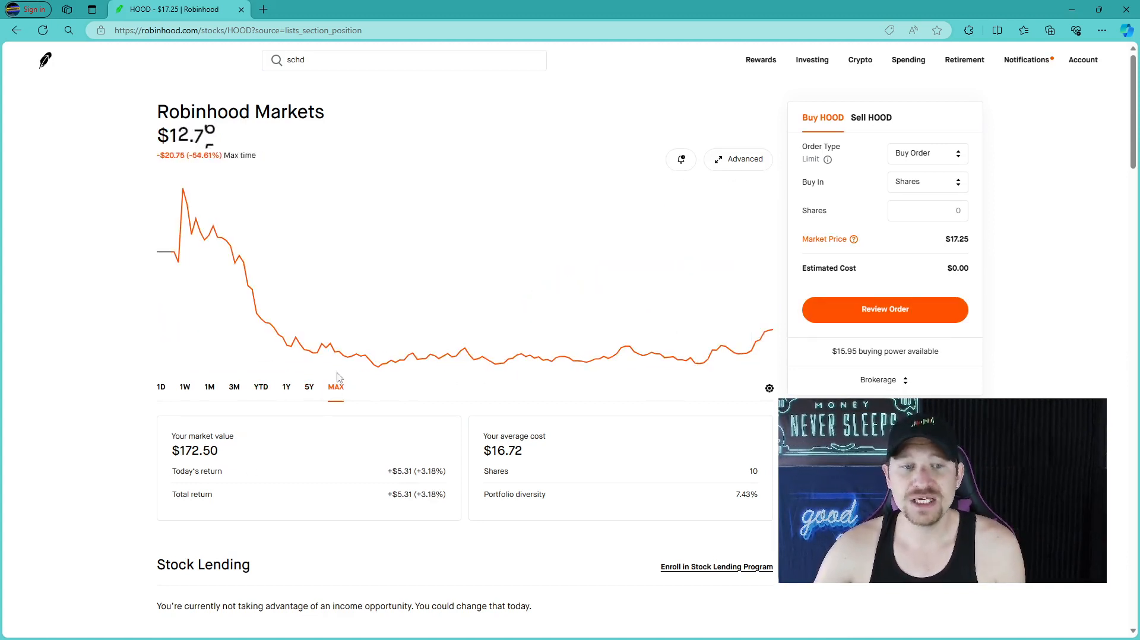
click(308, 386)
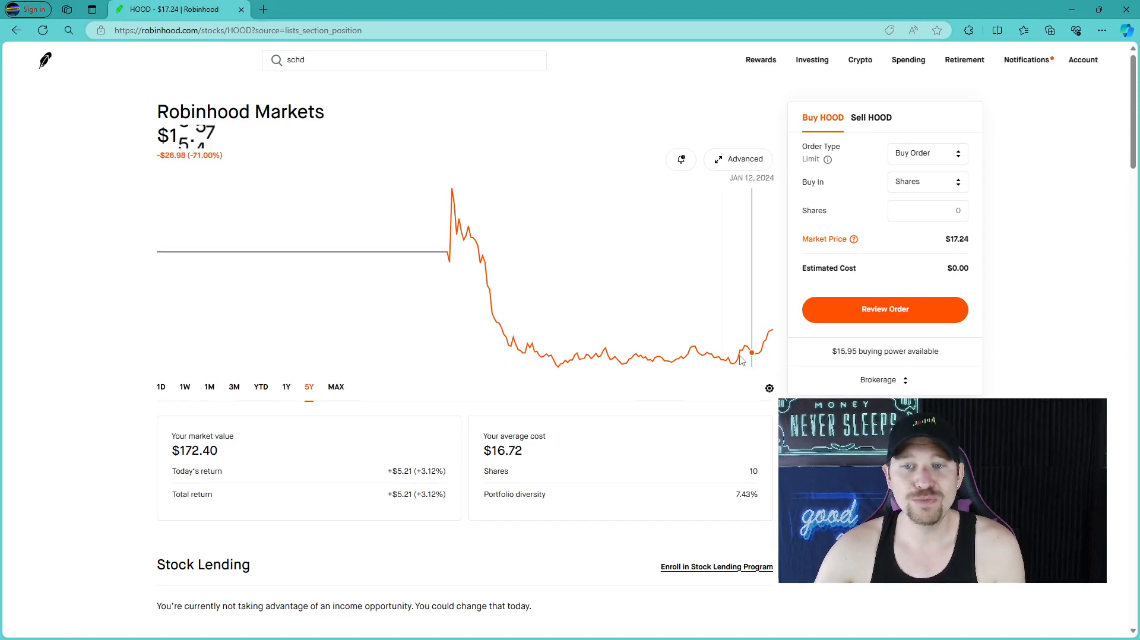
click(286, 386)
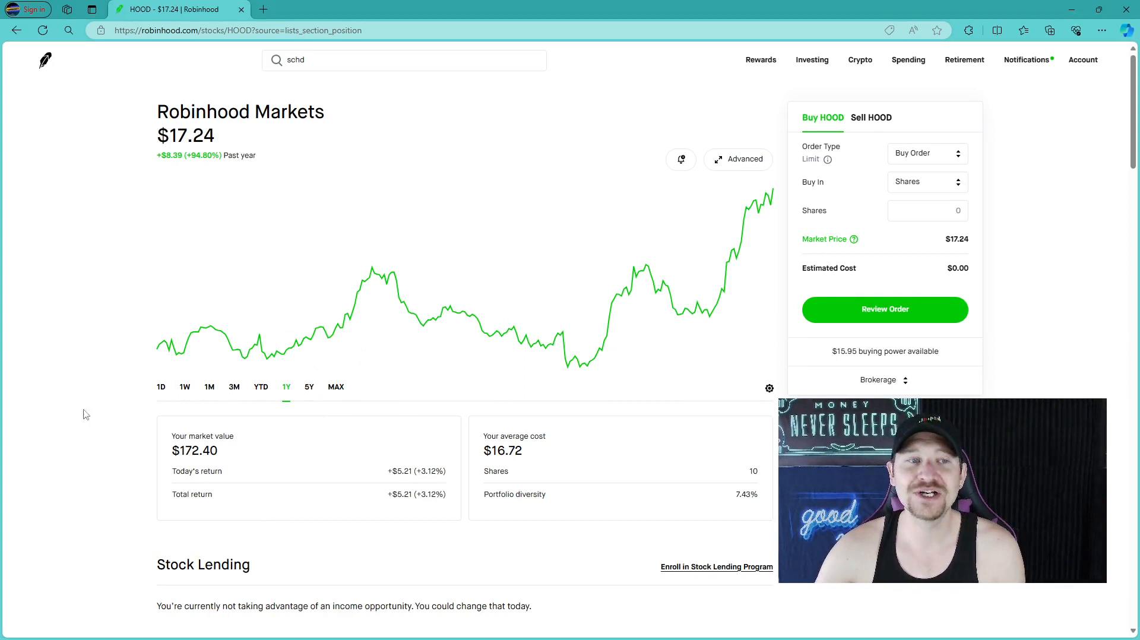
mouse_move(110, 466)
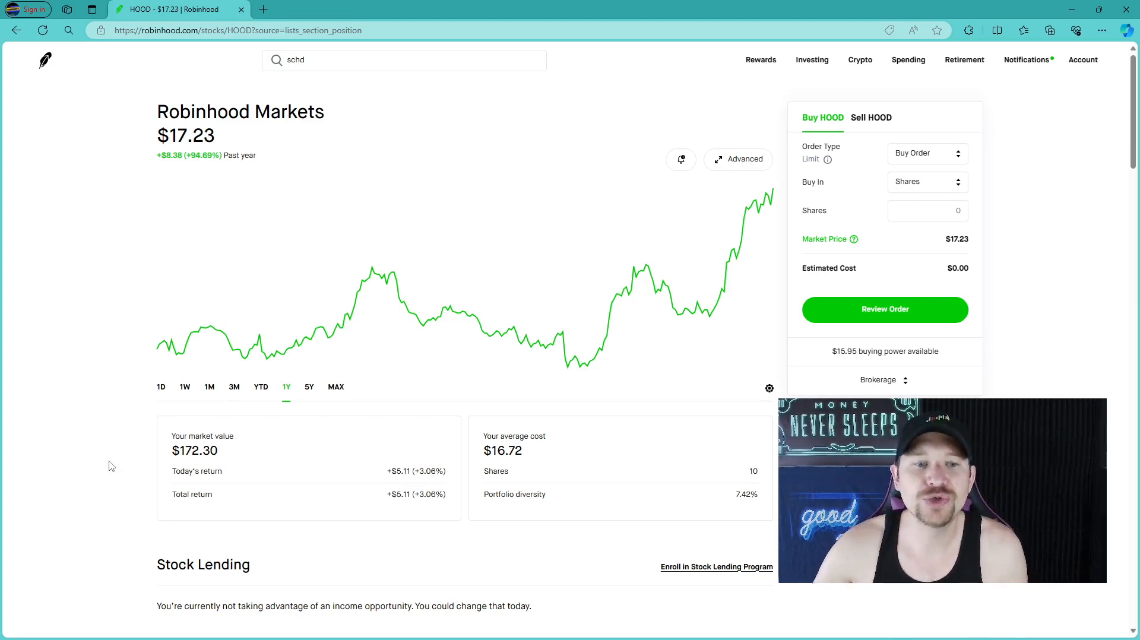
Cycle the HOOD chart through YTD and 1M to 1D (+4.94%), then scroll to About
click(260, 386)
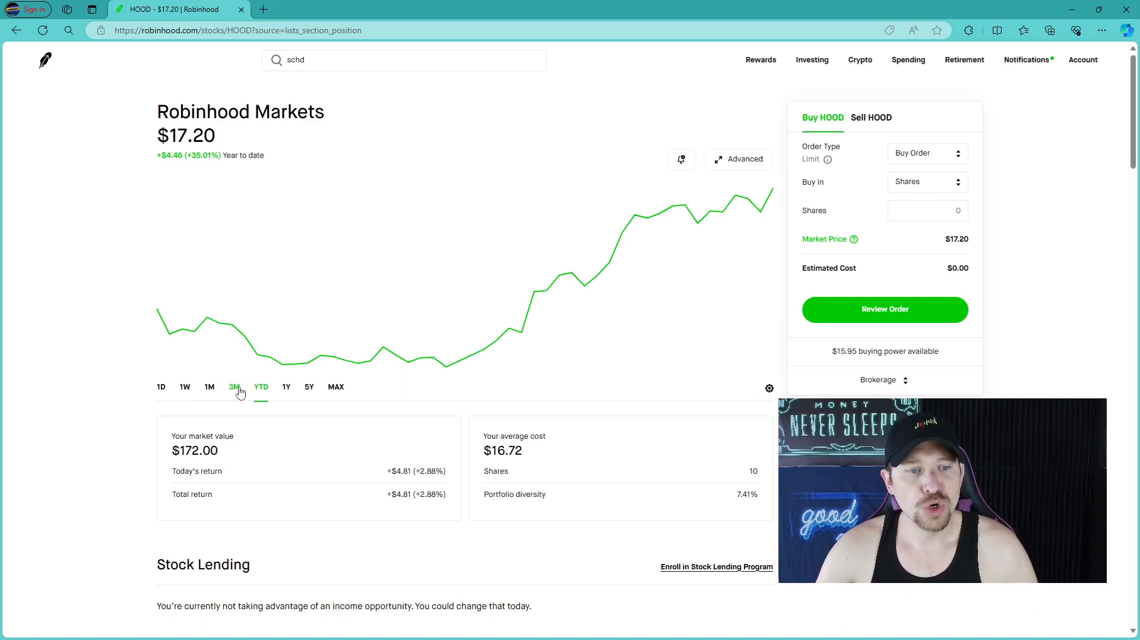
click(210, 386)
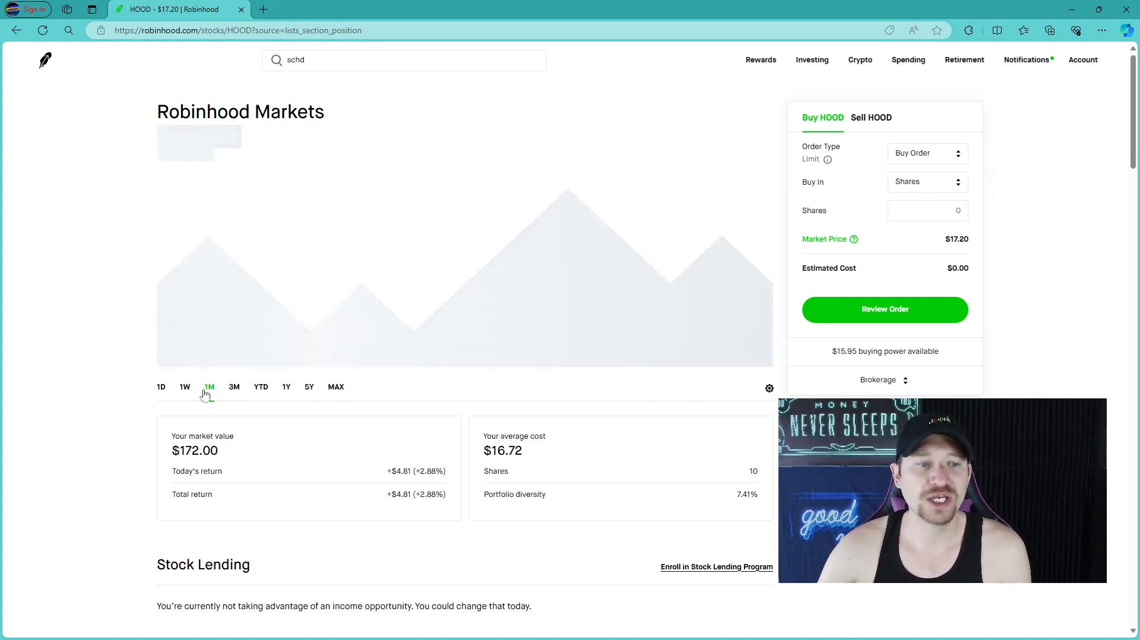
click(161, 386)
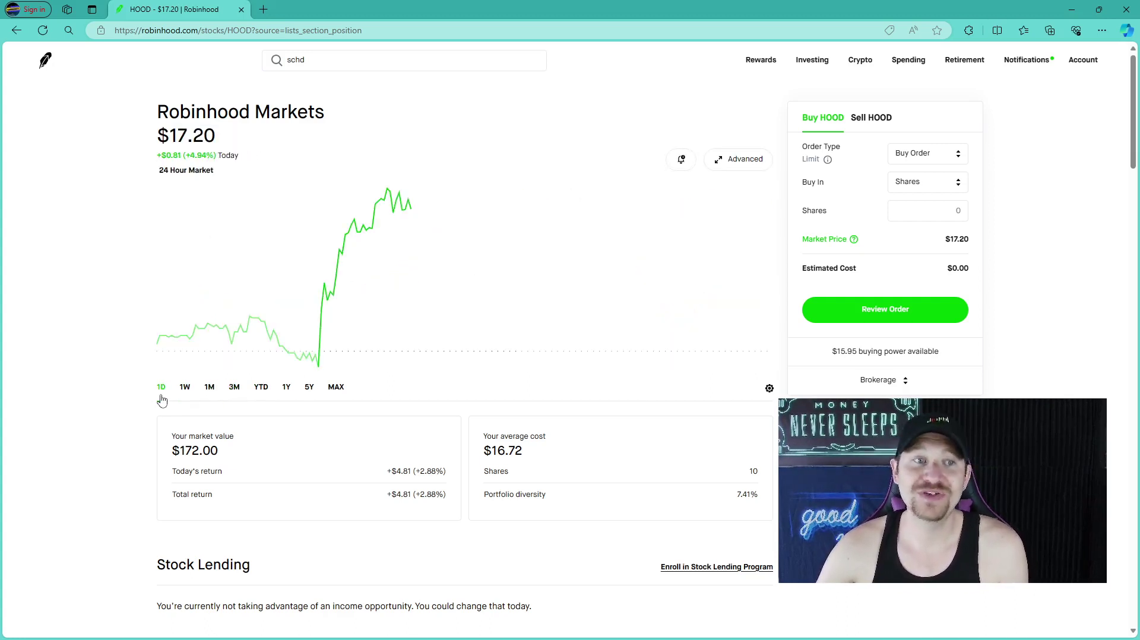
mouse_move(100, 452)
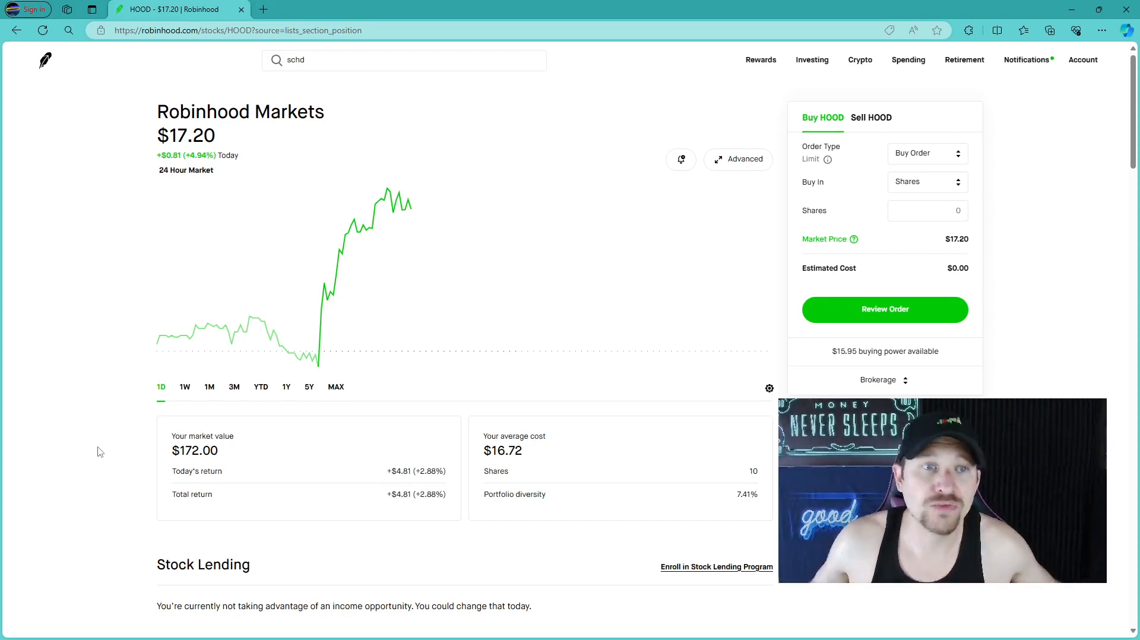
mouse_move(778, 150)
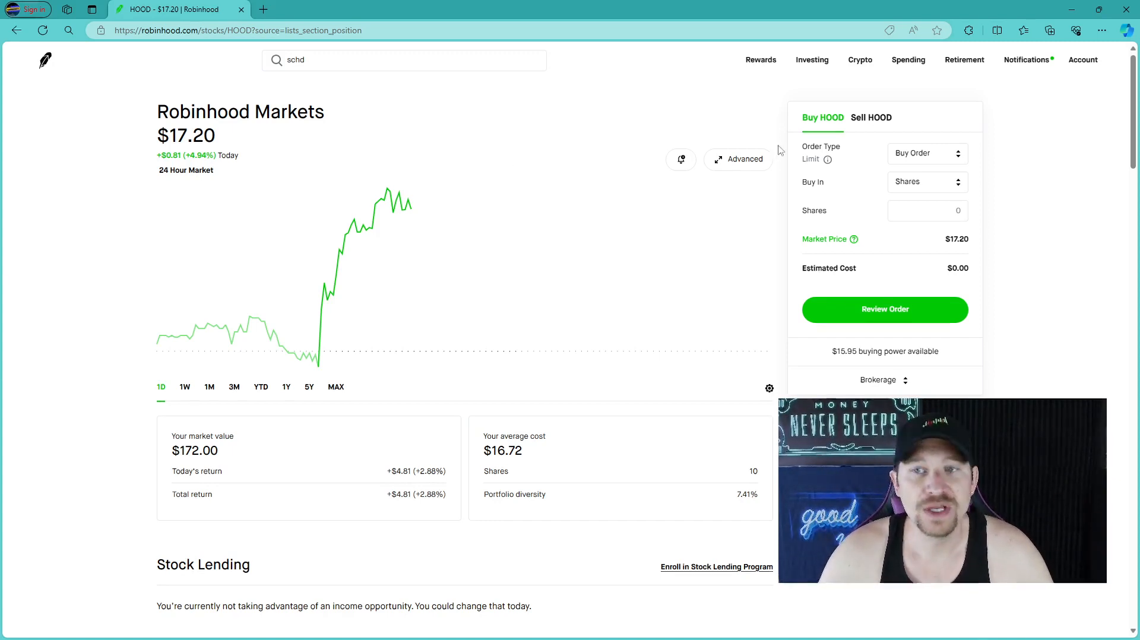
mouse_move(240, 77)
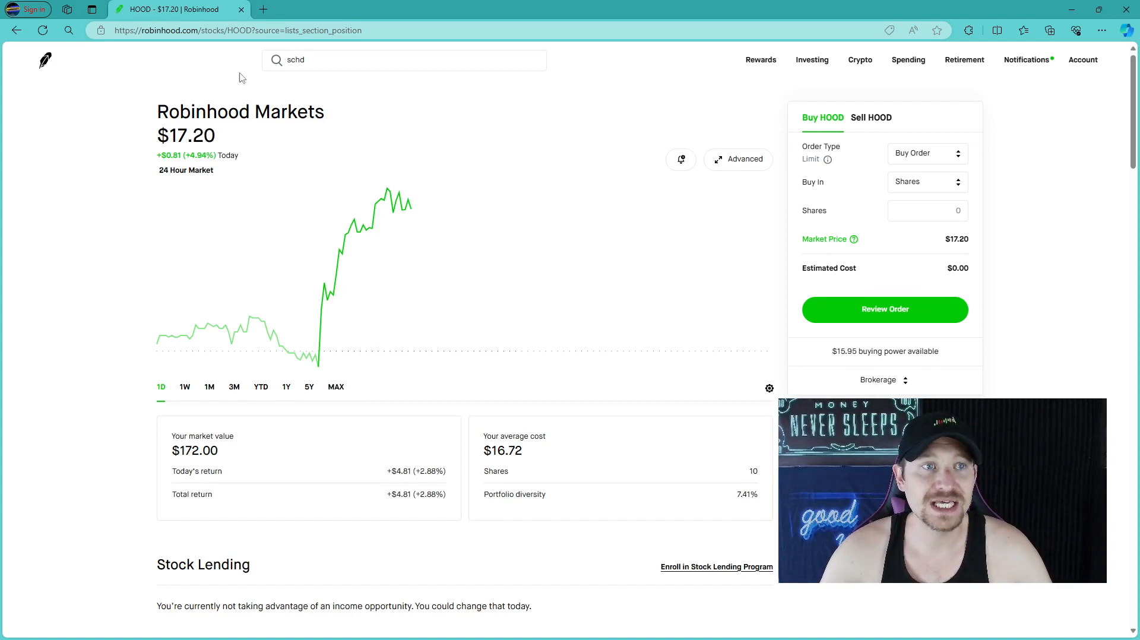
scroll(down, 3)
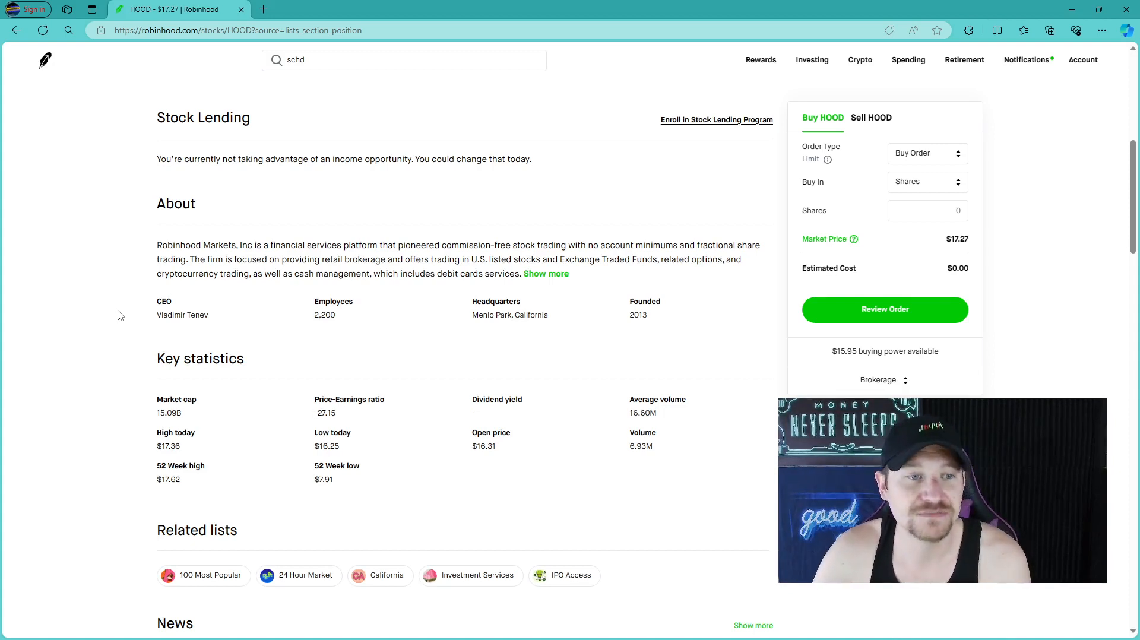
scroll(down, 3)
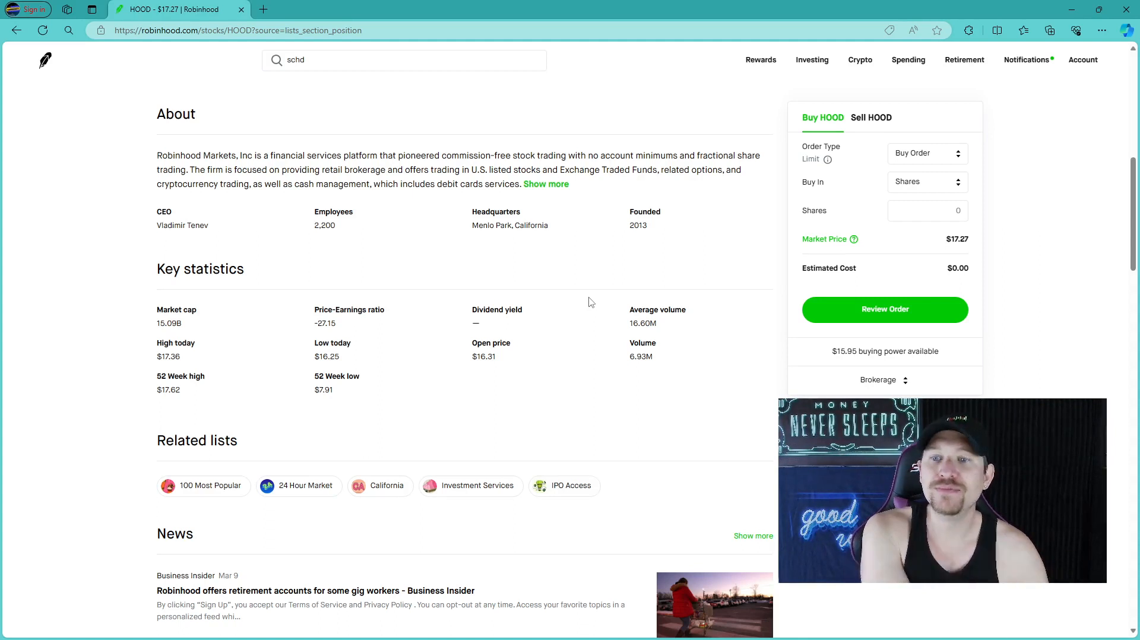
mouse_move(574, 297)
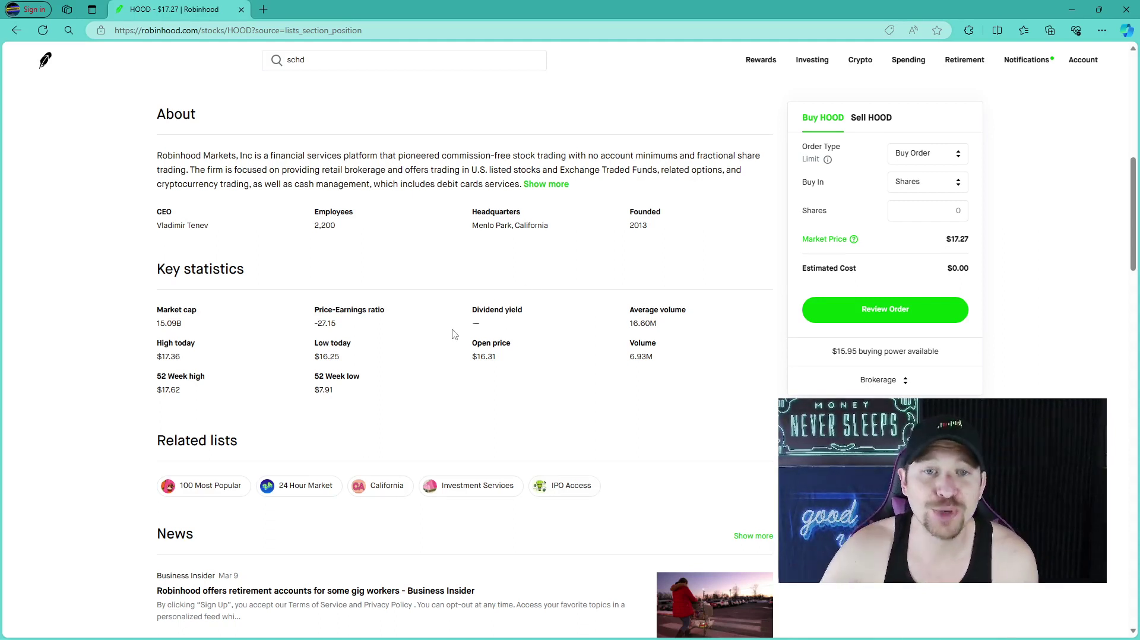
scroll(up, 3)
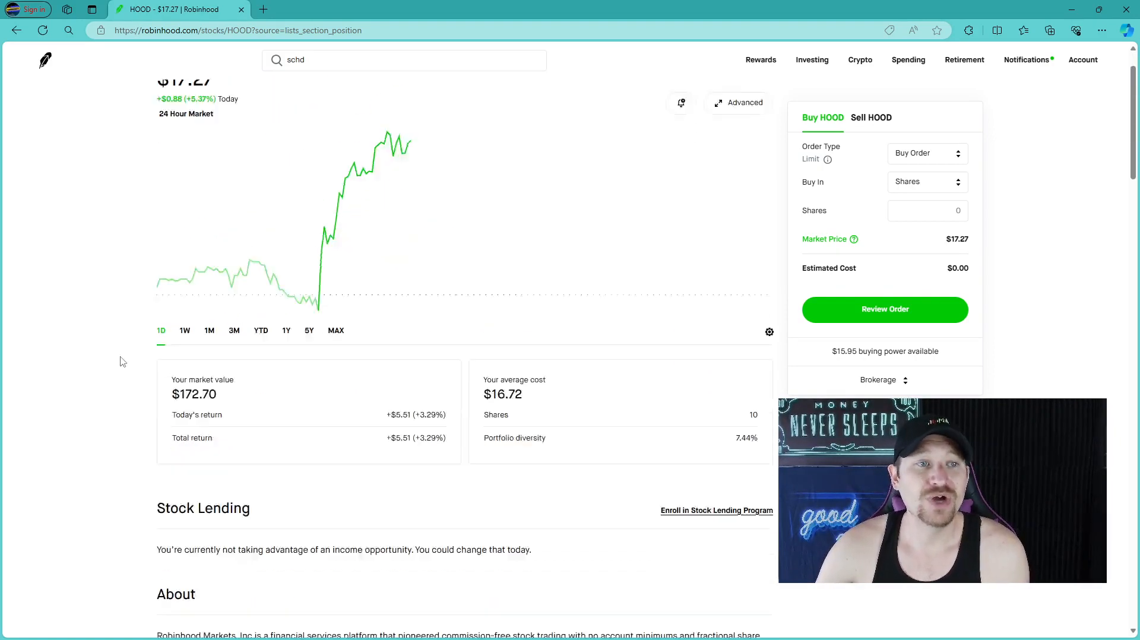
scroll(down, 3)
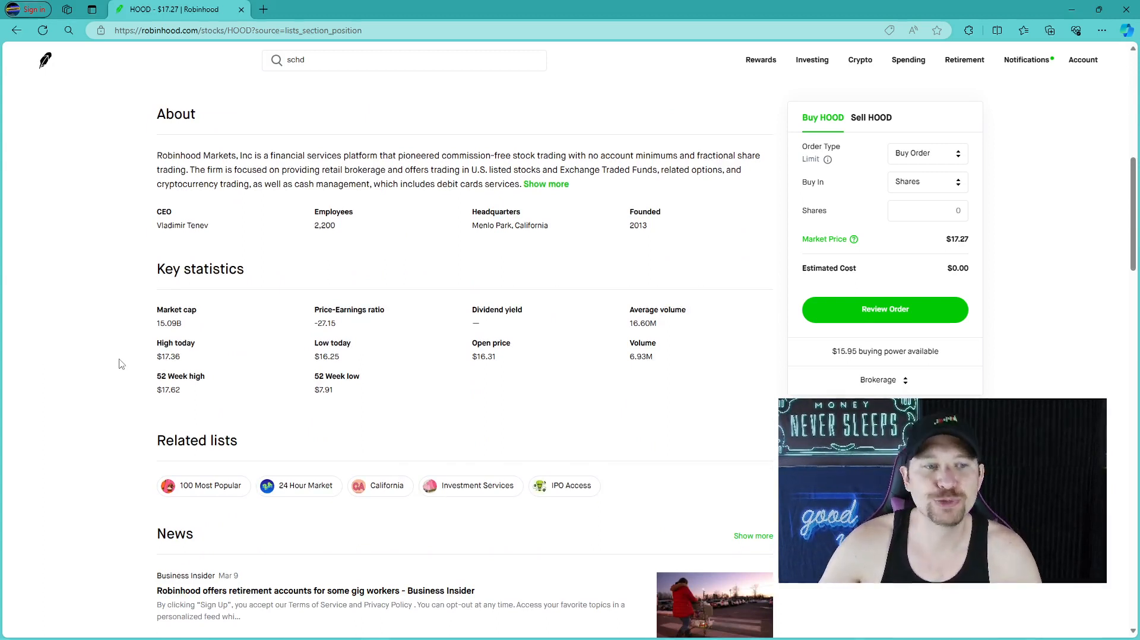
mouse_move(213, 229)
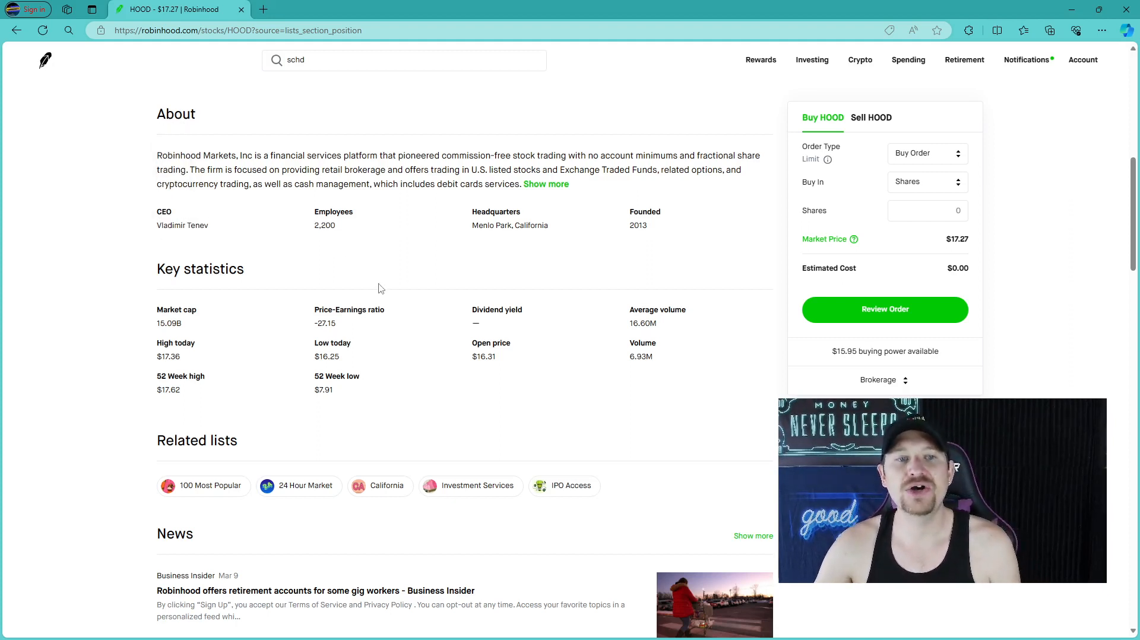
mouse_move(457, 252)
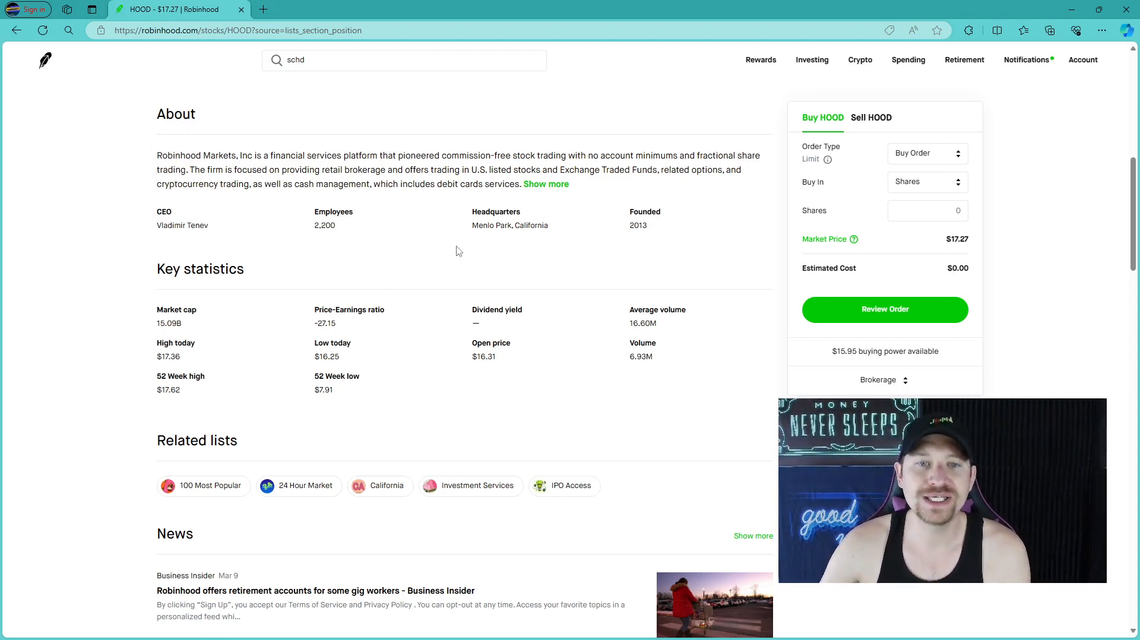
mouse_move(578, 263)
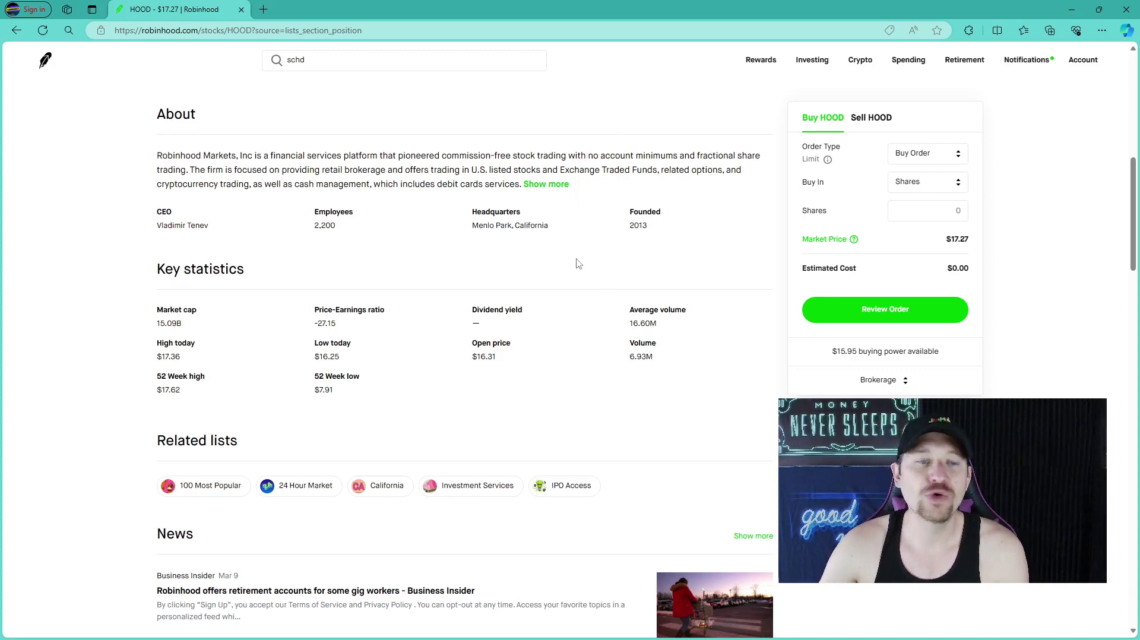
scroll(down, 3)
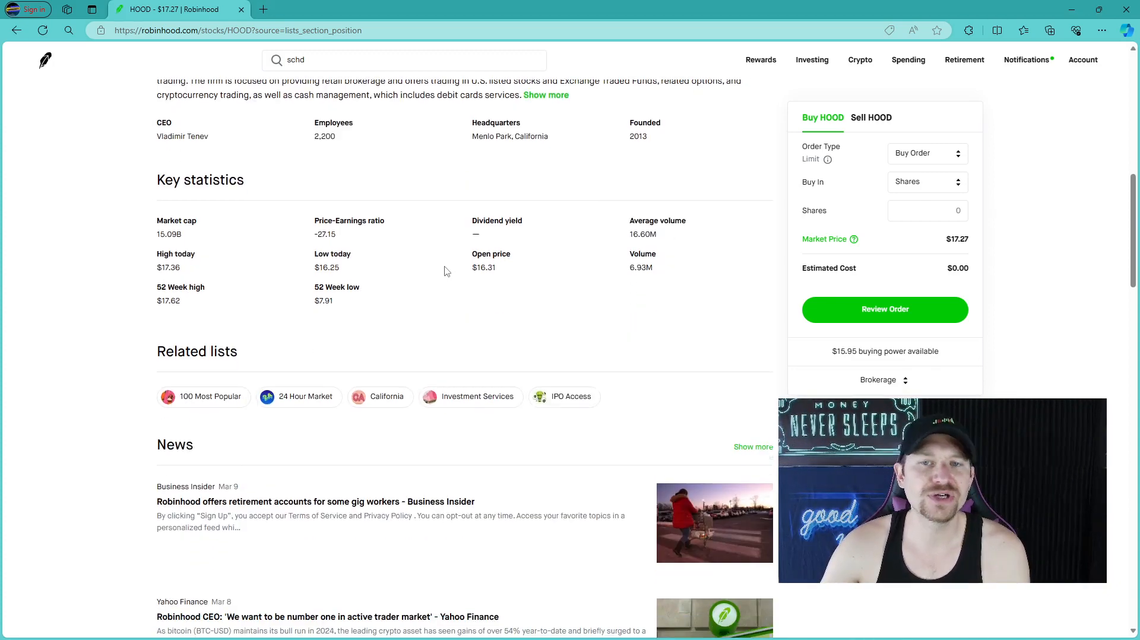
mouse_move(246, 184)
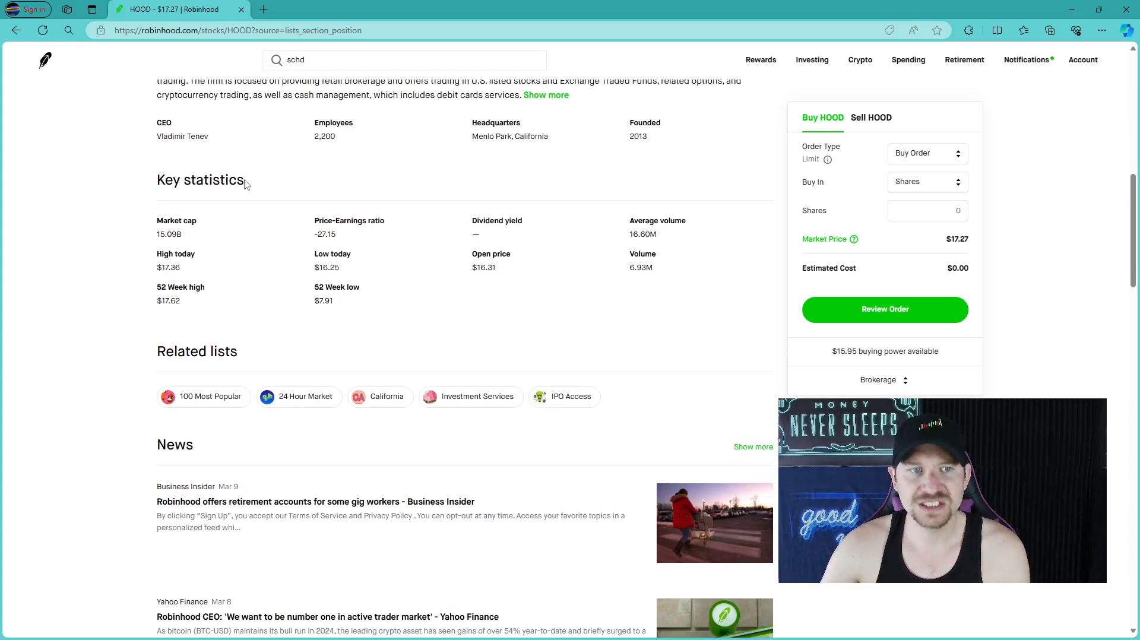
mouse_move(351, 201)
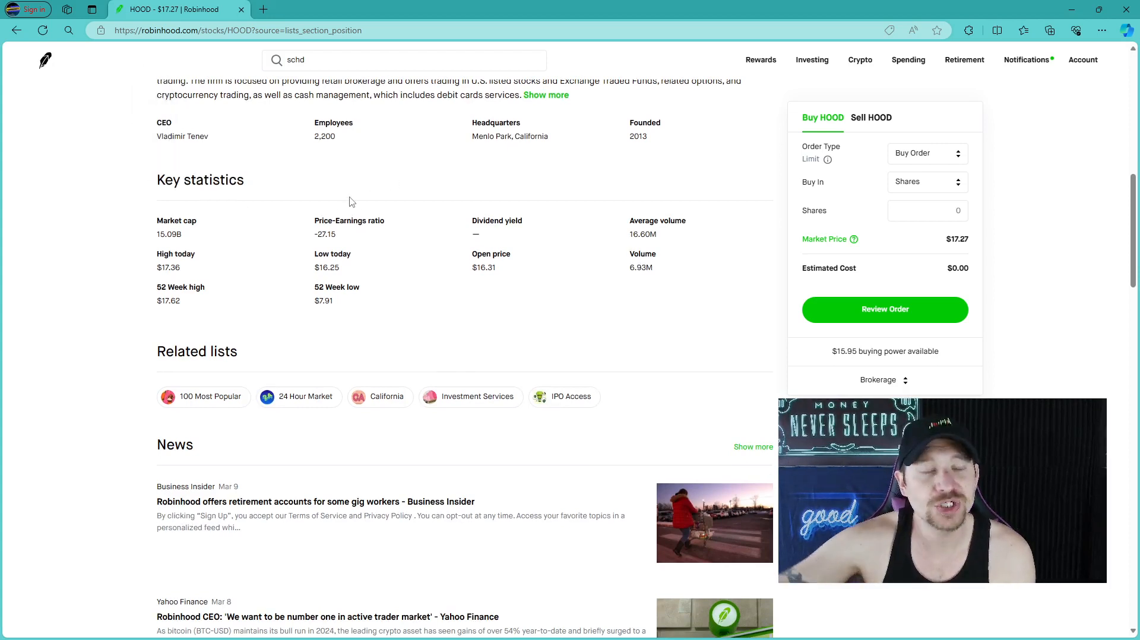
mouse_move(142, 239)
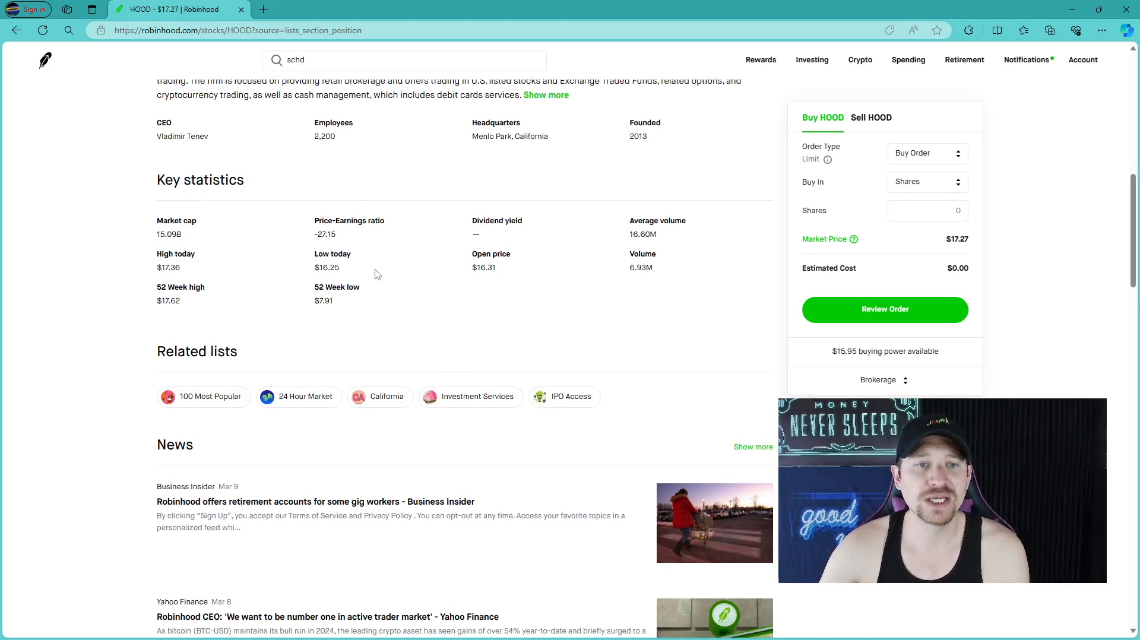
mouse_move(410, 267)
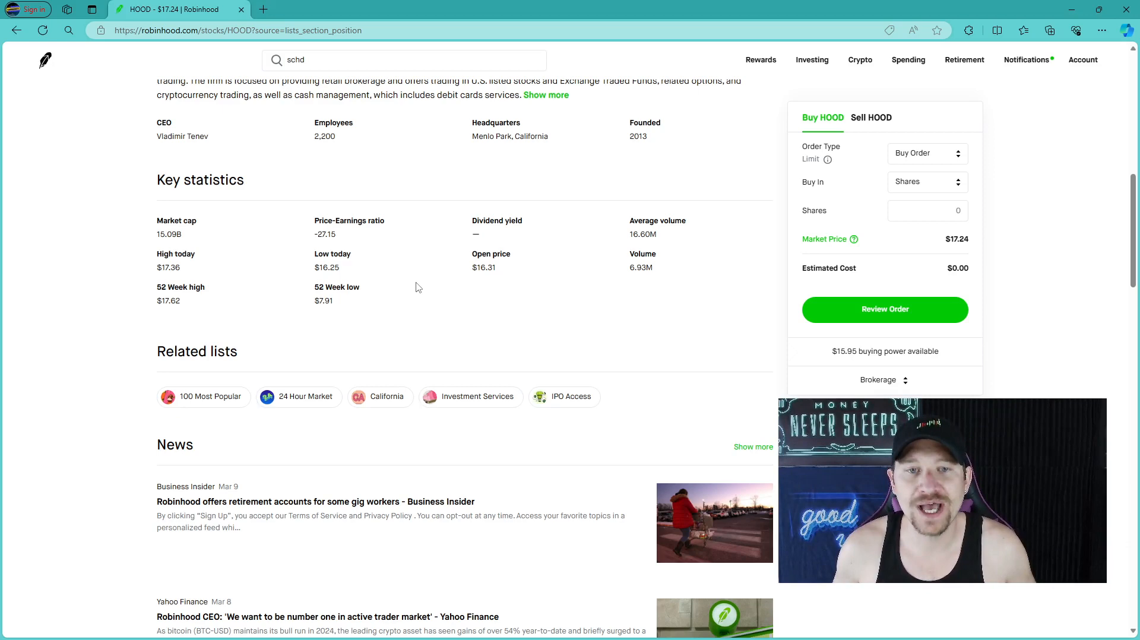
Cycle the HOOD chart through 5Y, 1M, 1D to 3M, then scroll to Key statistics
scroll(up, 3)
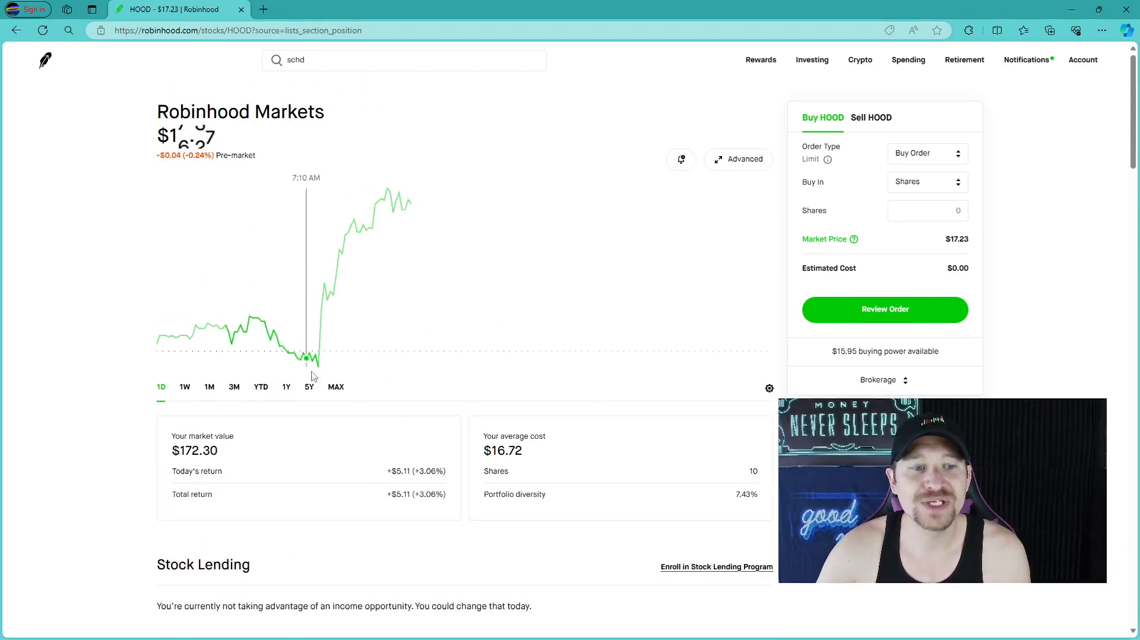
click(309, 386)
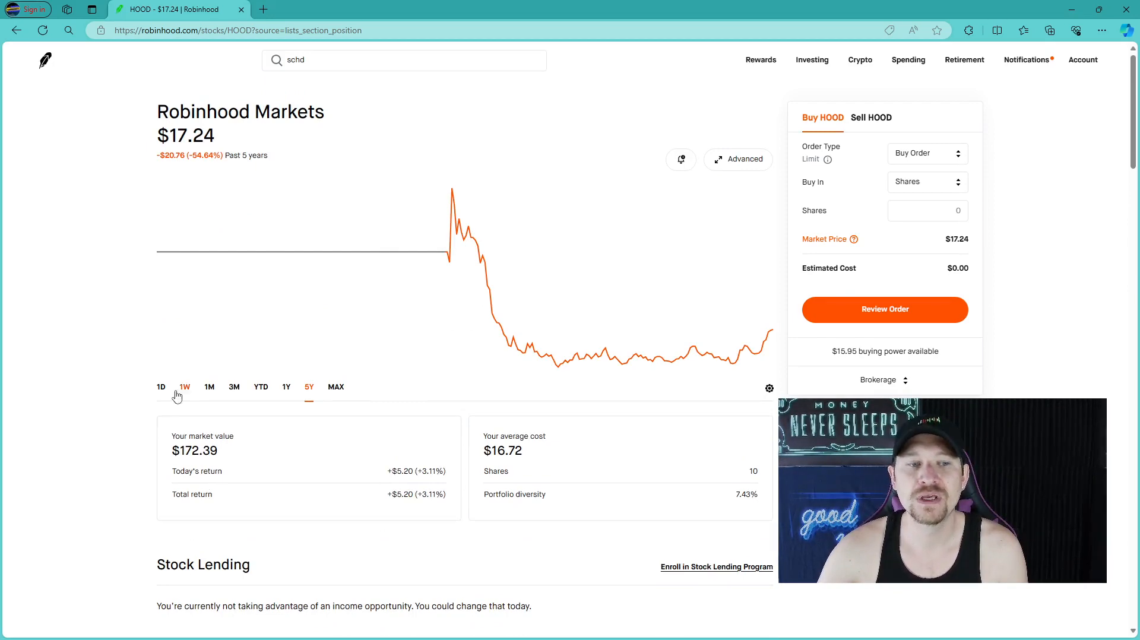
click(208, 386)
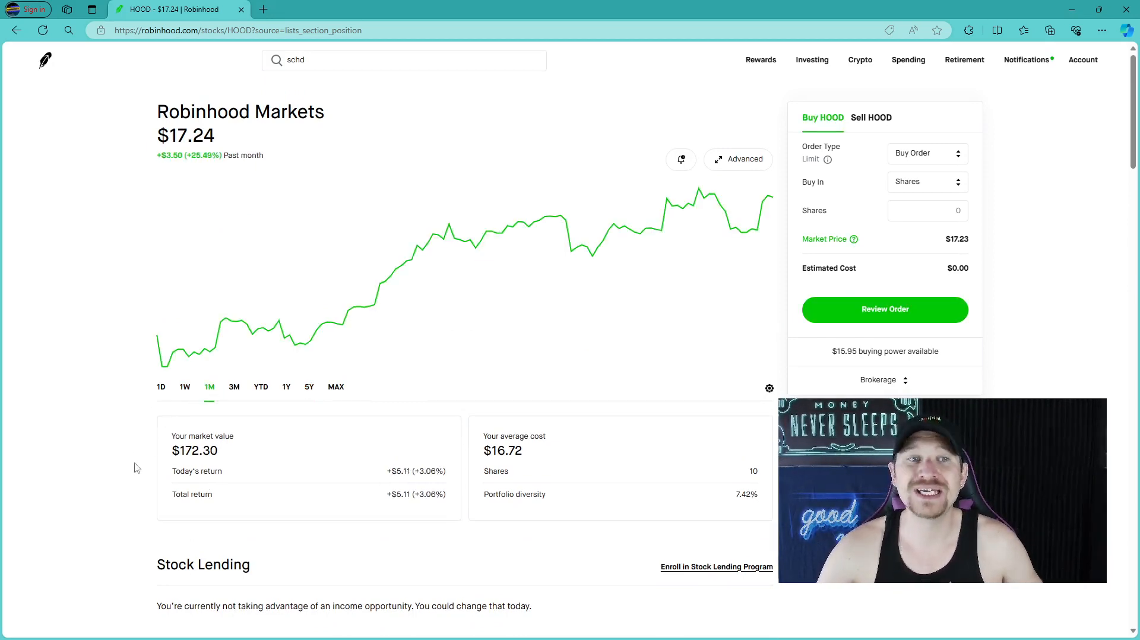
click(161, 386)
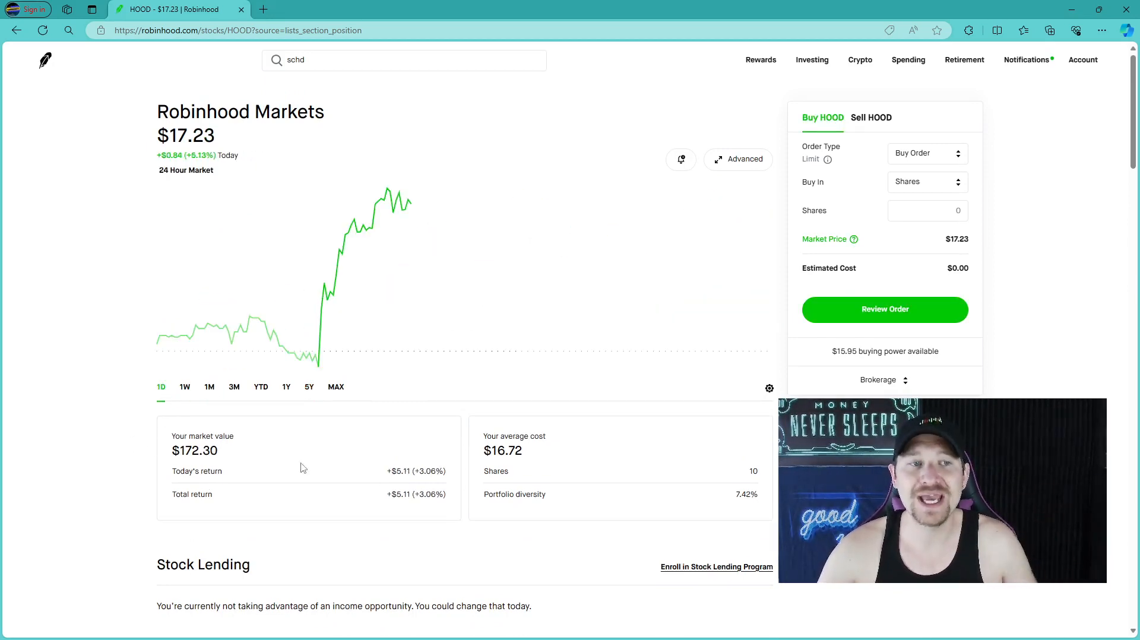
click(233, 386)
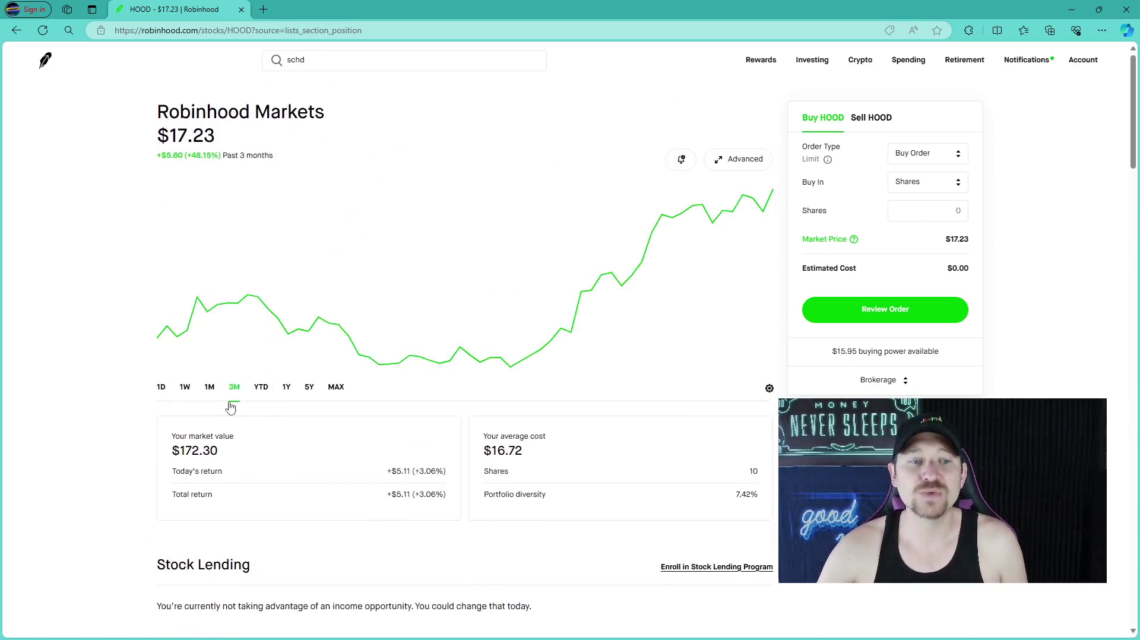
scroll(down, 3)
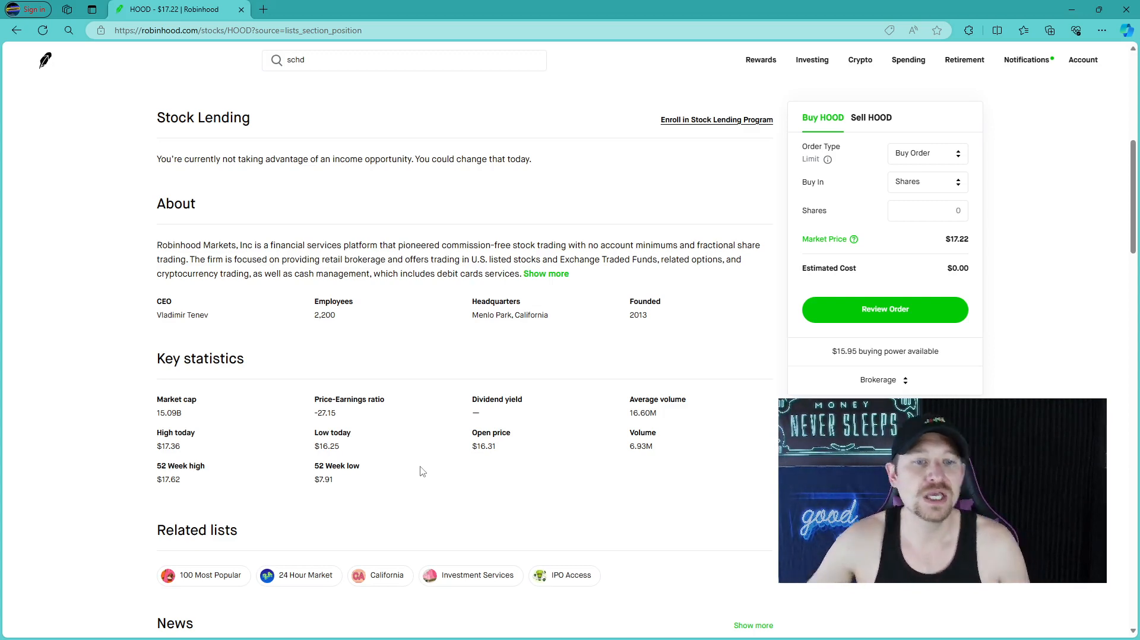
Scroll past the News headlines to the customer buy/sell Trading Trends chart
scroll(down, 3)
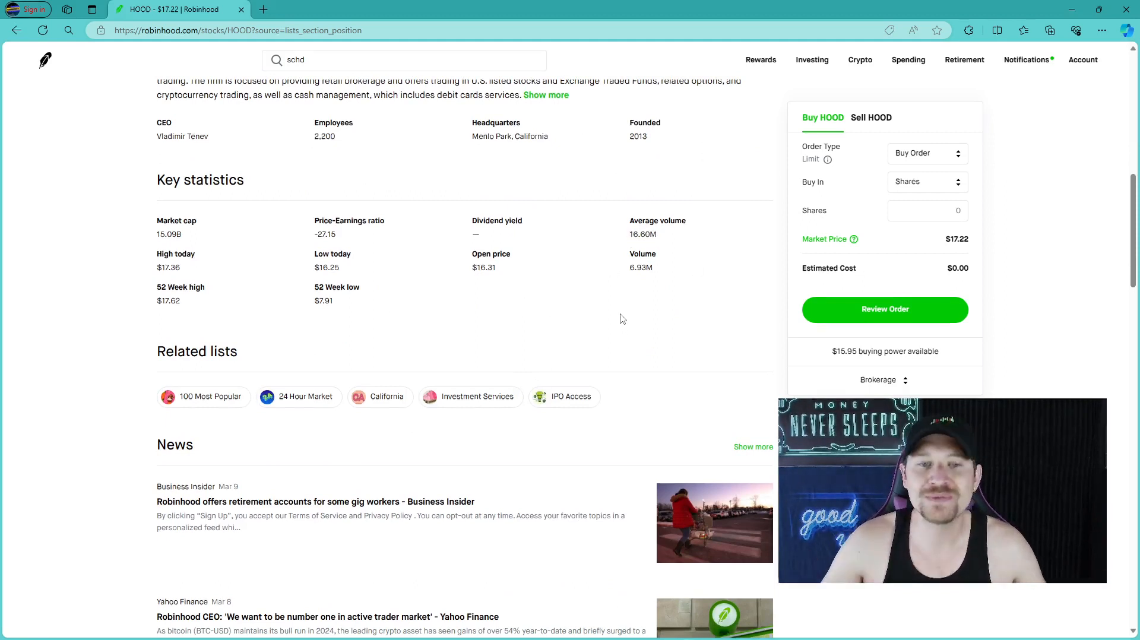
scroll(up, 3)
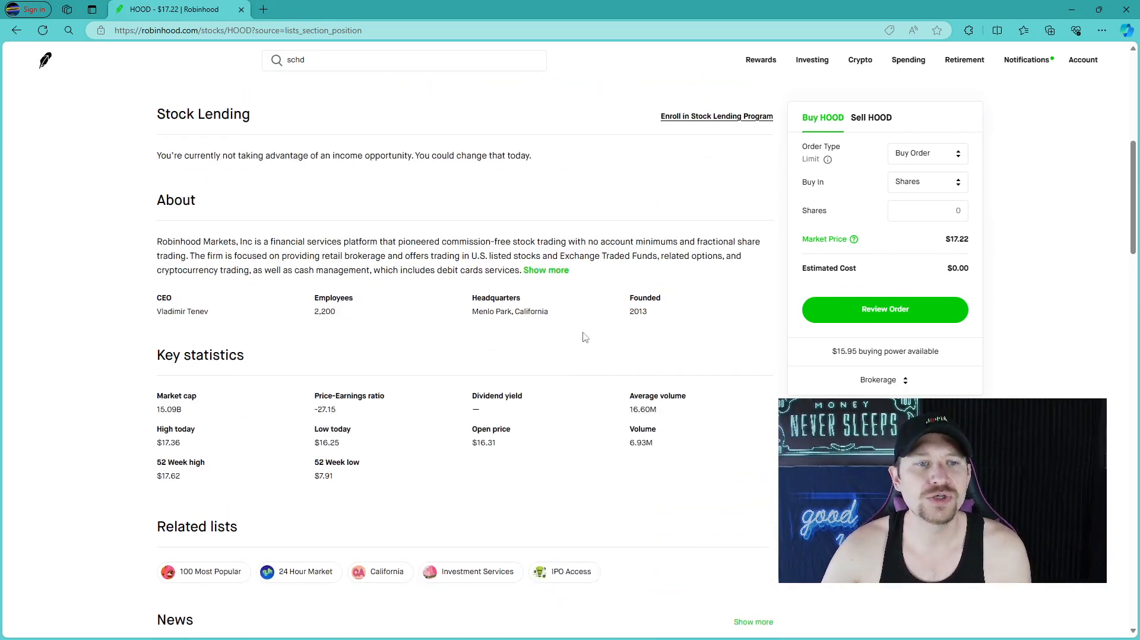
scroll(down, 3)
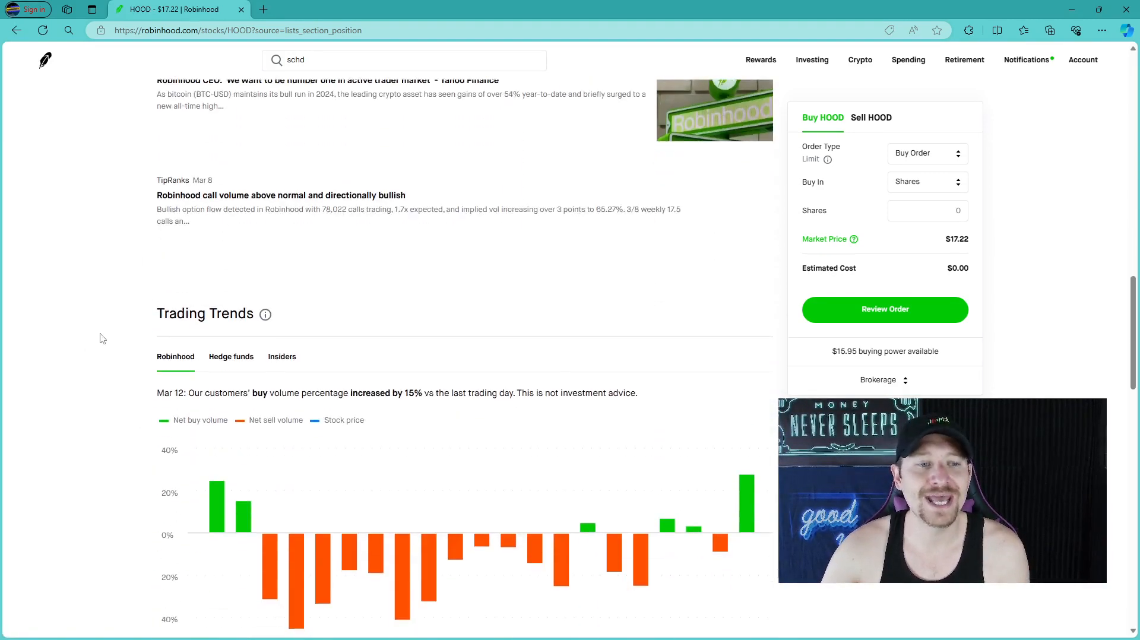
Show hedge fund buy and sell volume for HOOD in Trading Trends
scroll(down, 3)
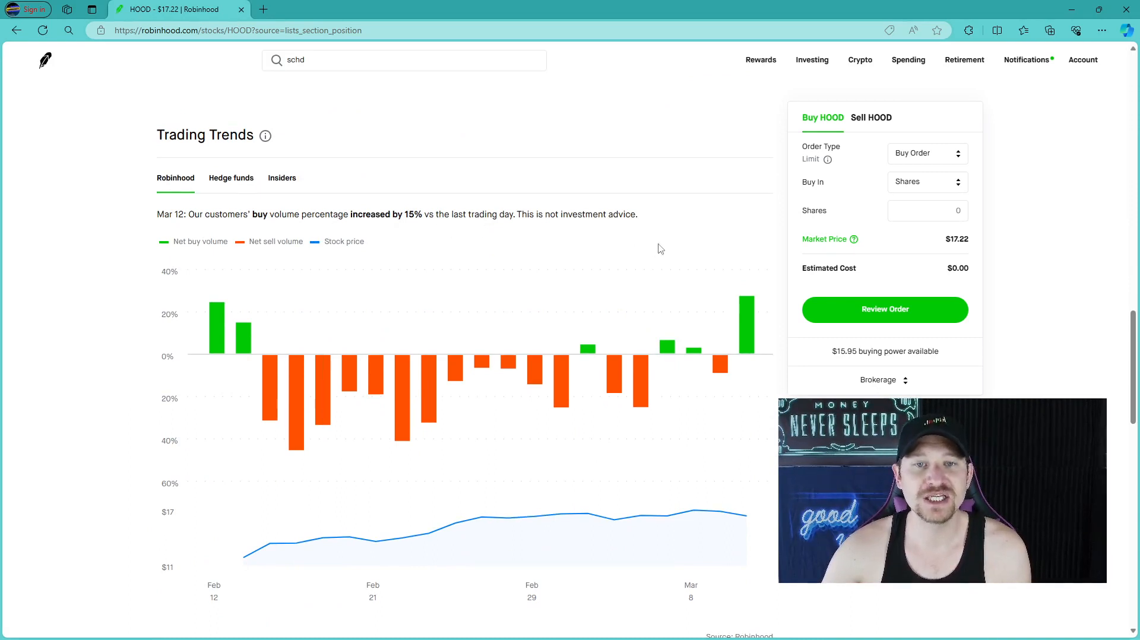
mouse_move(720, 372)
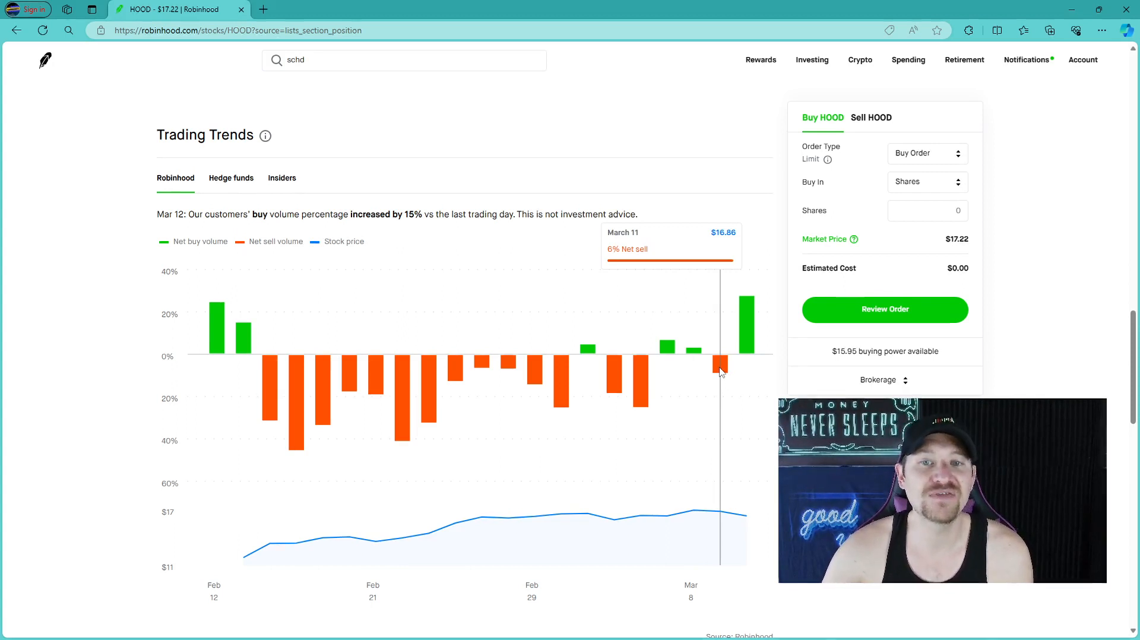
mouse_move(746, 341)
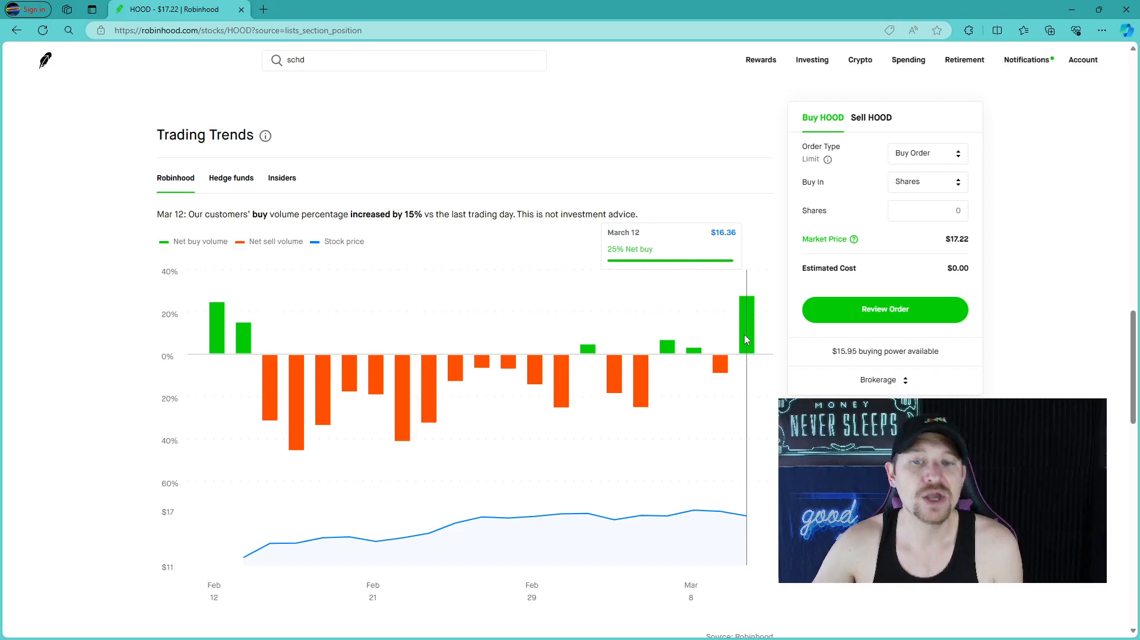
mouse_move(107, 368)
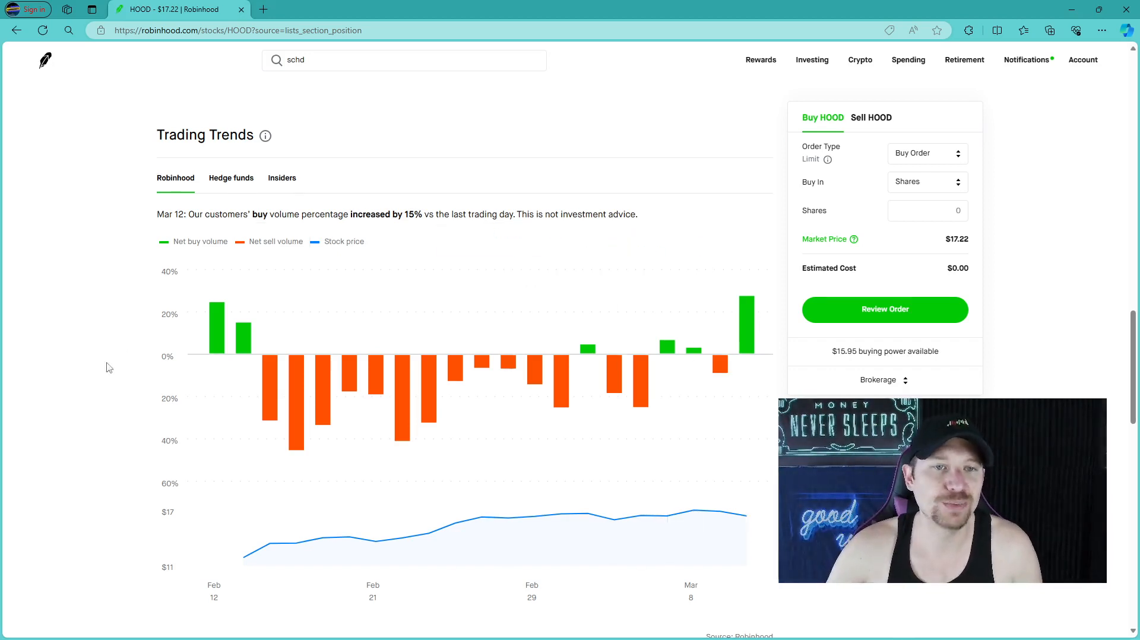
click(231, 177)
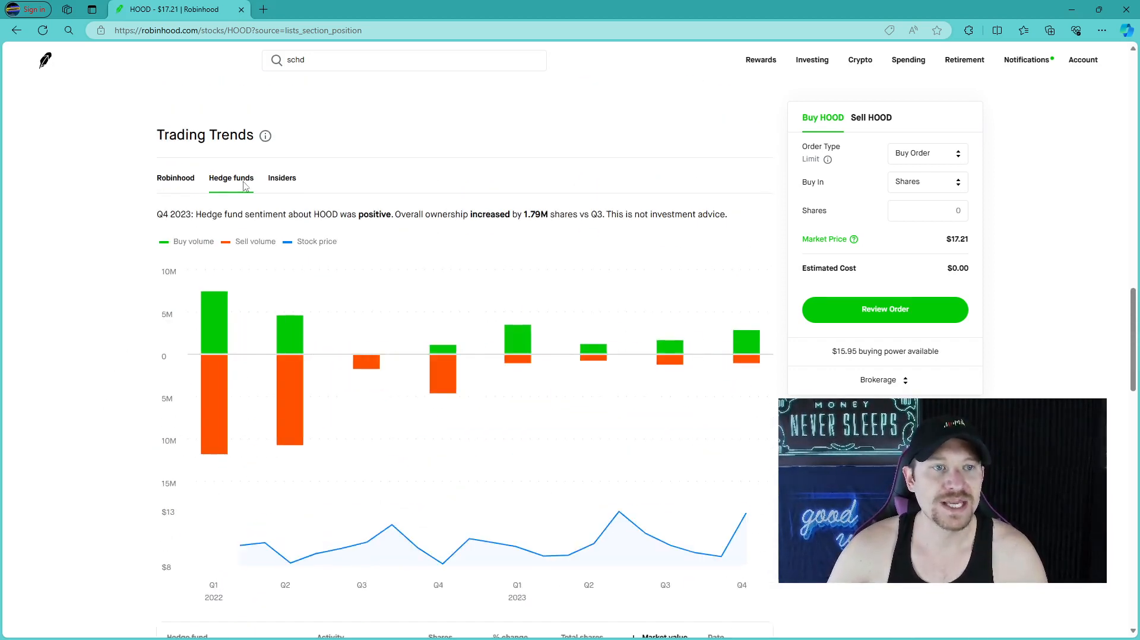
mouse_move(743, 347)
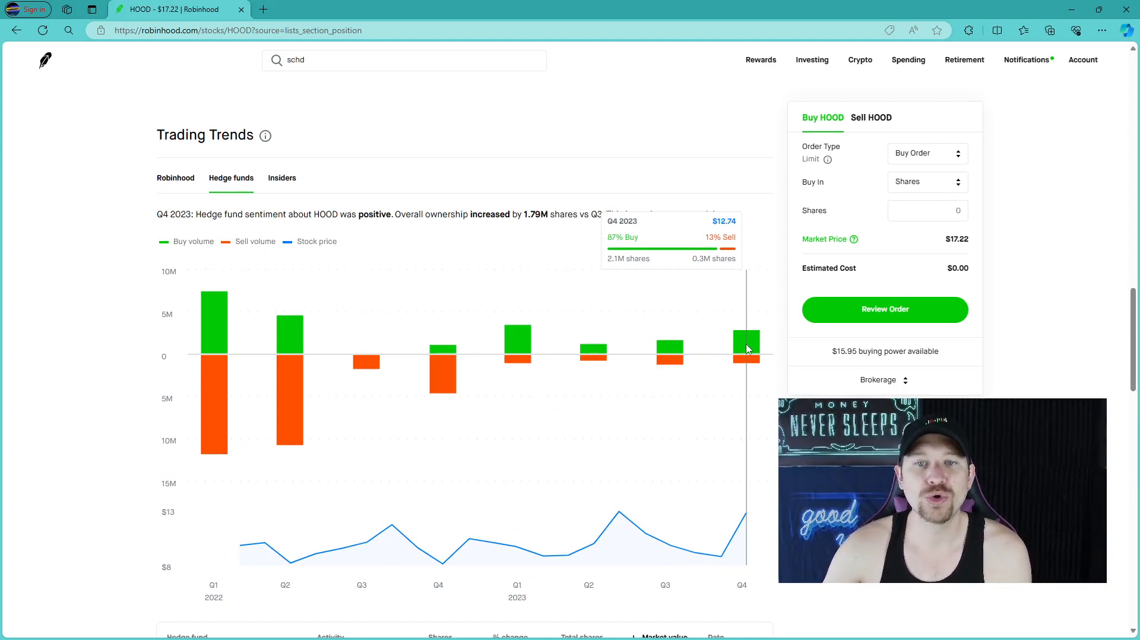
mouse_move(366, 357)
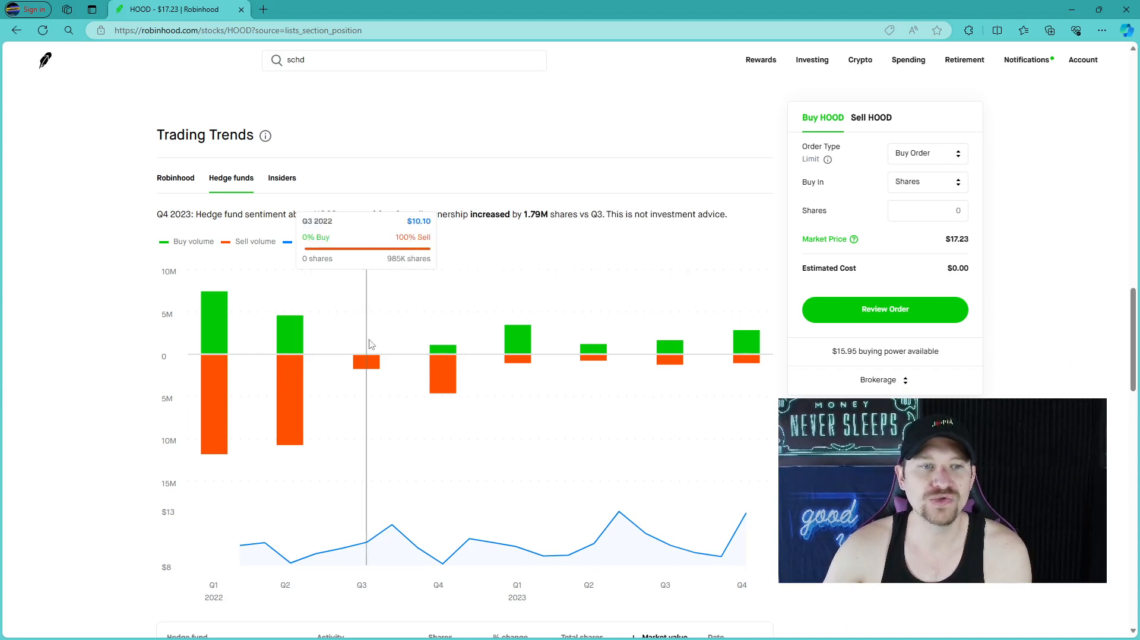
mouse_move(288, 409)
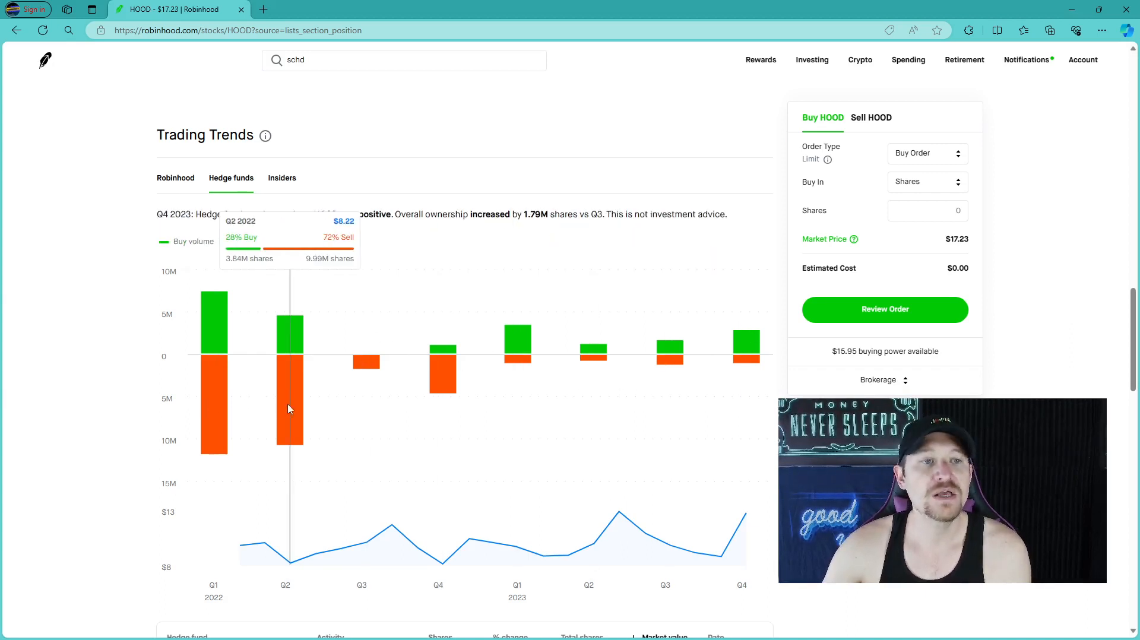
mouse_move(297, 400)
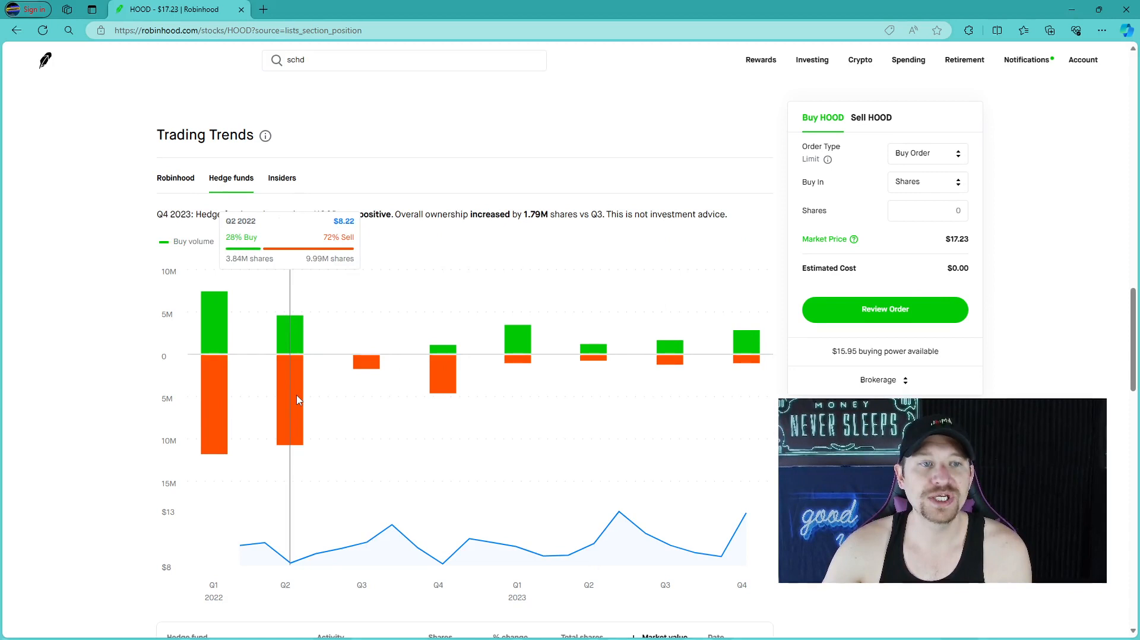
mouse_move(517, 291)
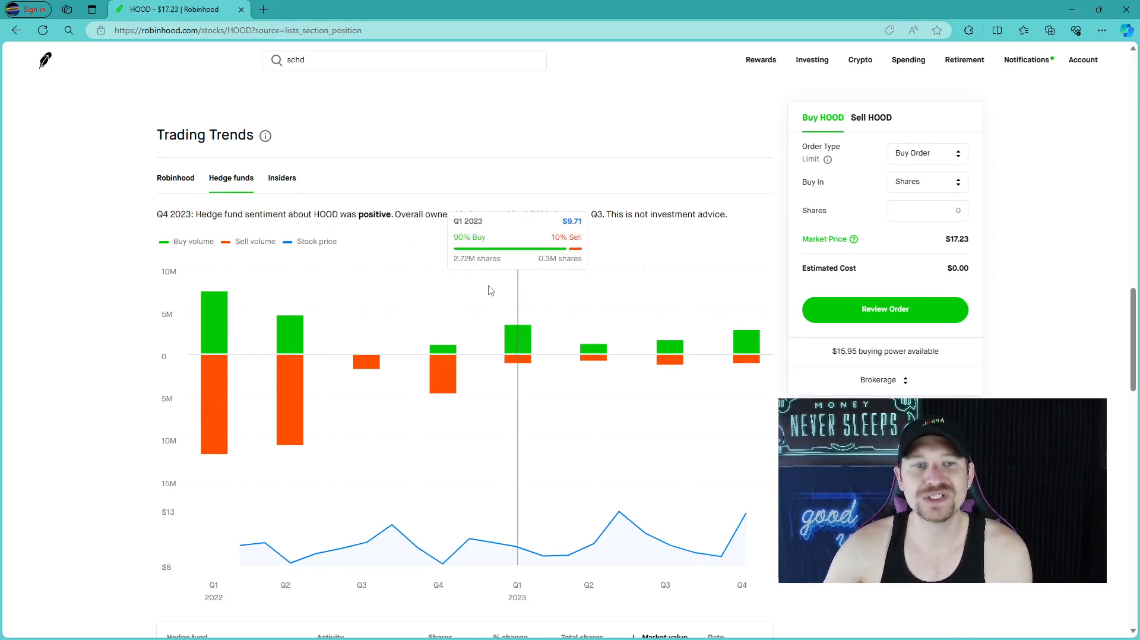
mouse_move(745, 364)
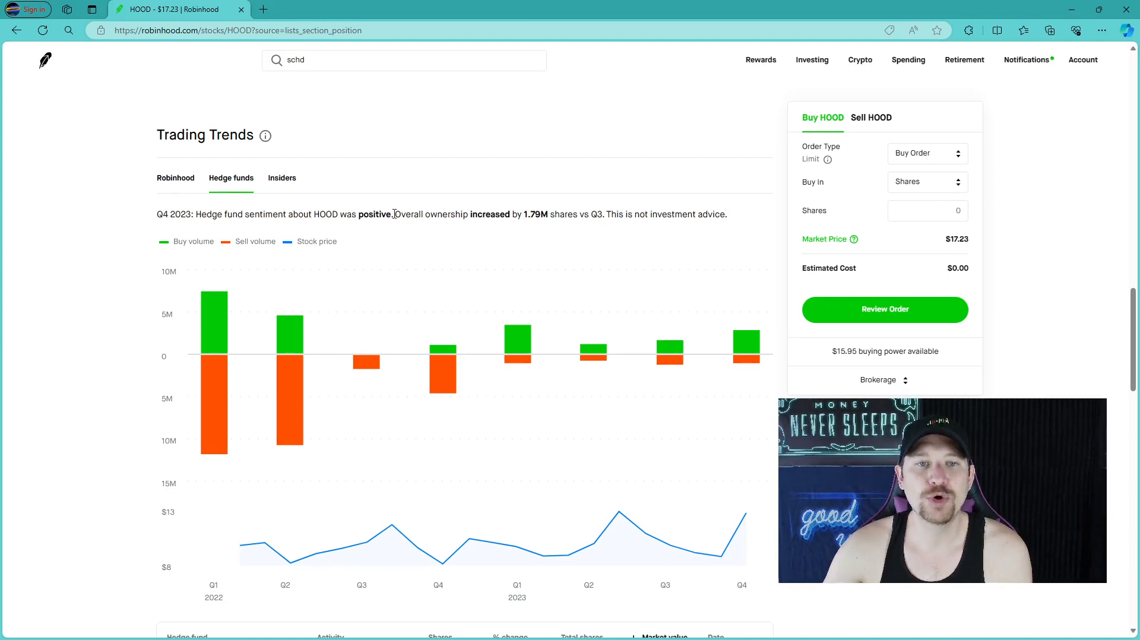
Show insider buy and sell volume for HOOD in Trading Trends
double_click(535, 214)
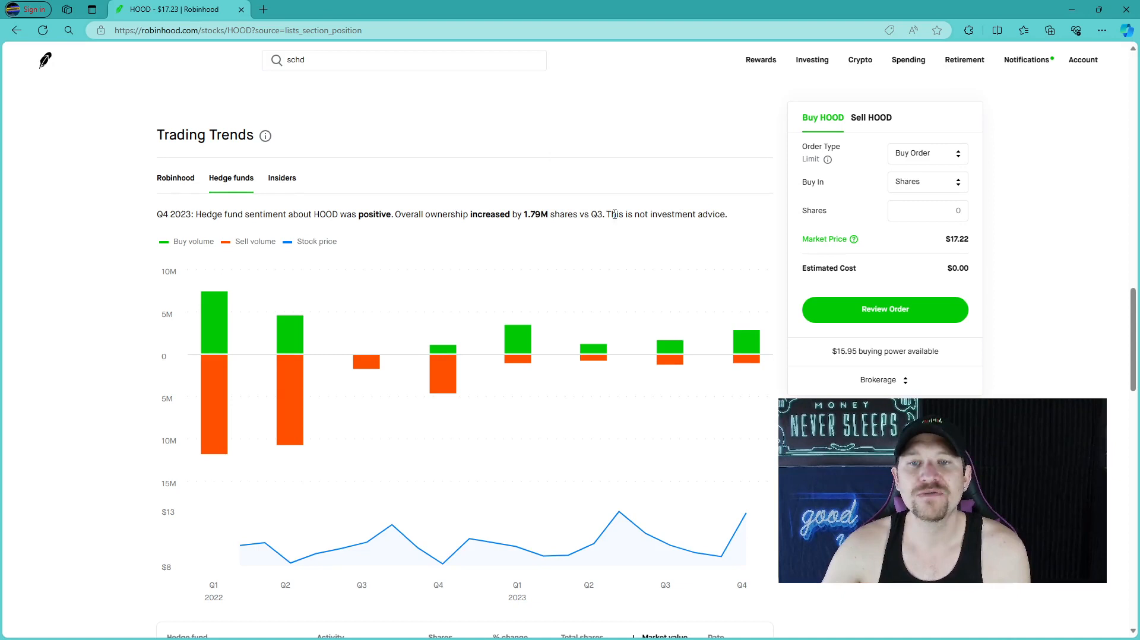
mouse_move(625, 204)
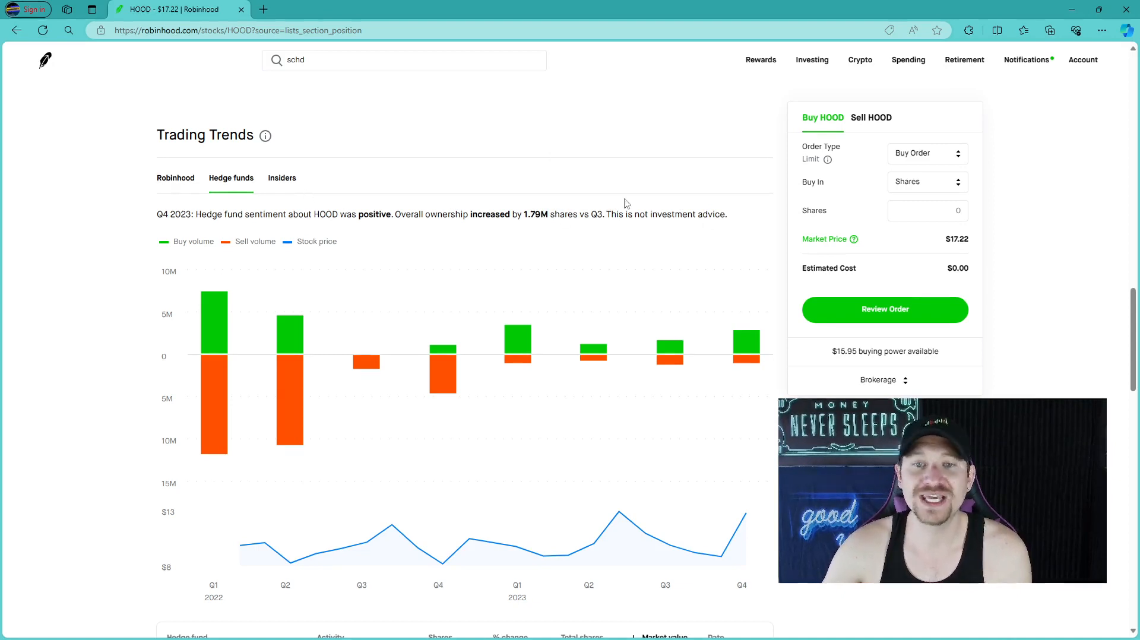
mouse_move(542, 171)
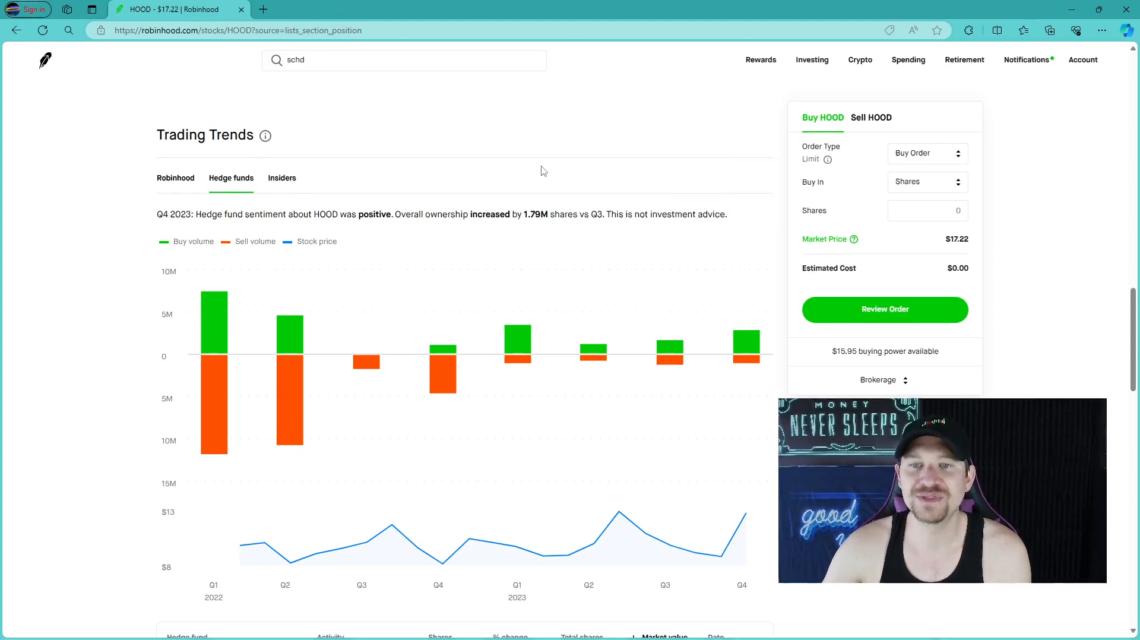
click(281, 178)
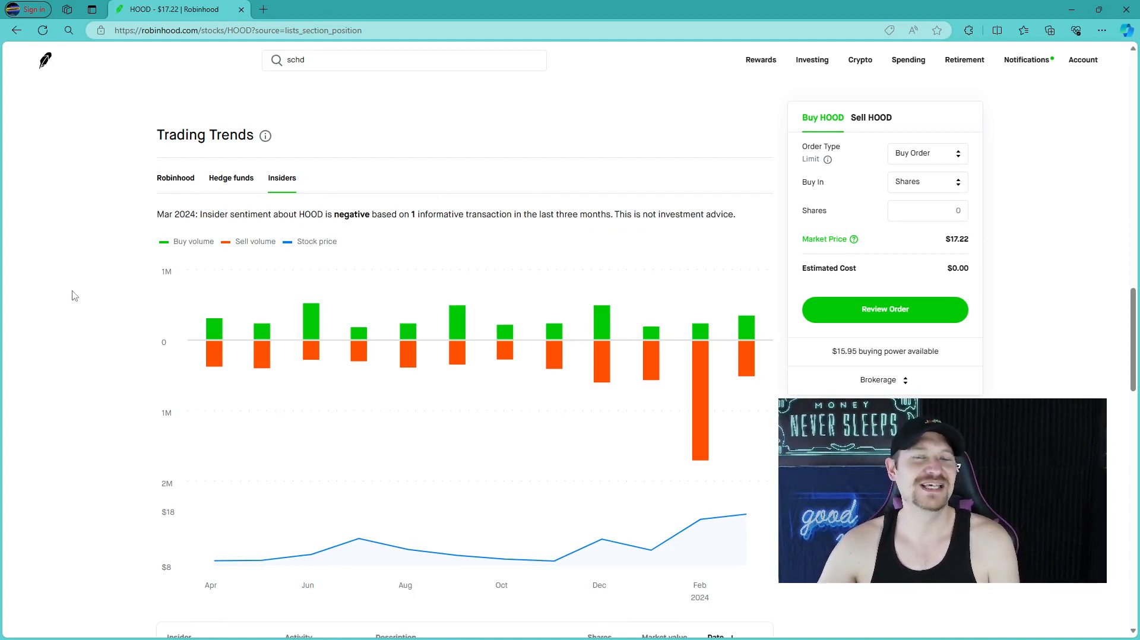
mouse_move(224, 219)
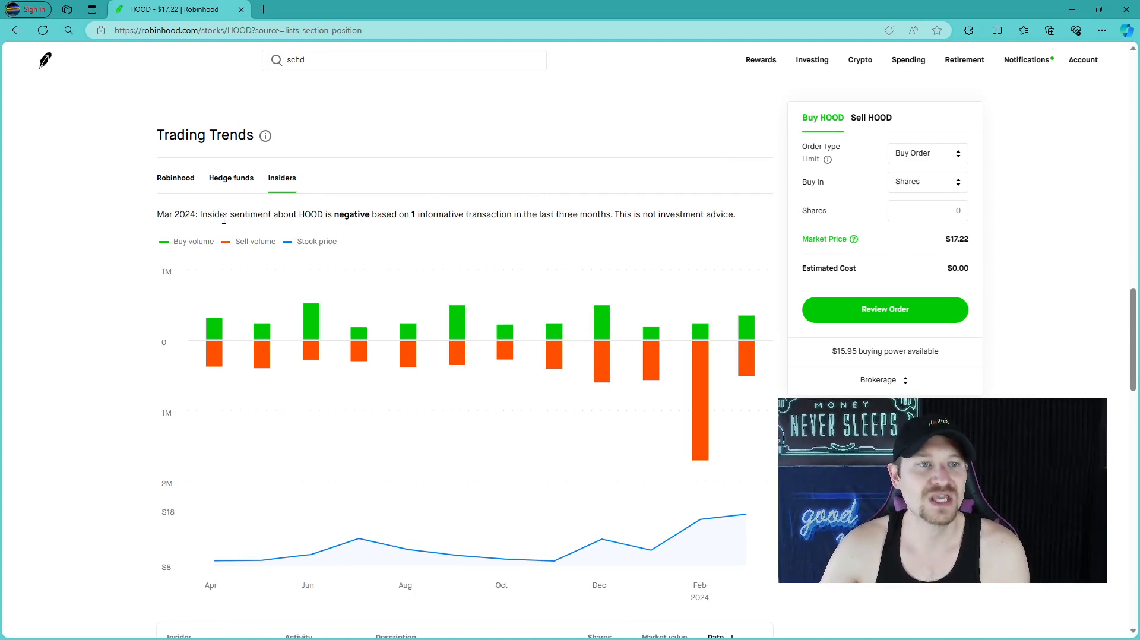
Scroll to HOOD's March 2024 insider transactions table of executive sells and grants
drag(202, 214, 383, 213)
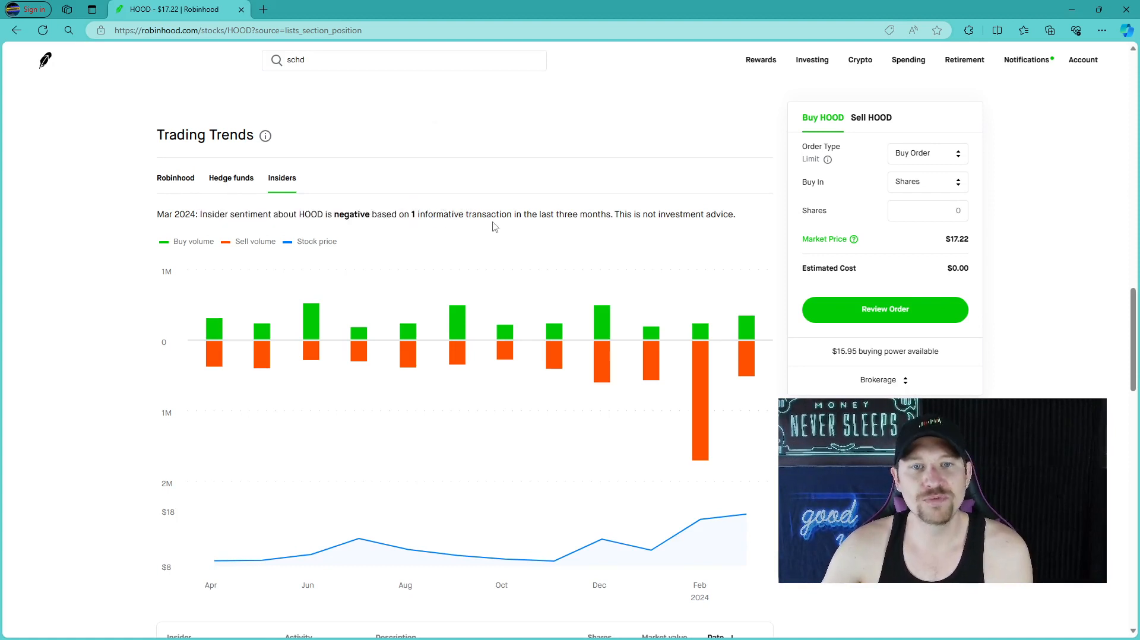
mouse_move(700, 389)
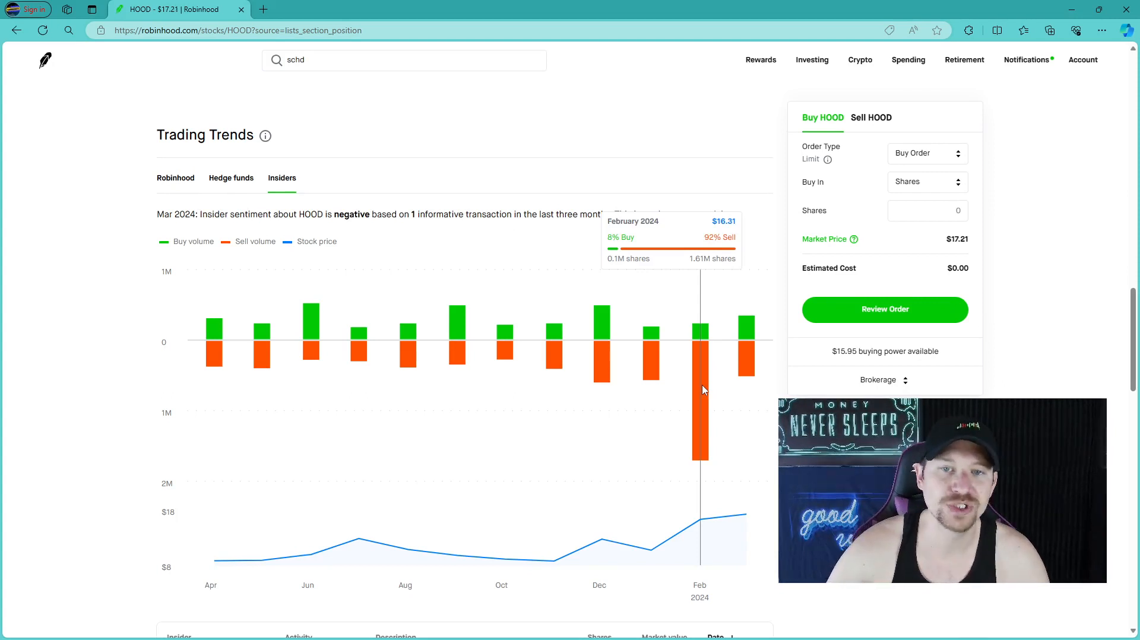
mouse_move(696, 531)
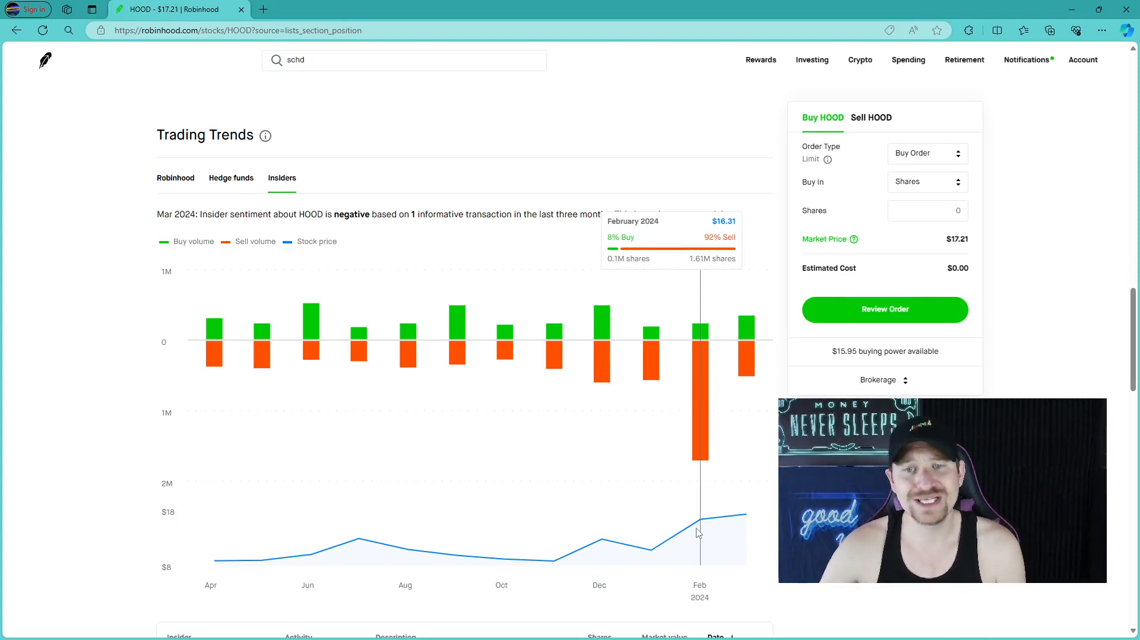
mouse_move(735, 367)
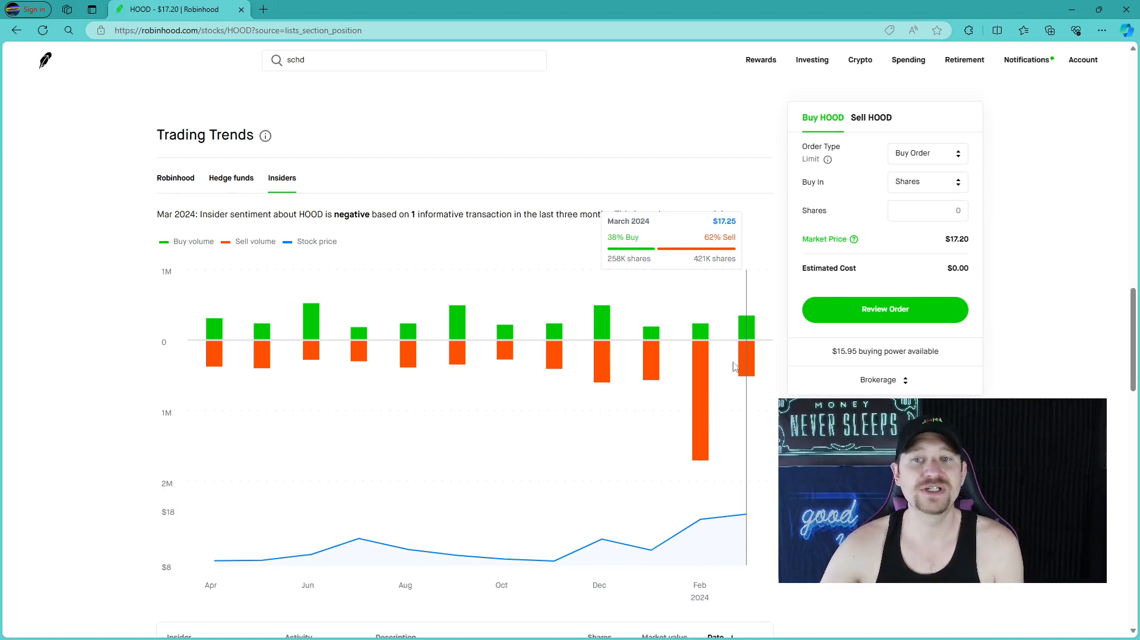
mouse_move(744, 356)
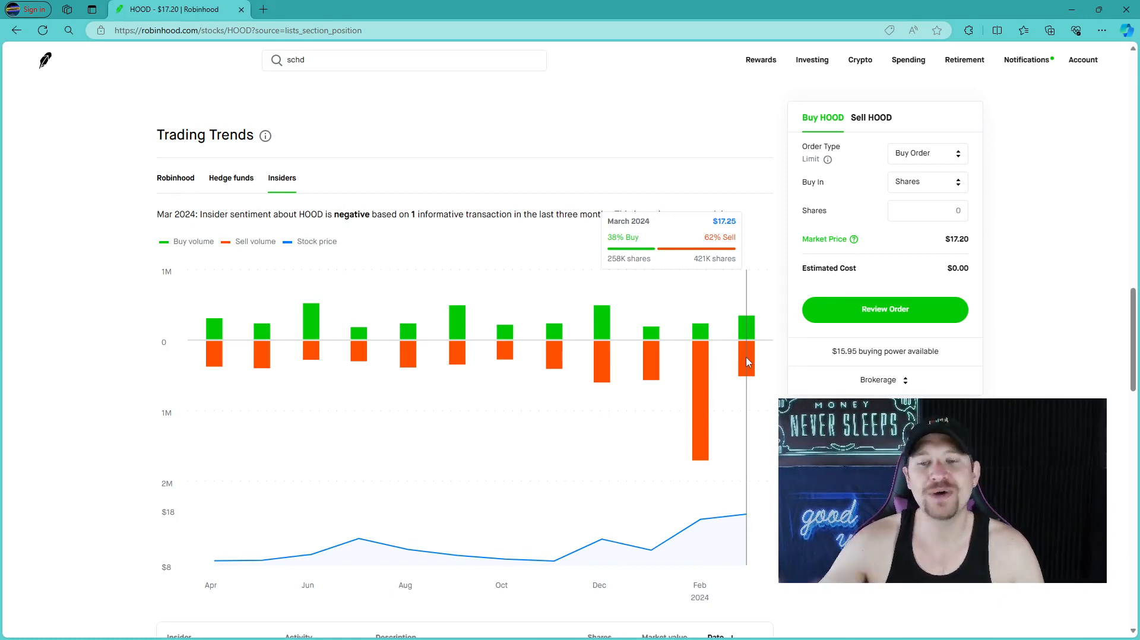
scroll(down, 3)
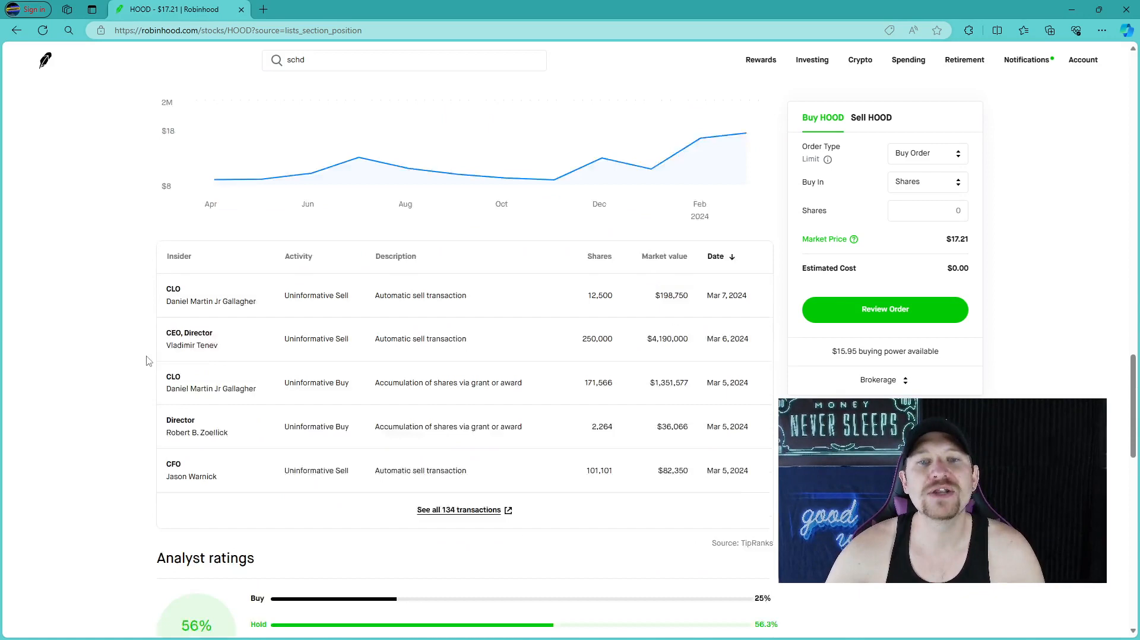
scroll(down, 3)
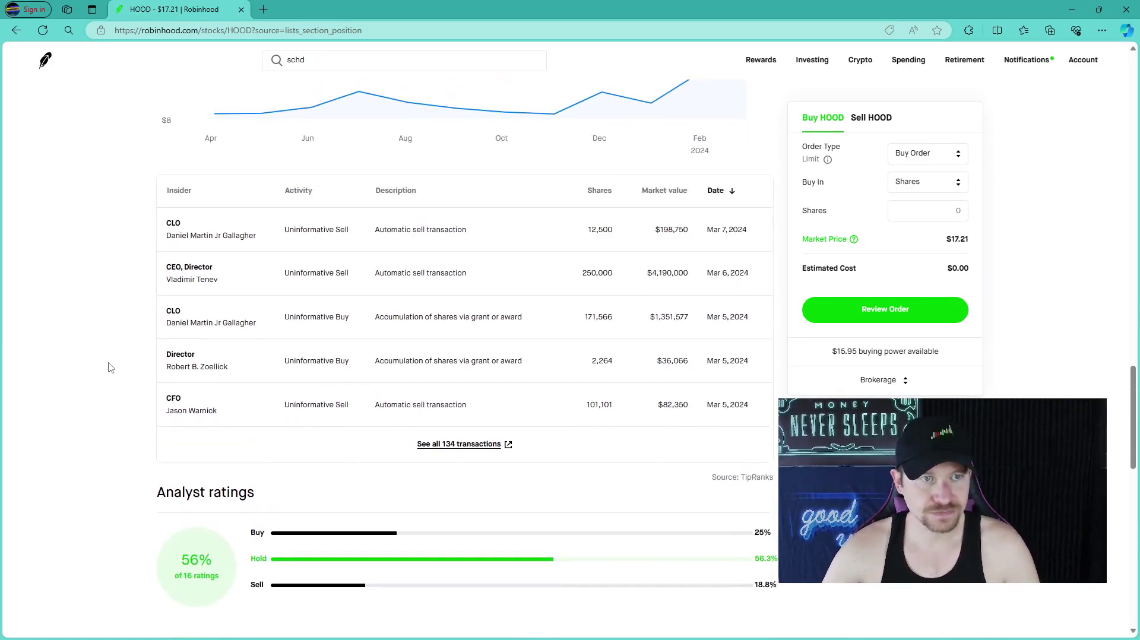
mouse_move(185, 291)
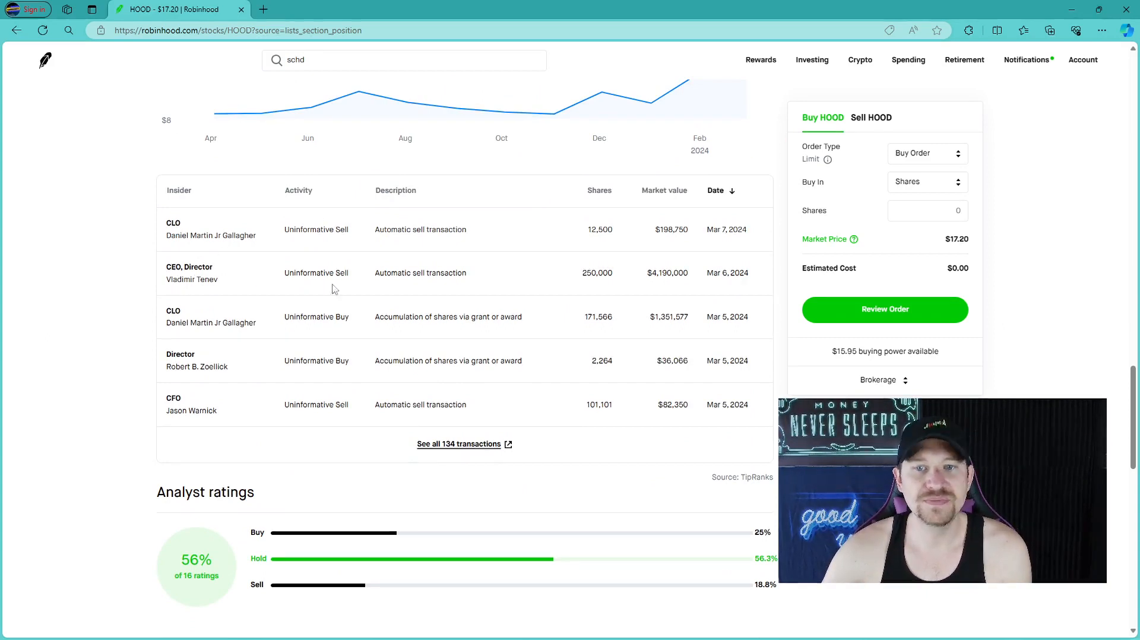
mouse_move(646, 200)
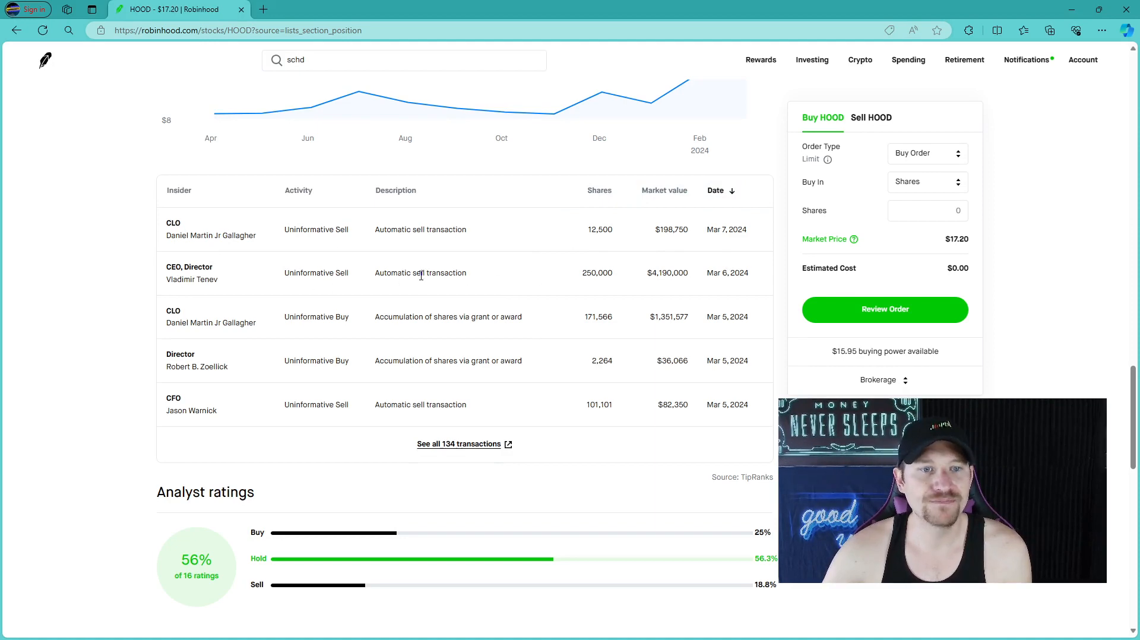
mouse_move(391, 440)
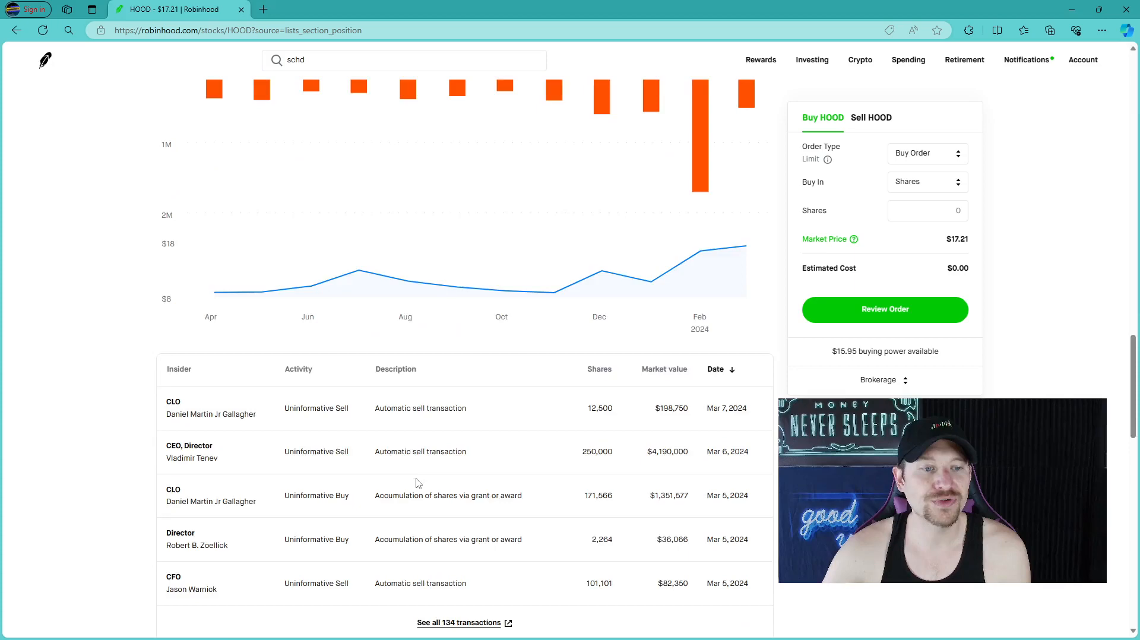
scroll(up, 3)
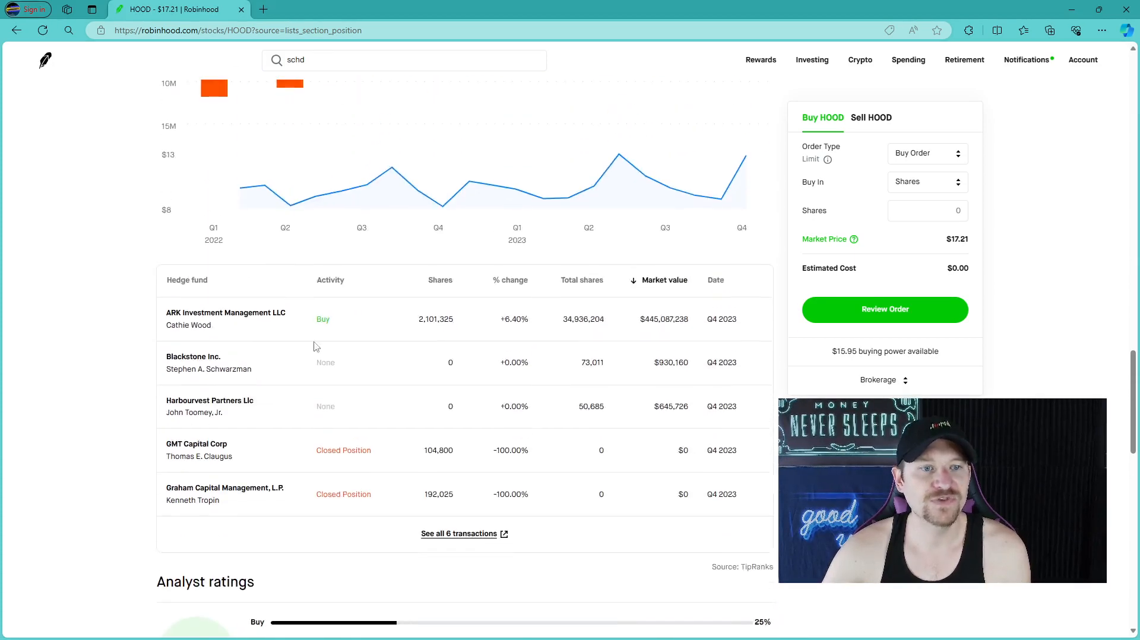
Scroll to the hedge fund table and analyst ratings (56.3% Hold of 16)
scroll(down, 3)
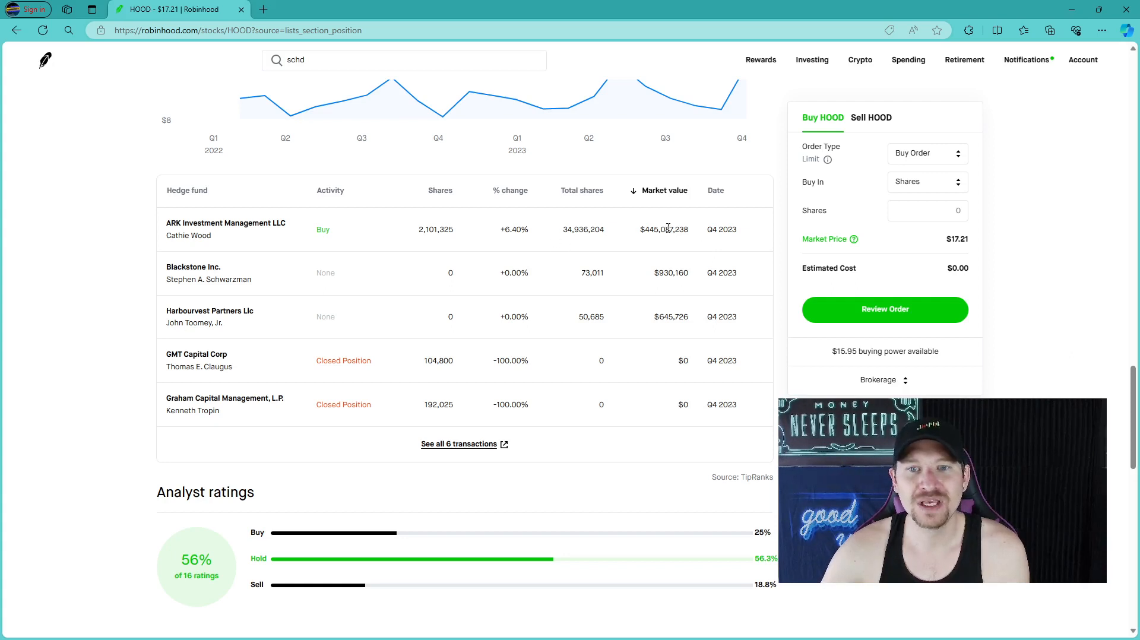
mouse_move(480, 242)
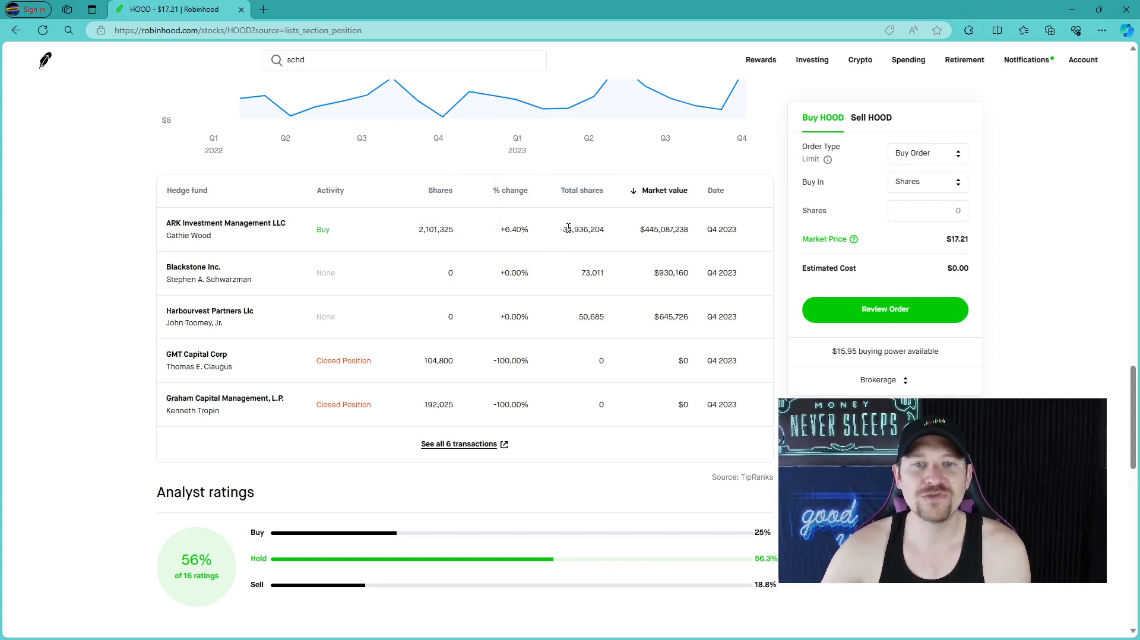
mouse_move(556, 243)
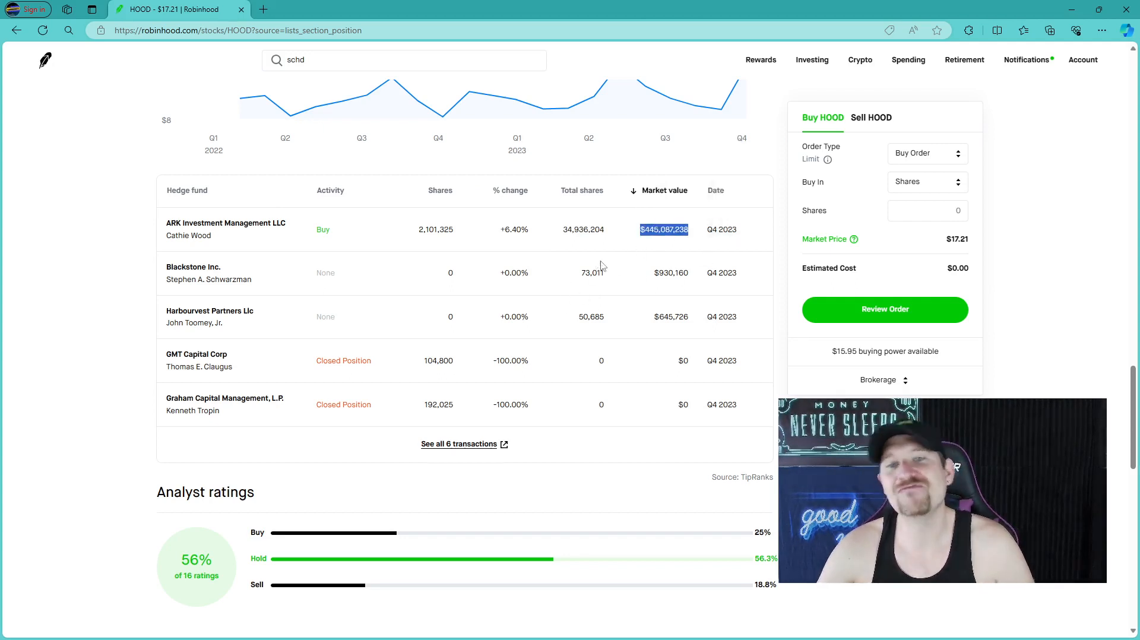
mouse_move(643, 268)
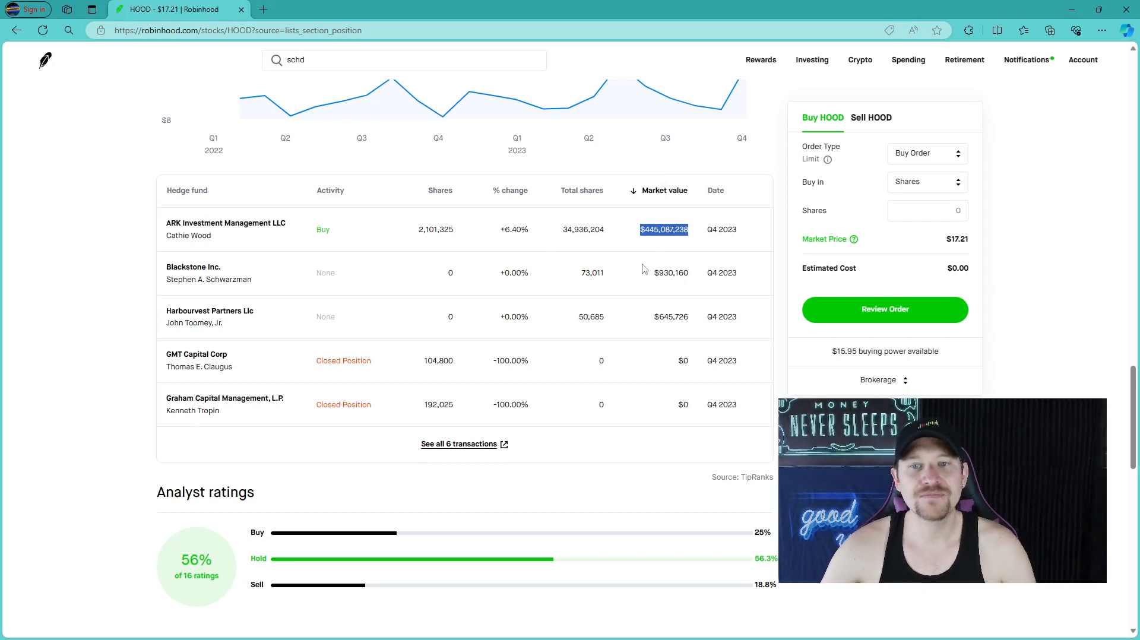
mouse_move(318, 356)
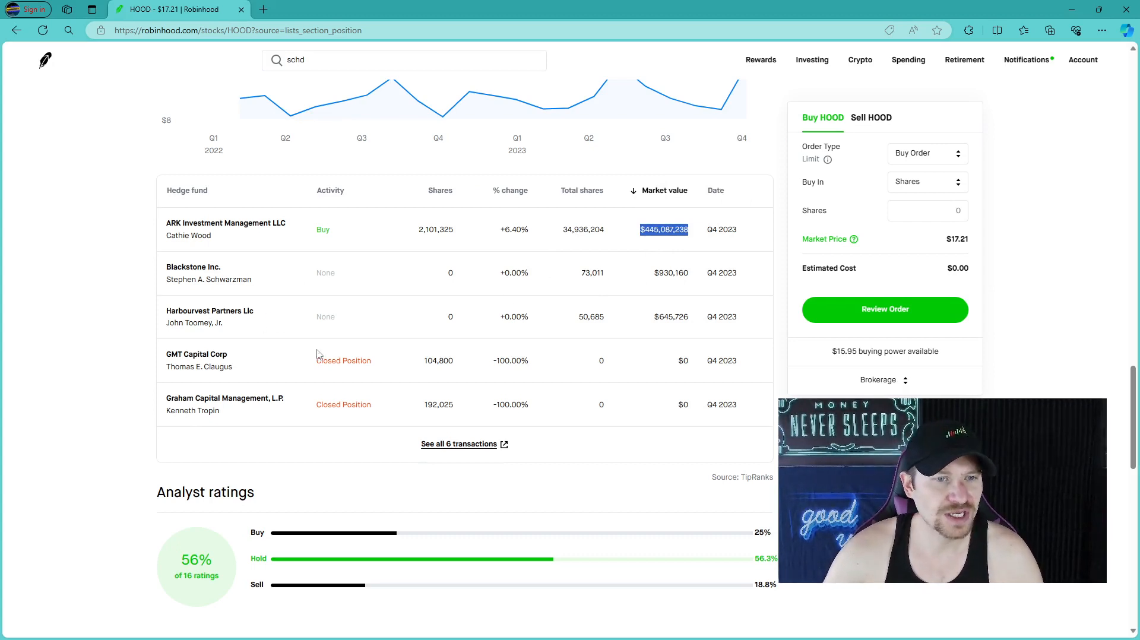
Scroll to HOOD's Earnings chart (next report May 8) and Shareholder Q&As
scroll(down, 3)
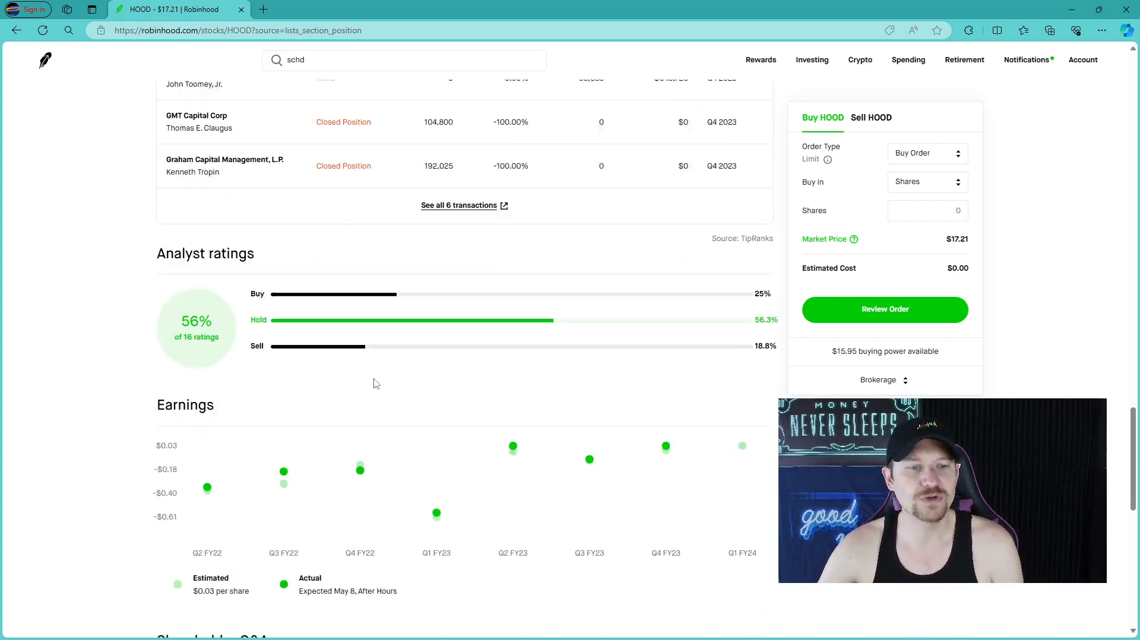
scroll(down, 3)
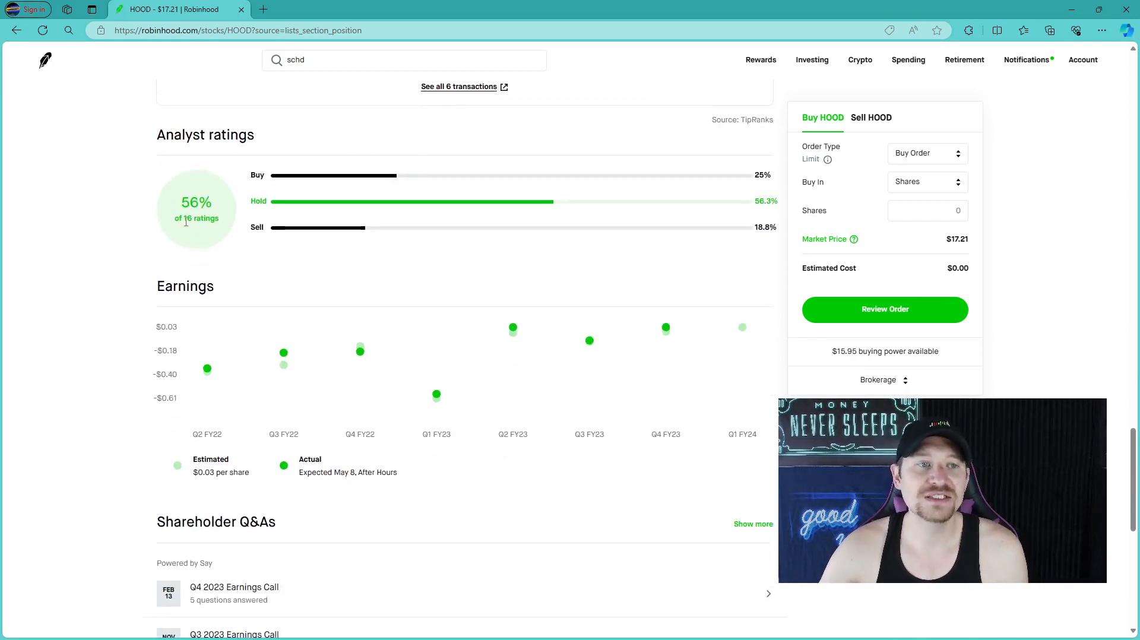
mouse_move(469, 204)
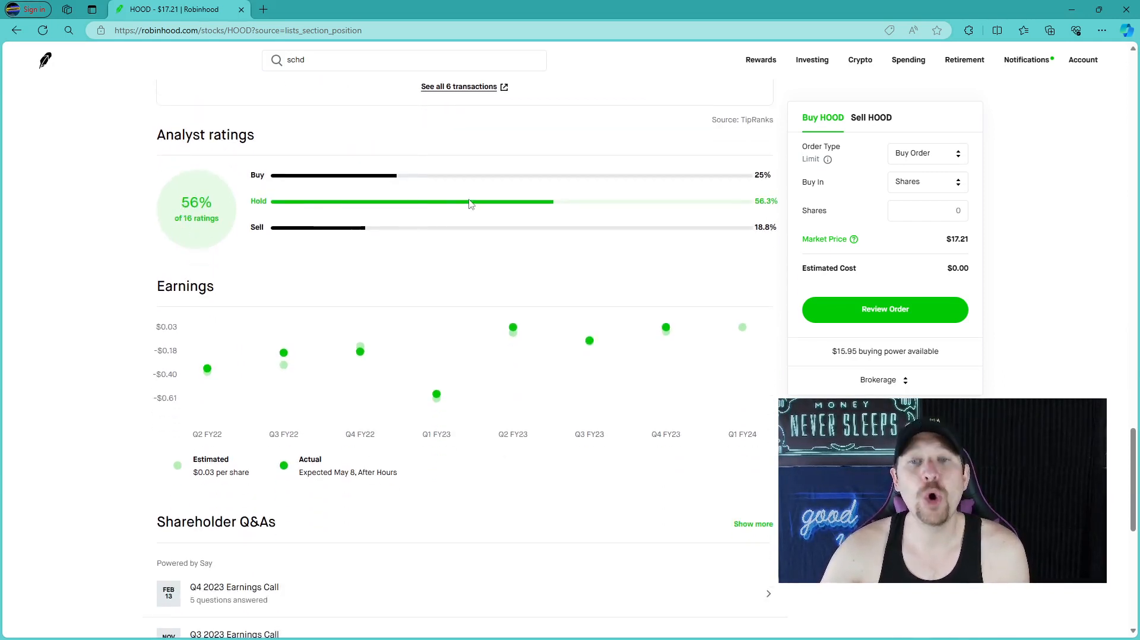
mouse_move(345, 286)
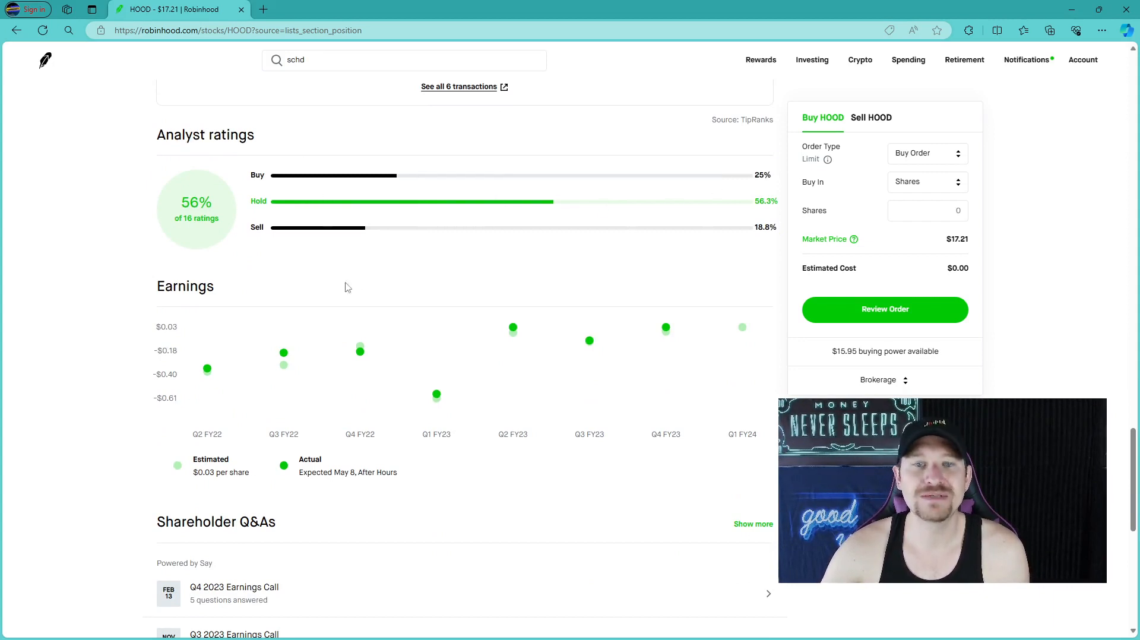
scroll(down, 3)
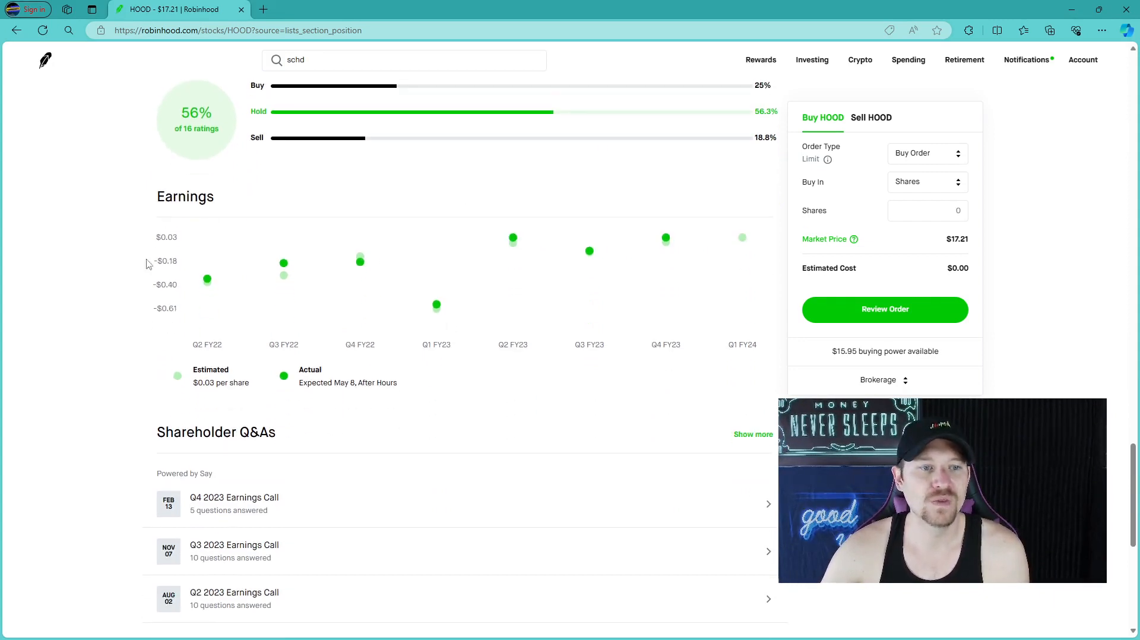
mouse_move(229, 403)
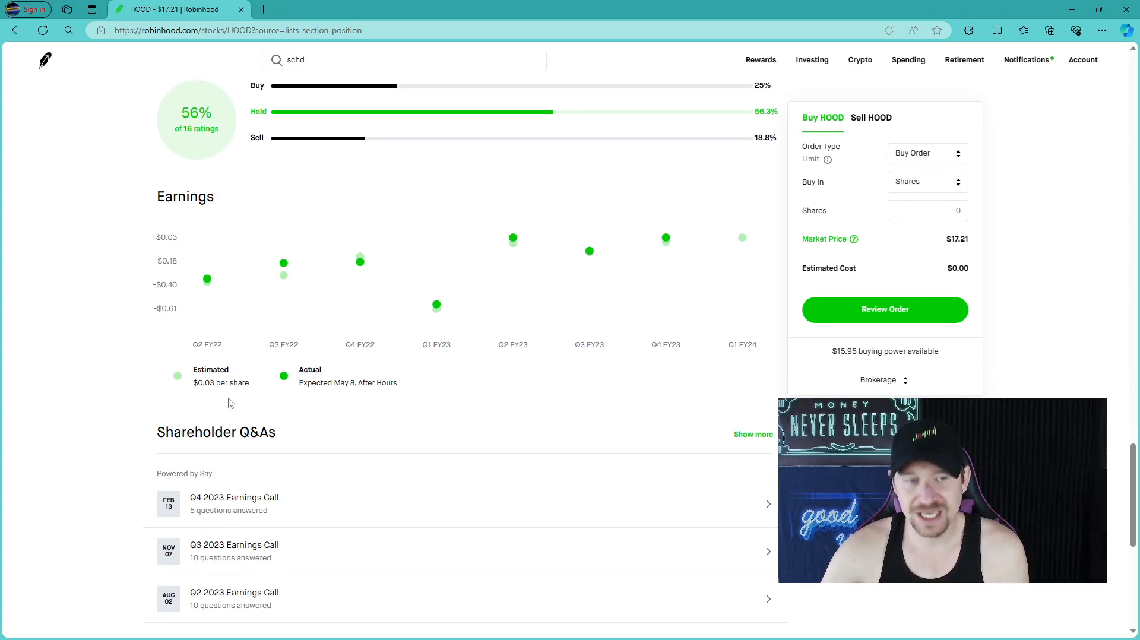
mouse_move(696, 389)
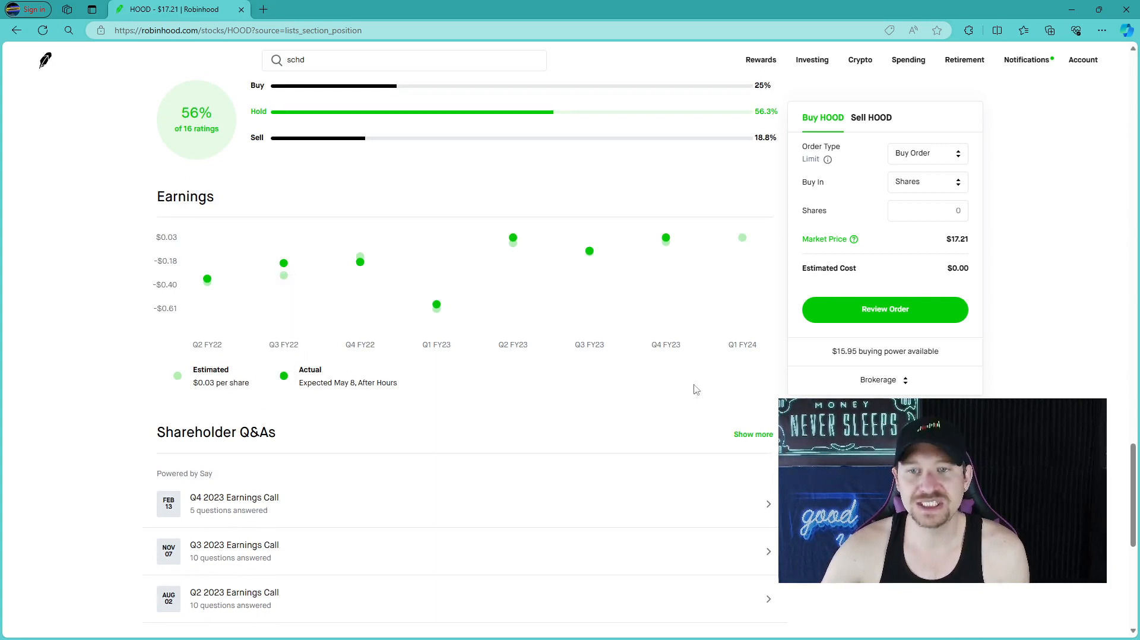
double_click(348, 383)
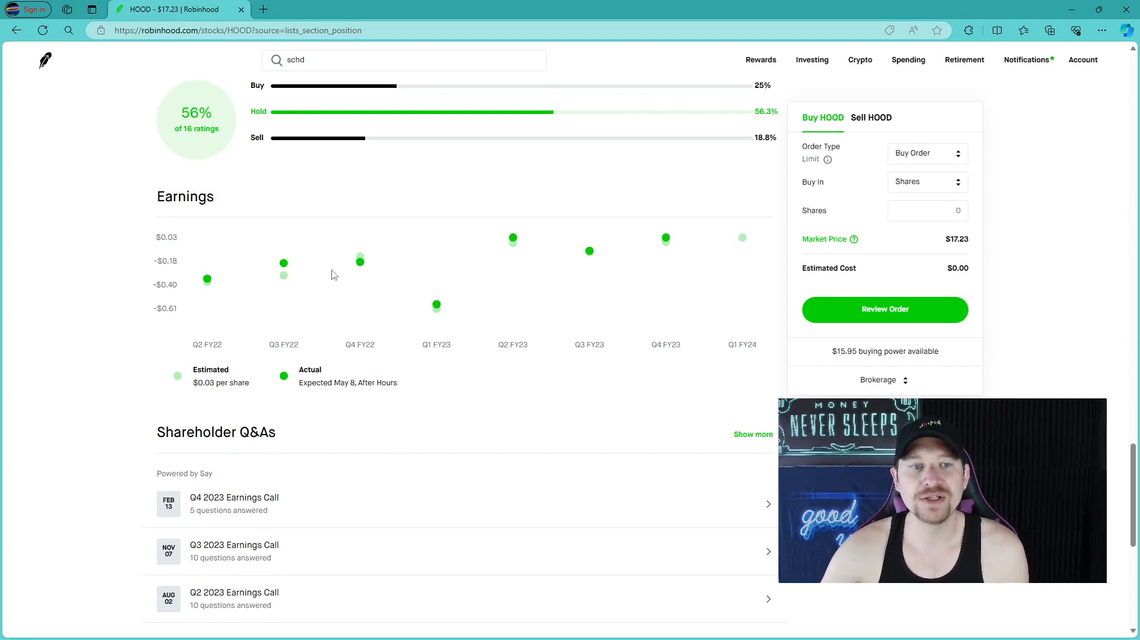
mouse_move(646, 259)
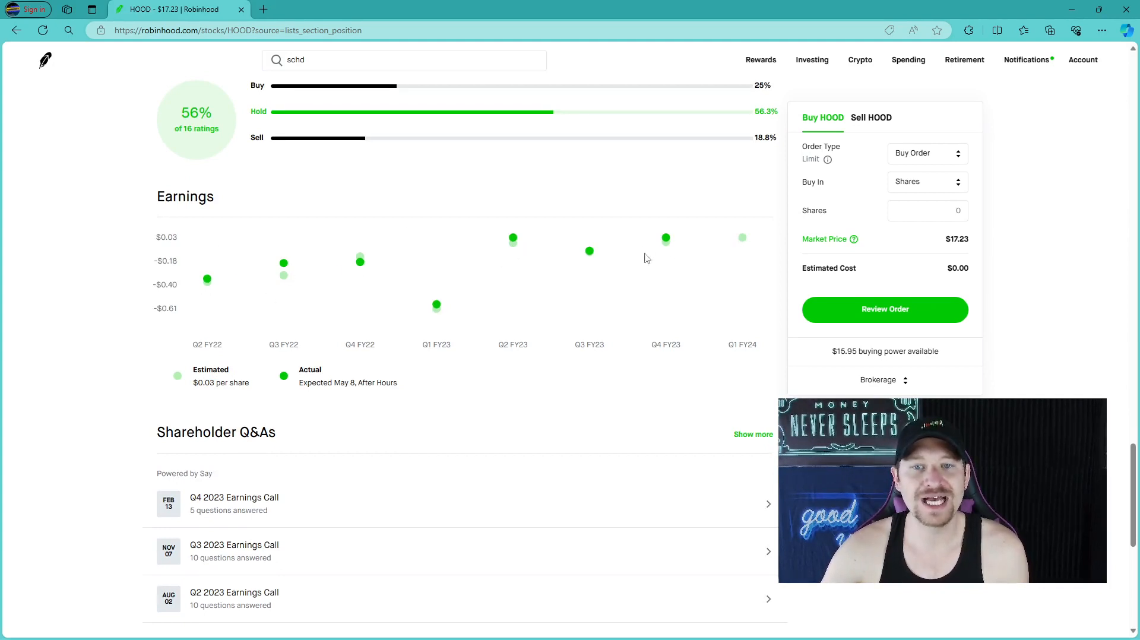
mouse_move(651, 252)
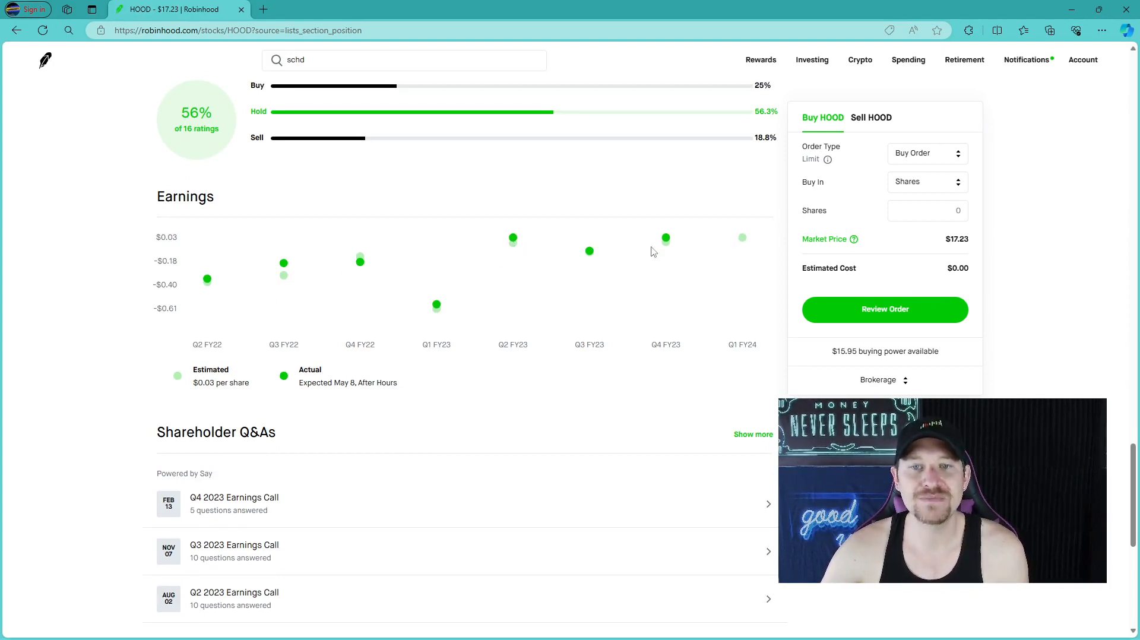
Expand the March 13, 2024 limit buy of 10 HOOD shares and select $16.72
scroll(down, 3)
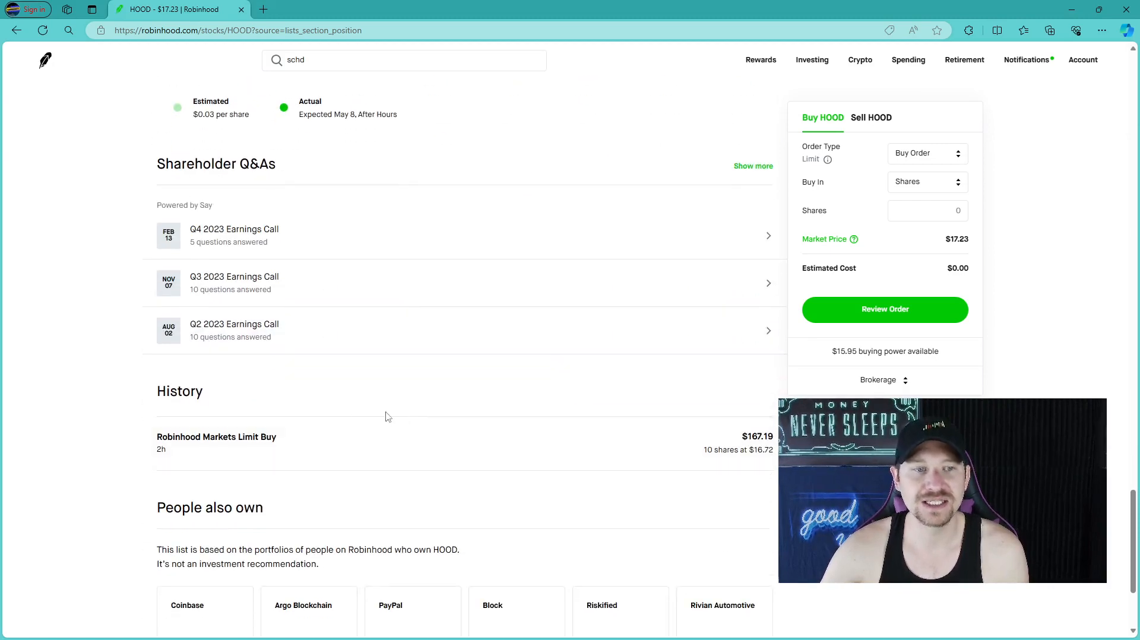
scroll(down, 3)
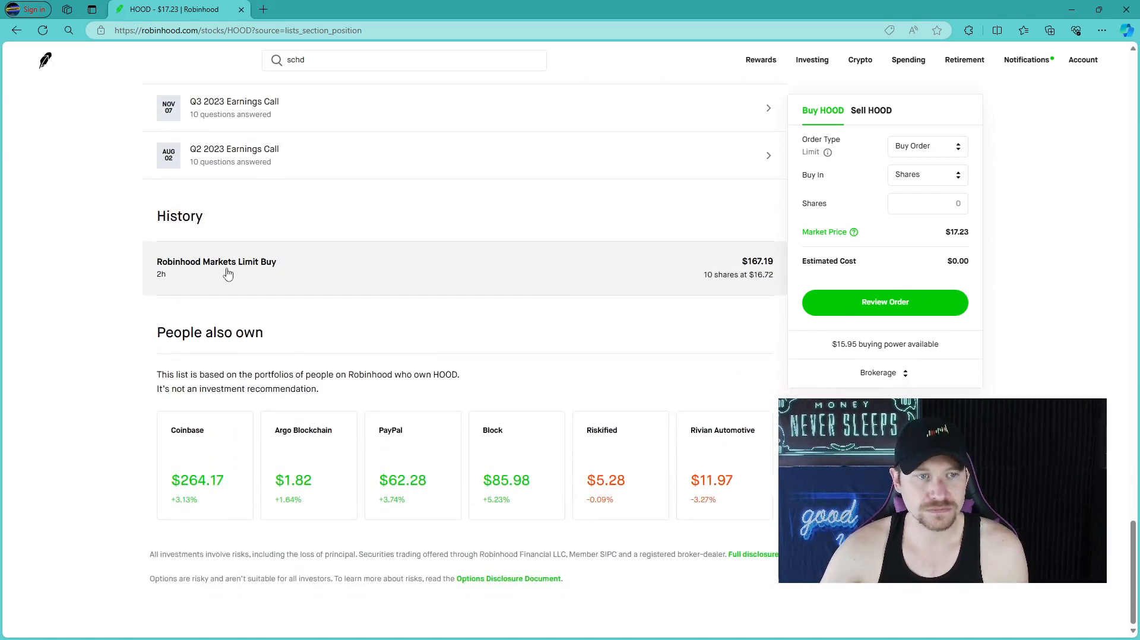
click(216, 268)
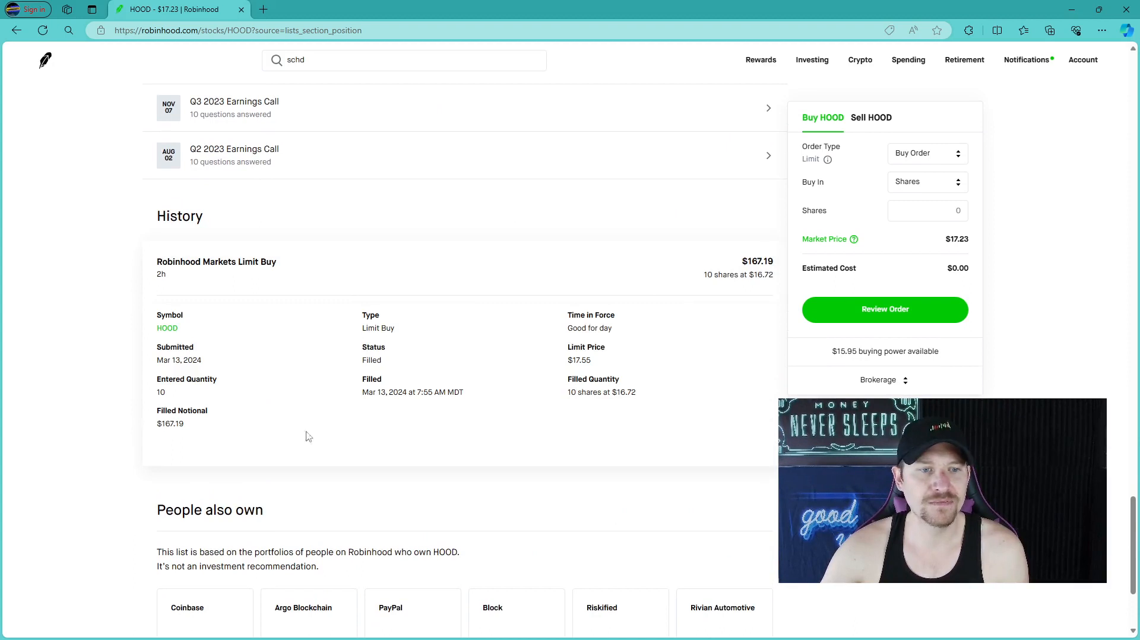
mouse_move(438, 414)
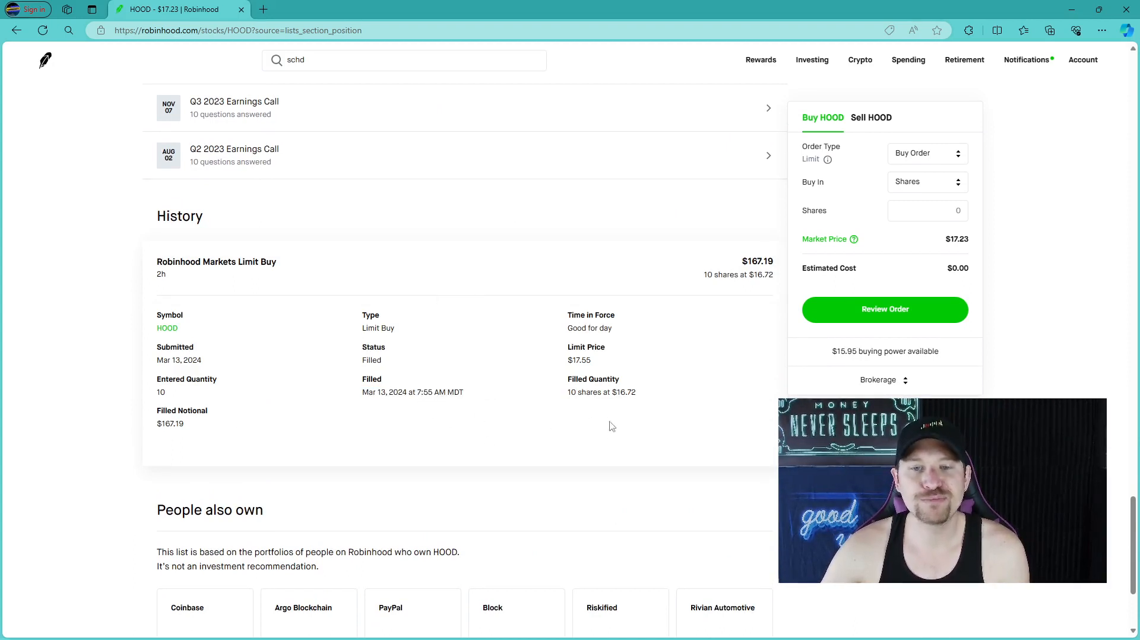
double_click(625, 392)
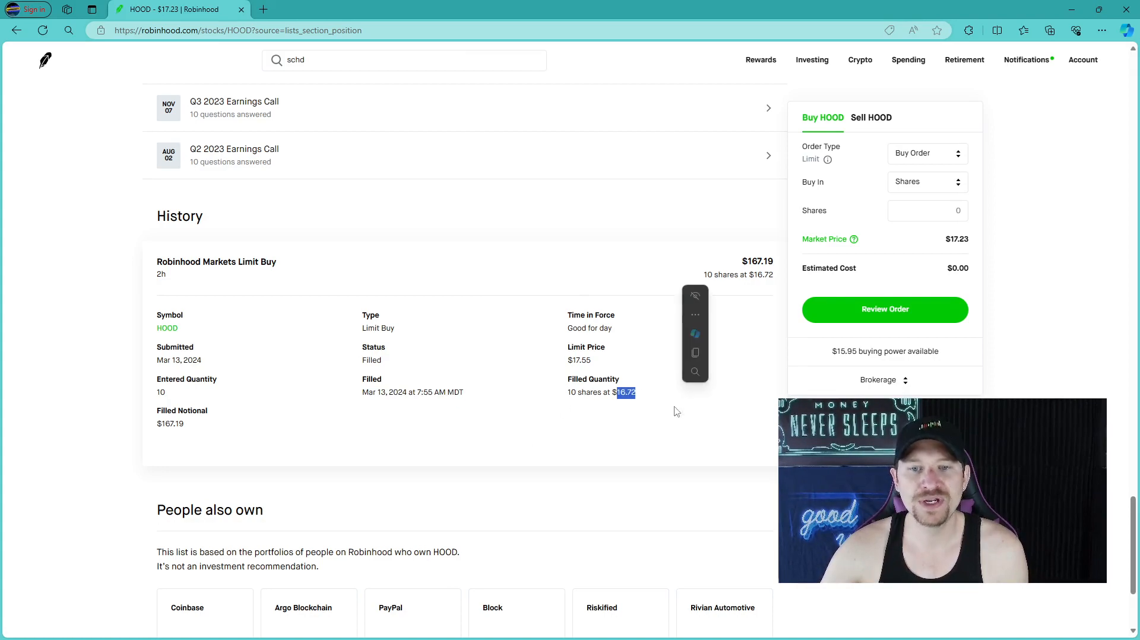
View HOOD's 1Y and 5Y price charts, then switch back to the 1D chart
scroll(up, 3)
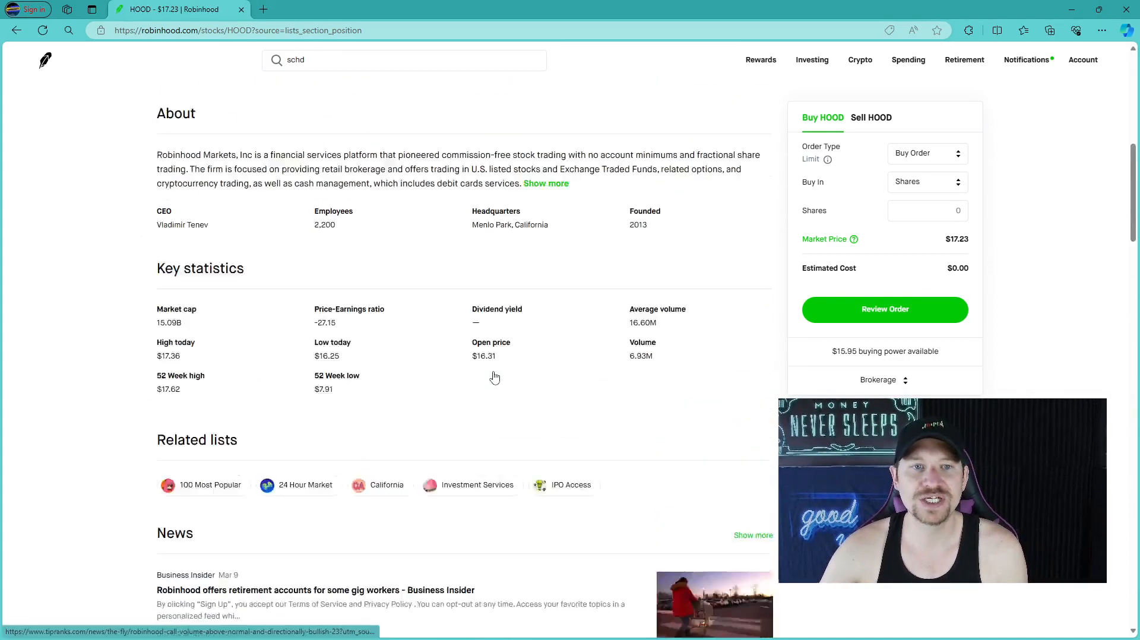
scroll(up, 3)
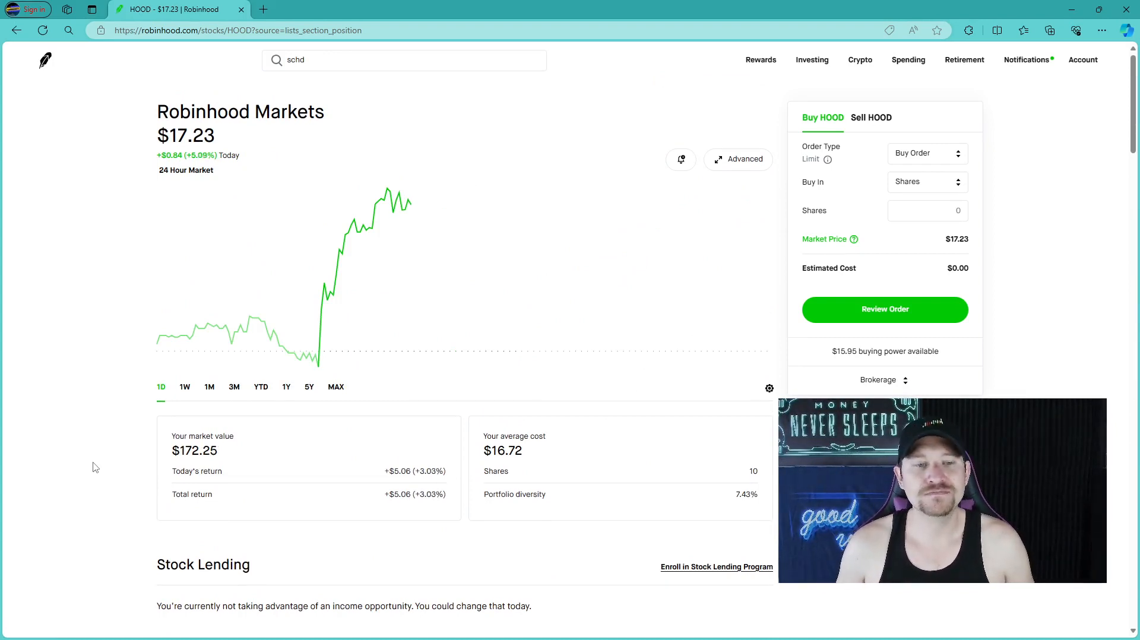
click(286, 387)
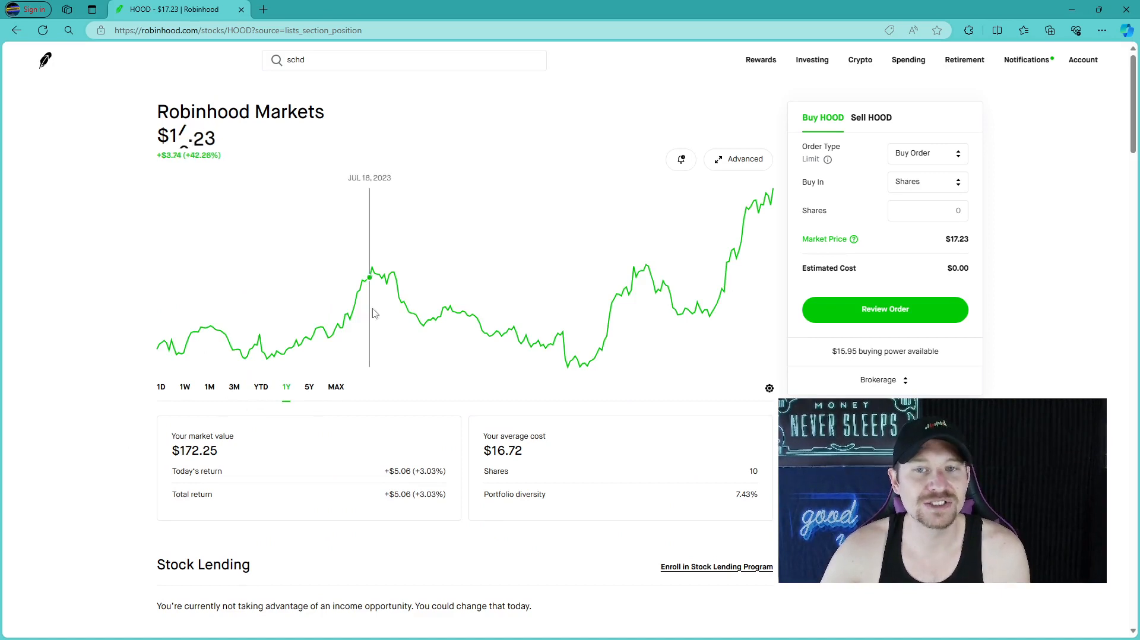
click(308, 386)
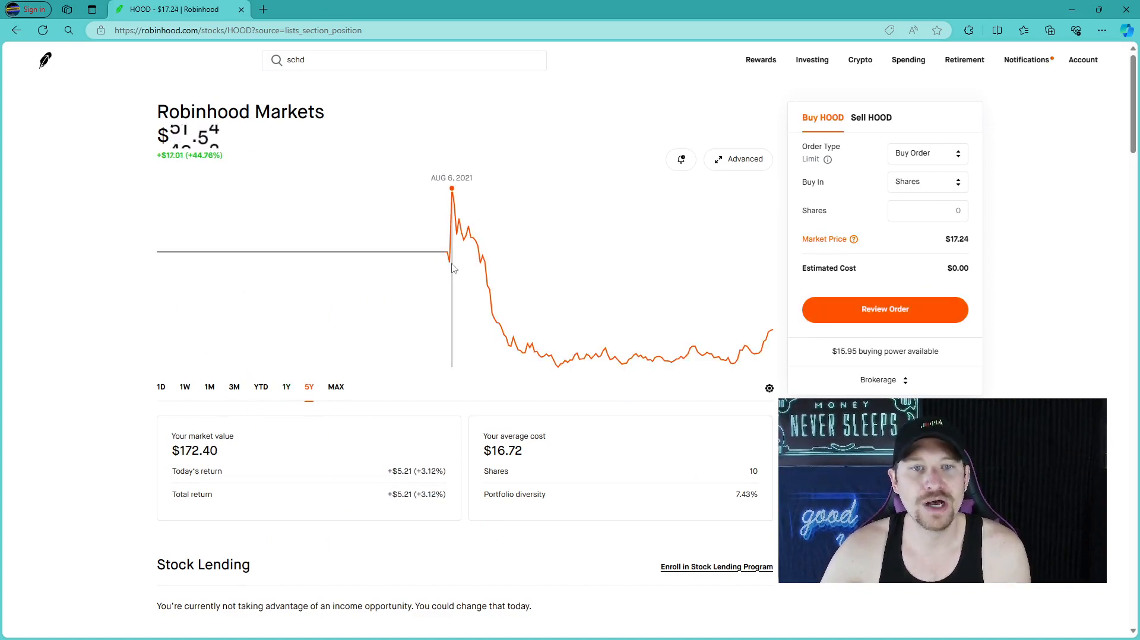
mouse_move(513, 337)
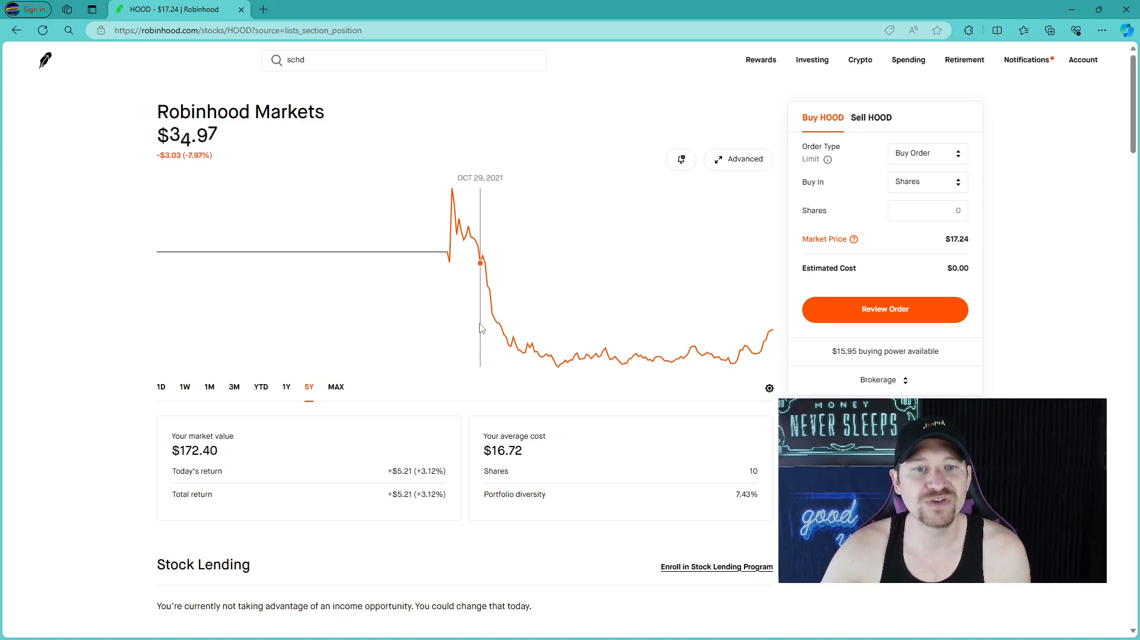
mouse_move(469, 322)
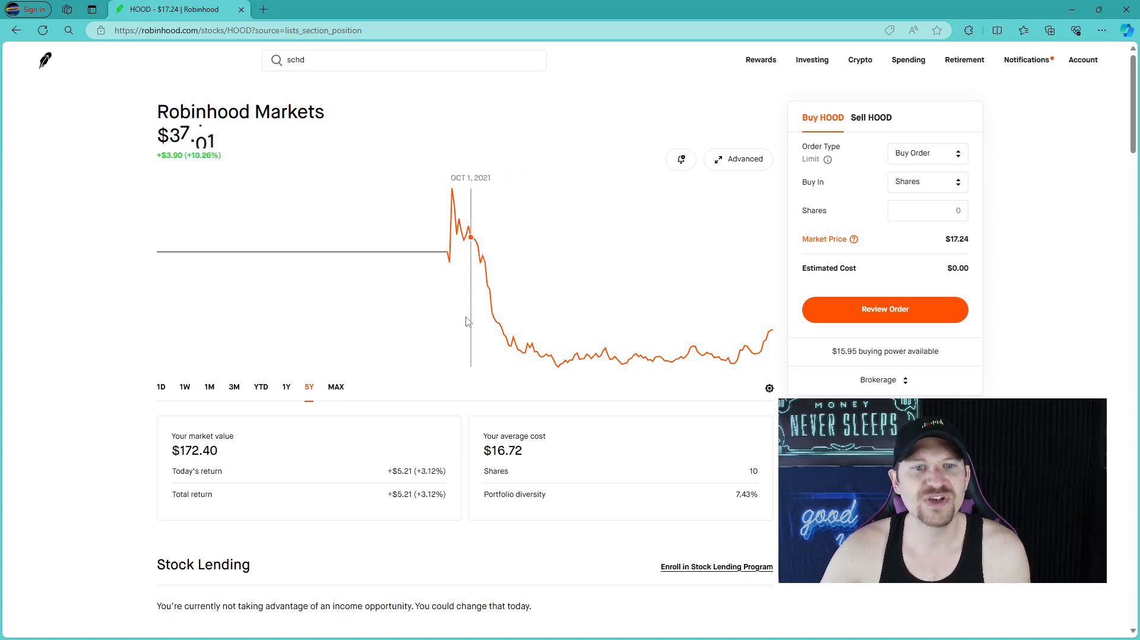
mouse_move(415, 295)
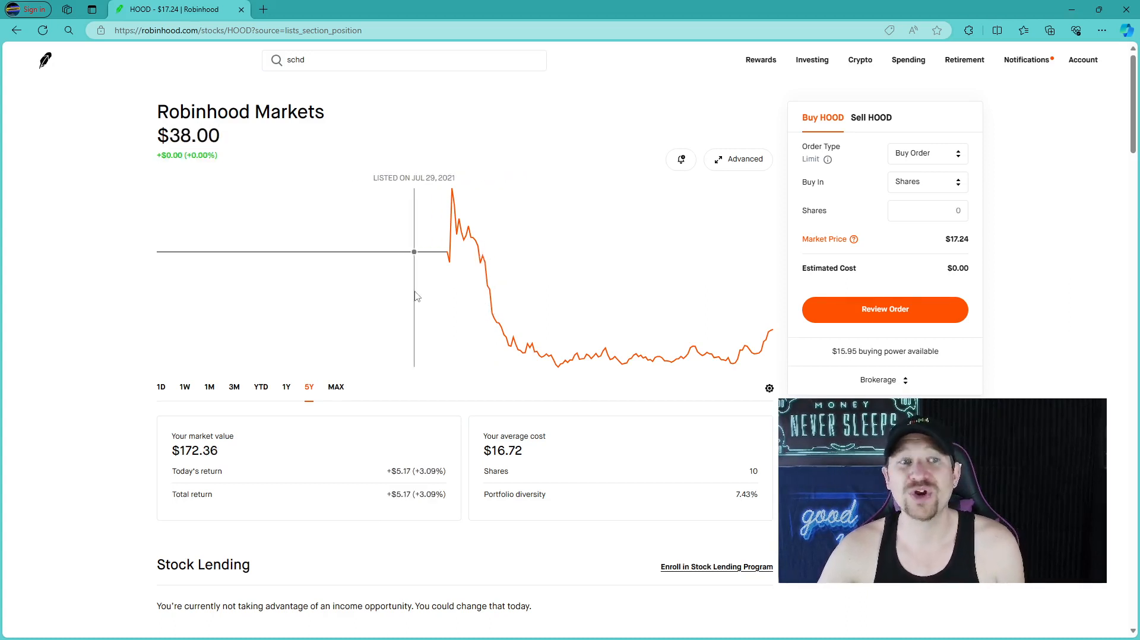
click(160, 386)
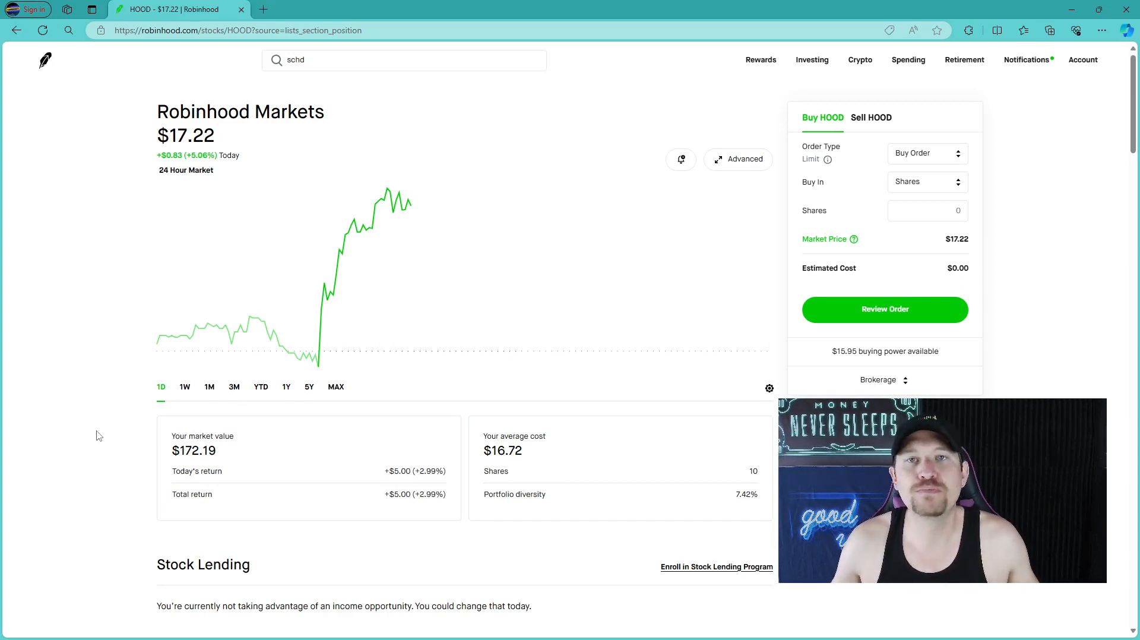
mouse_move(589, 508)
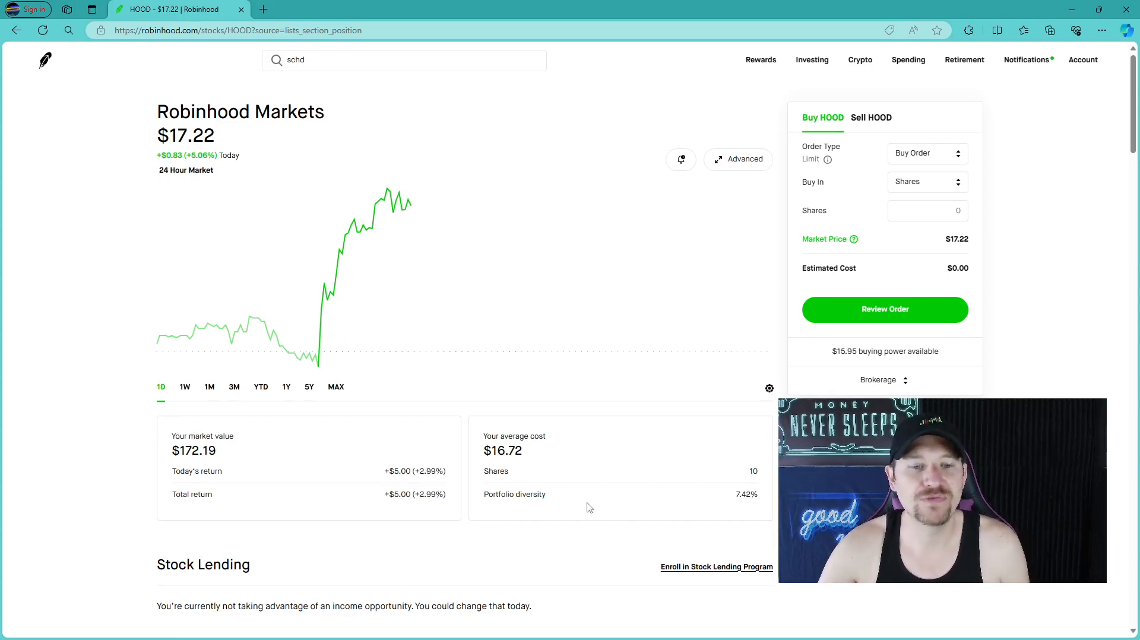
mouse_move(67, 452)
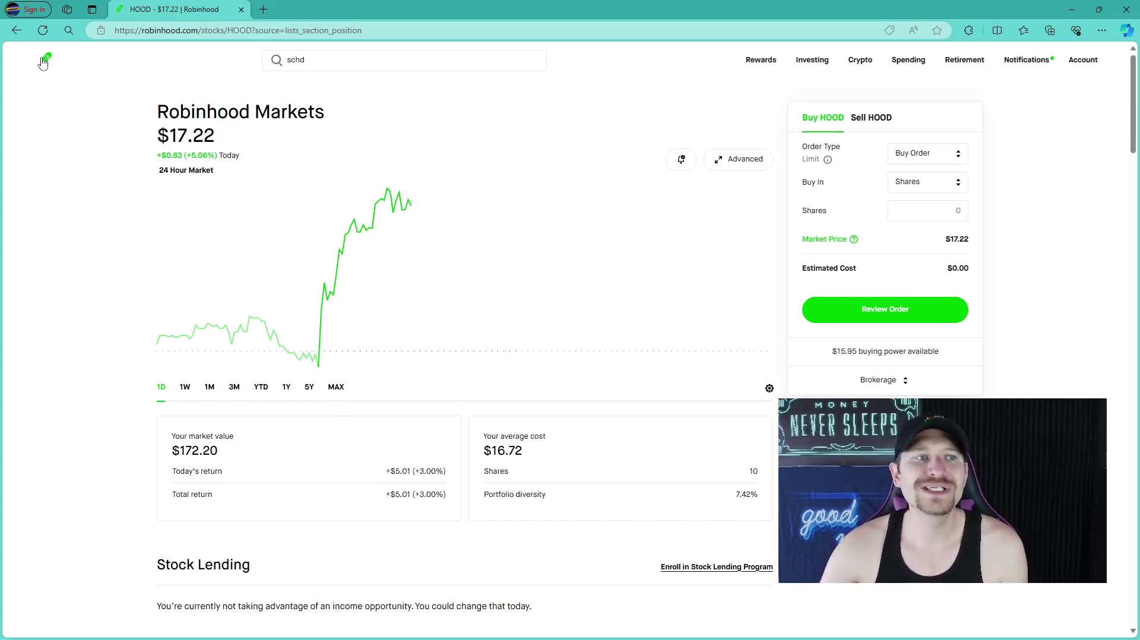
Return to the Investing home page via the Robinhood feather logo
click(44, 59)
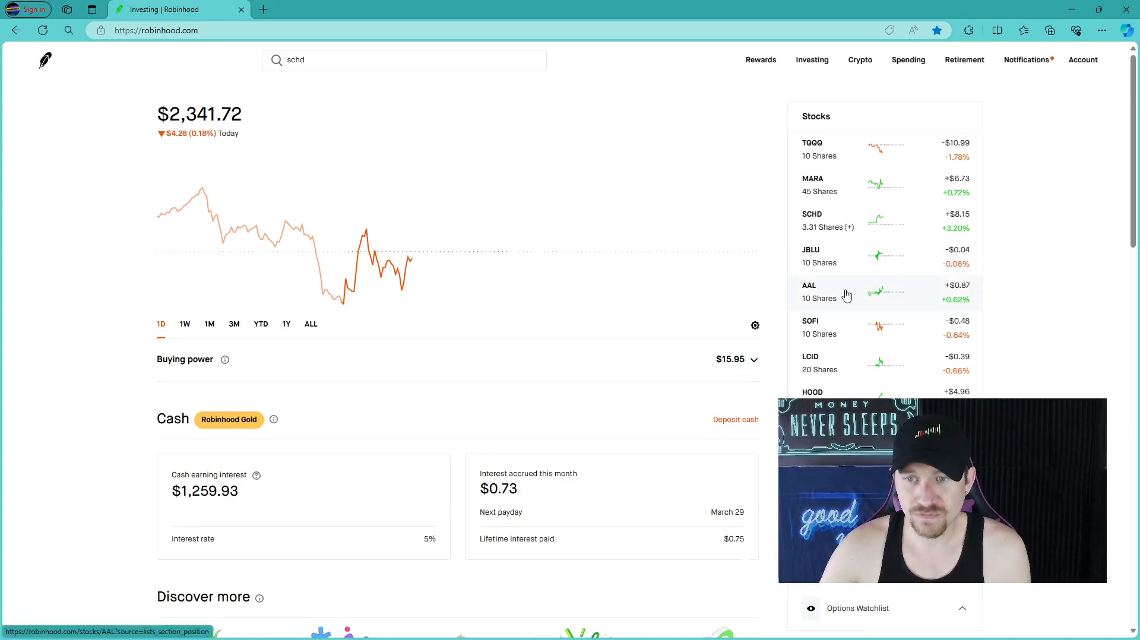
Open AAL from the Stocks list and switch its chart to 1Y
click(820, 291)
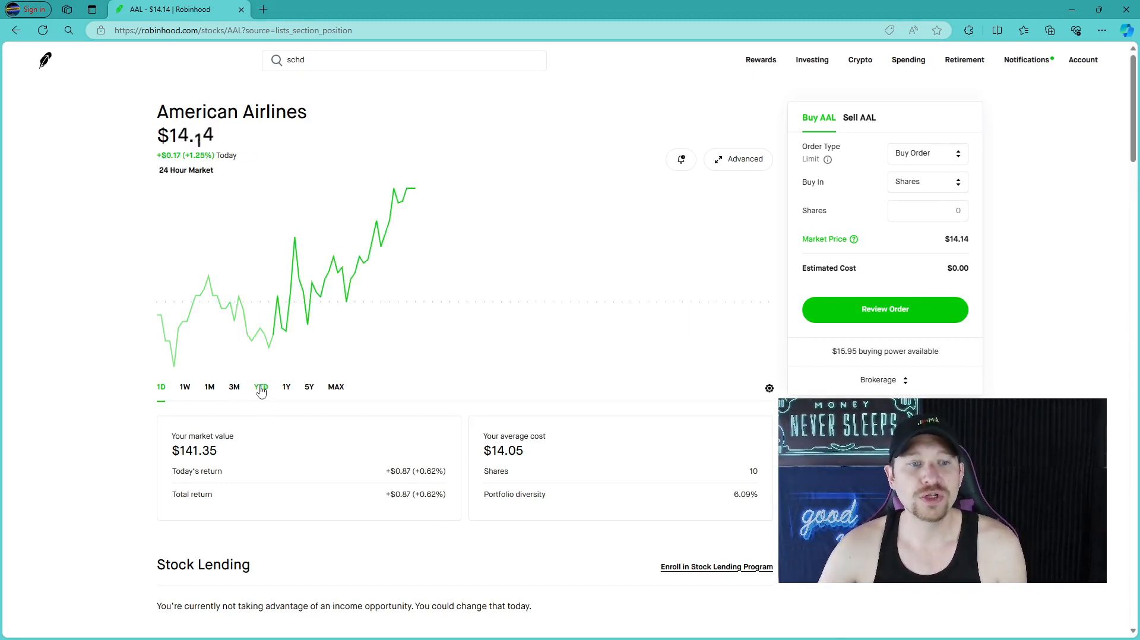
click(286, 386)
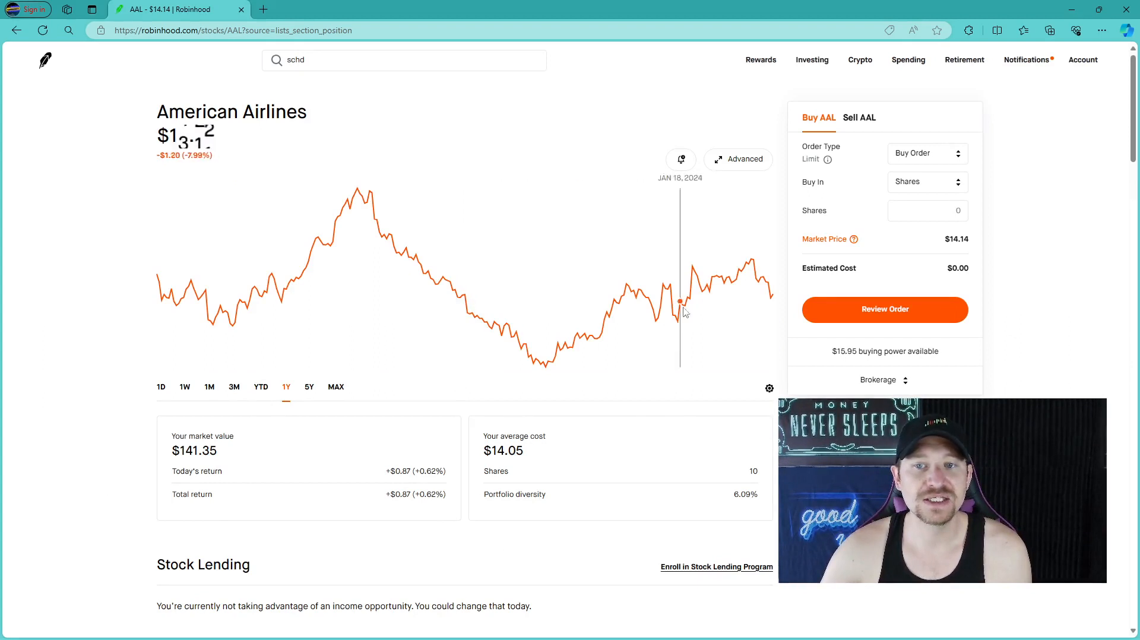
mouse_move(463, 231)
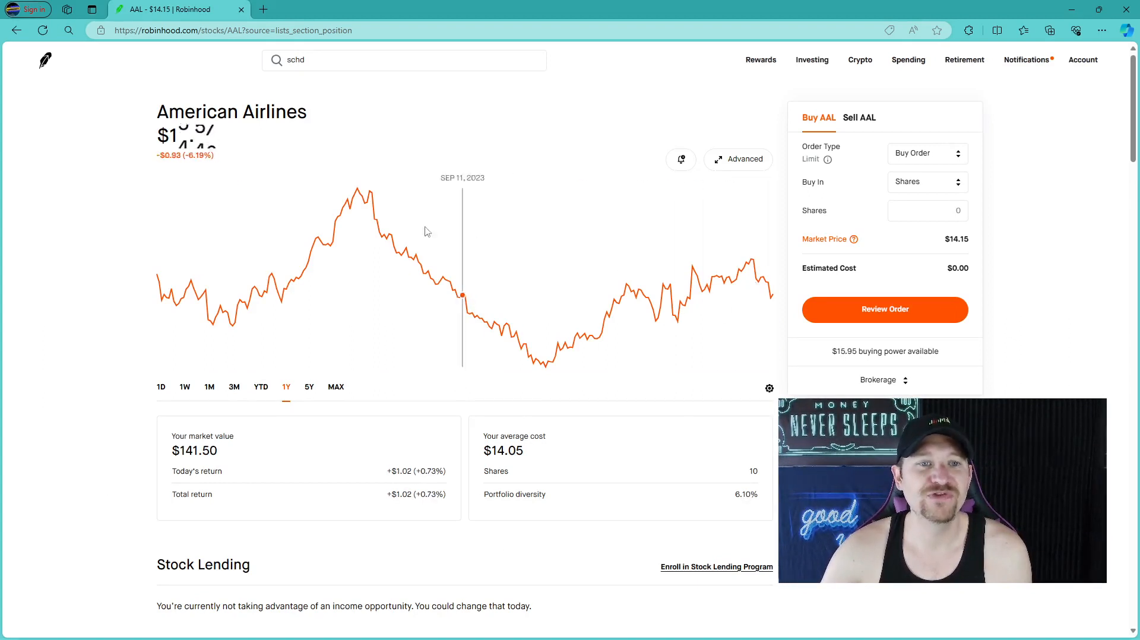
mouse_move(356, 232)
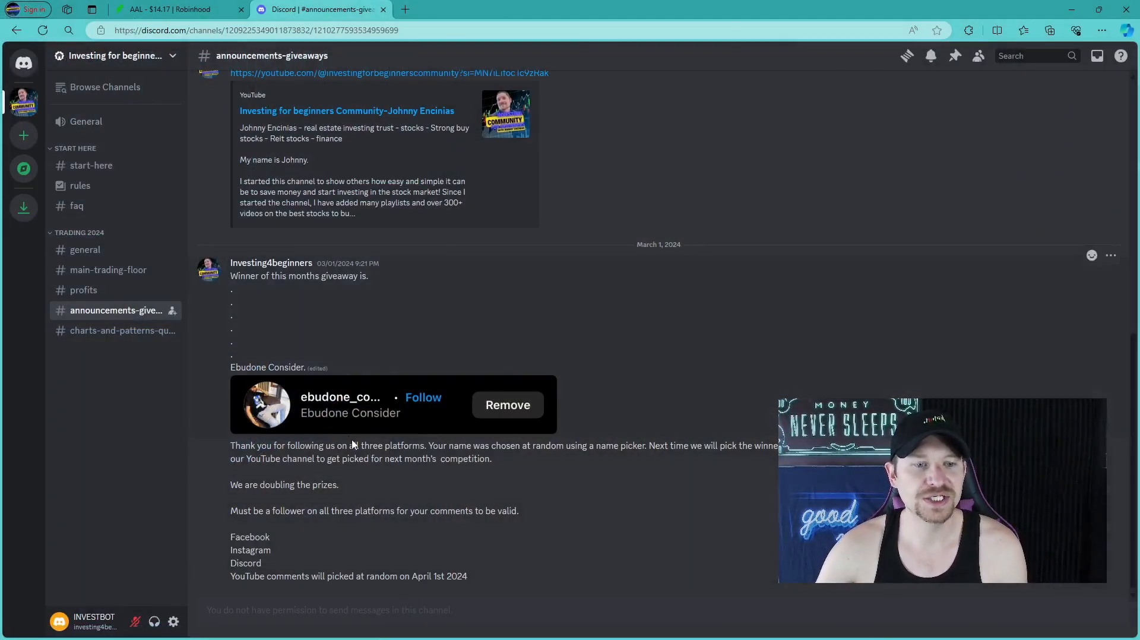
Scroll to the channel's start and enlarge the $100 Amazon giveaway flyer image
scroll(up, 3)
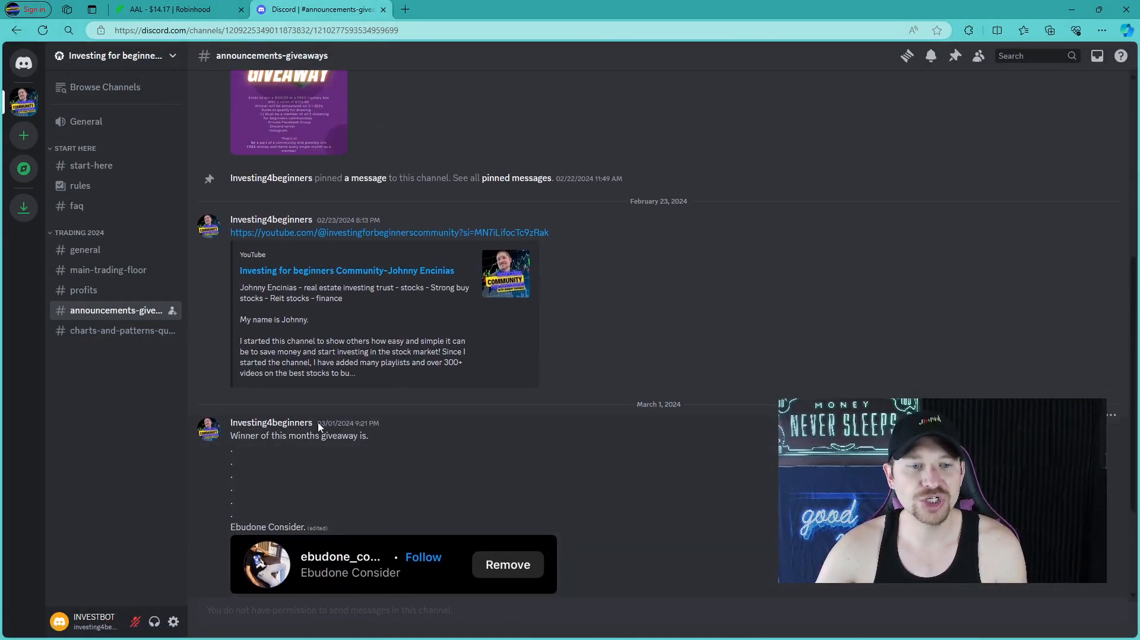
scroll(up, 3)
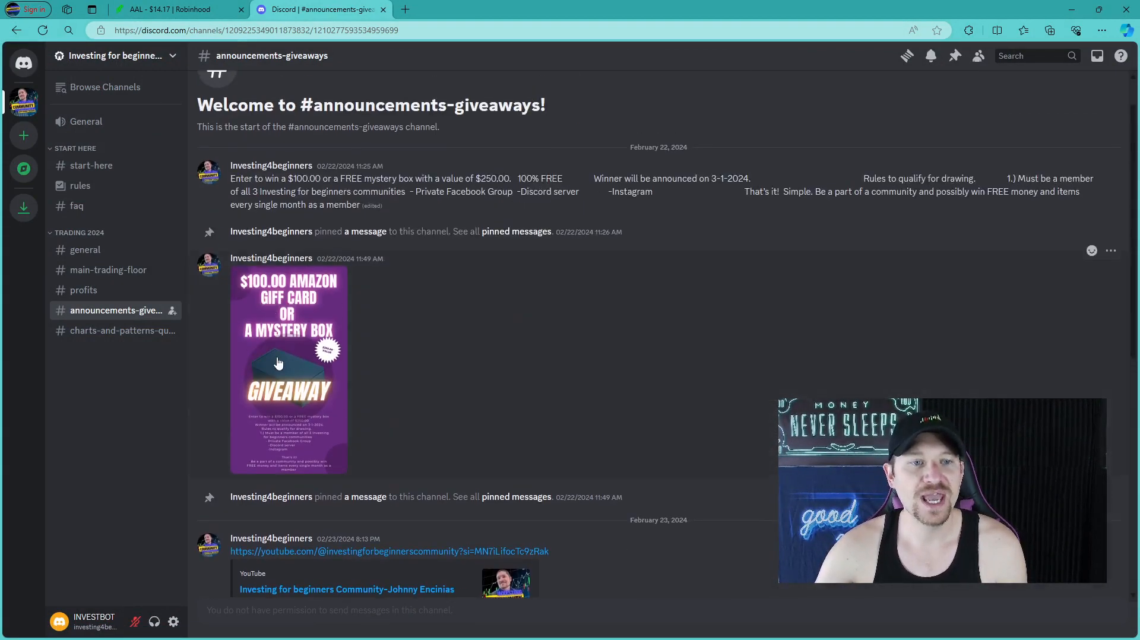
click(288, 368)
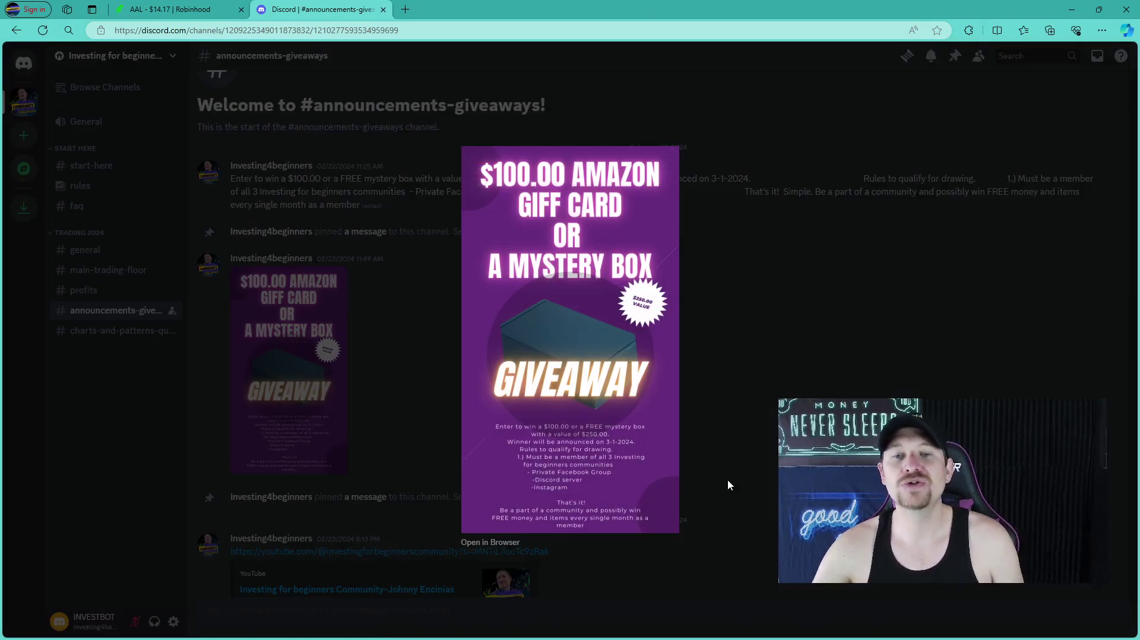
mouse_move(560, 213)
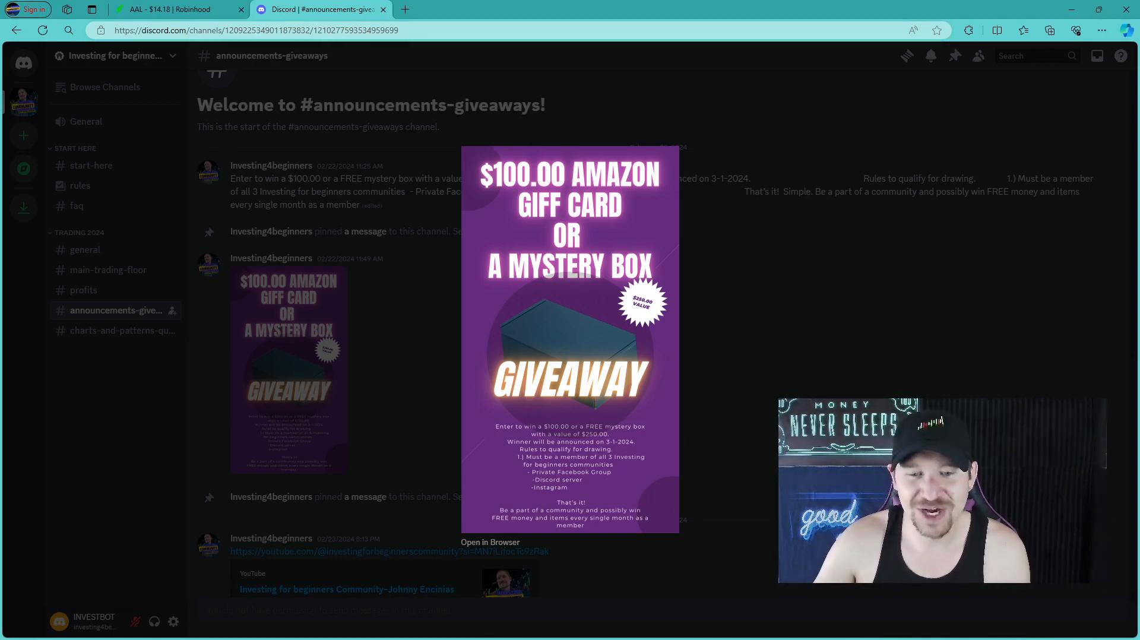
mouse_move(524, 425)
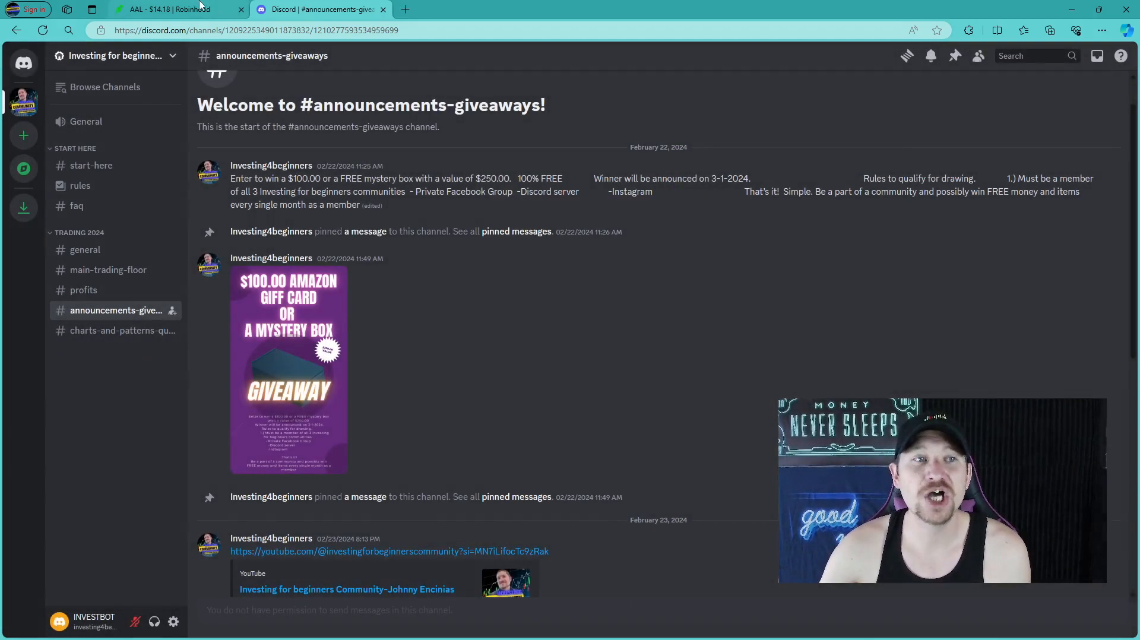
mouse_move(440, 284)
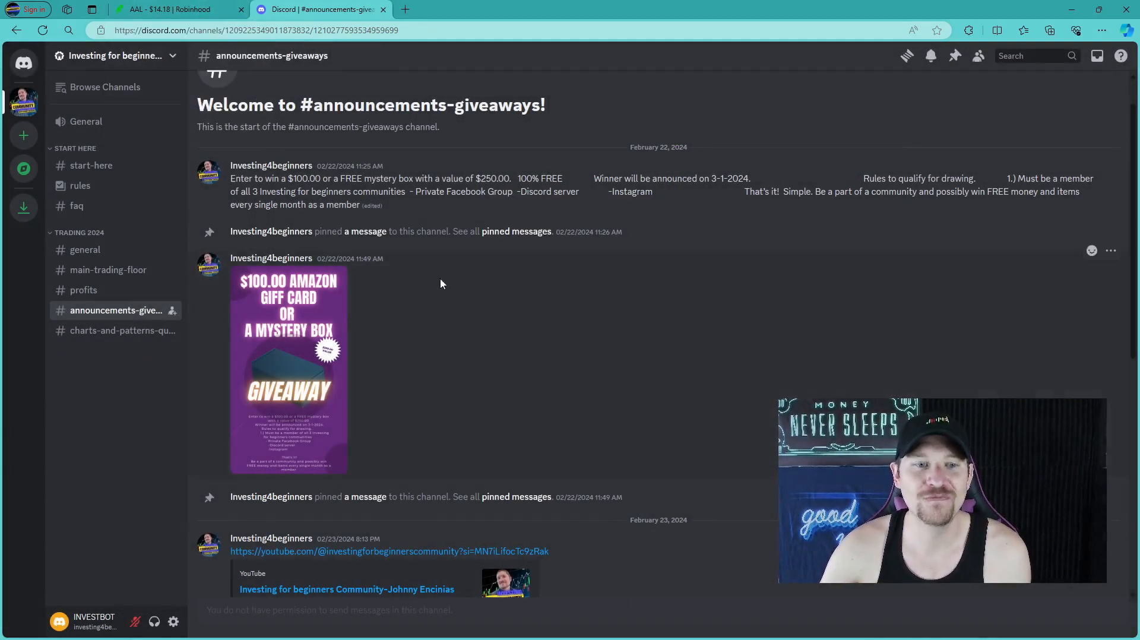
mouse_move(590, 439)
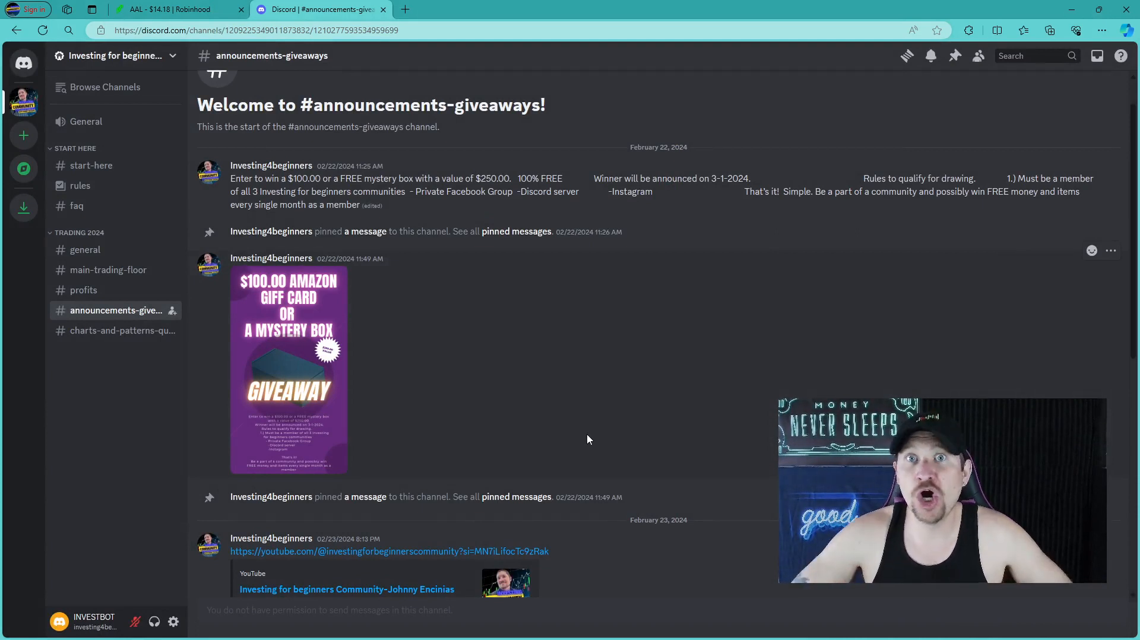